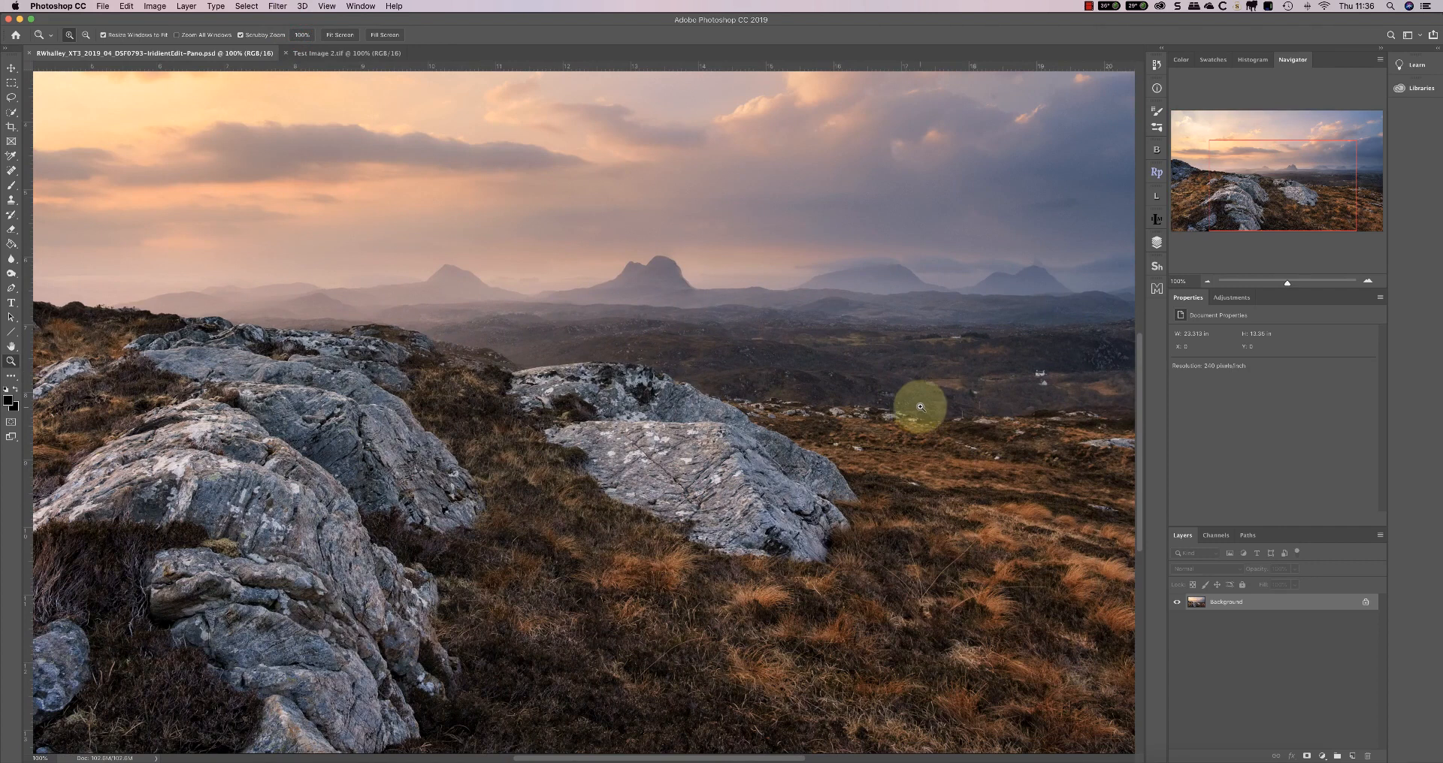
Bring up Image Size for the landscape photo and show its dimensions in inches (about 23.3 × 13.35 at 240 ppi)
click(126, 6)
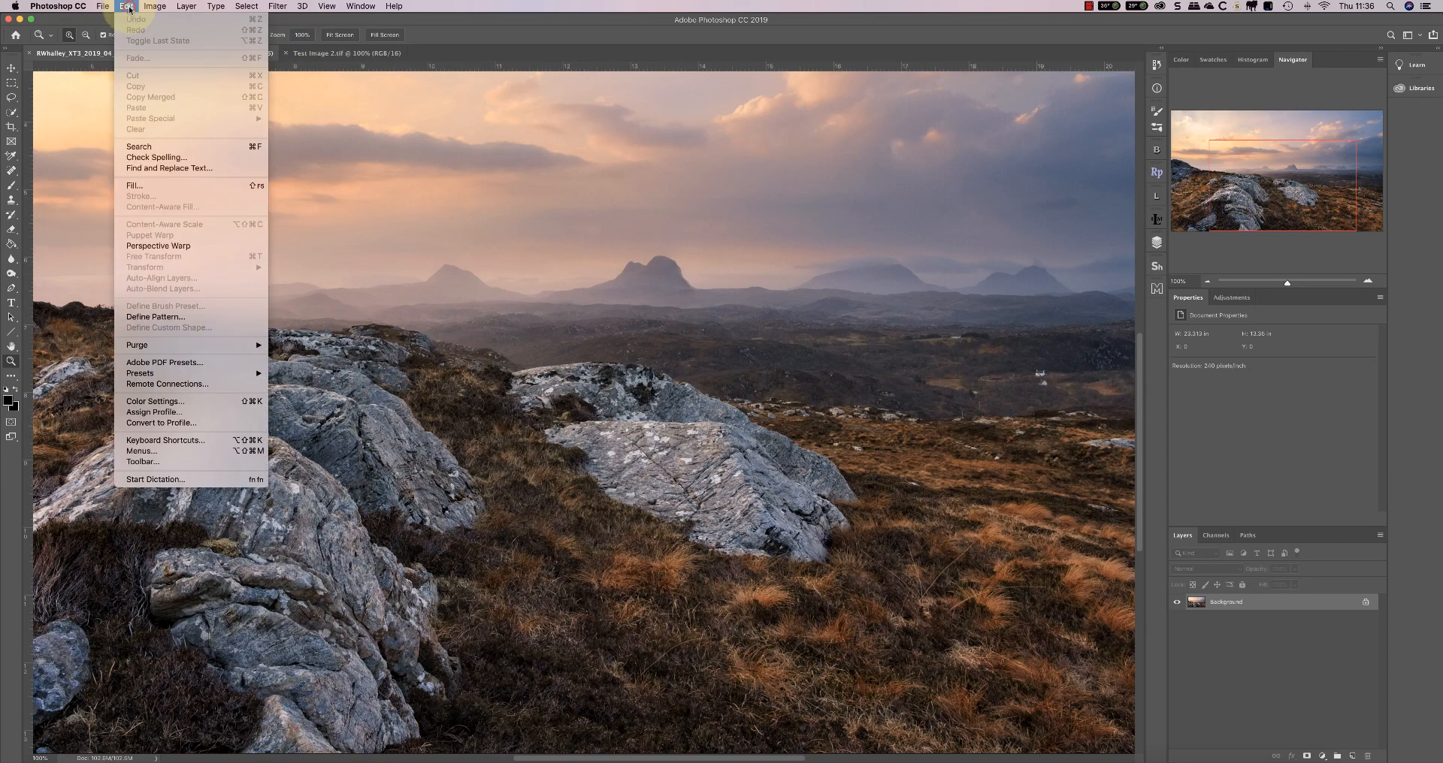
click(153, 6)
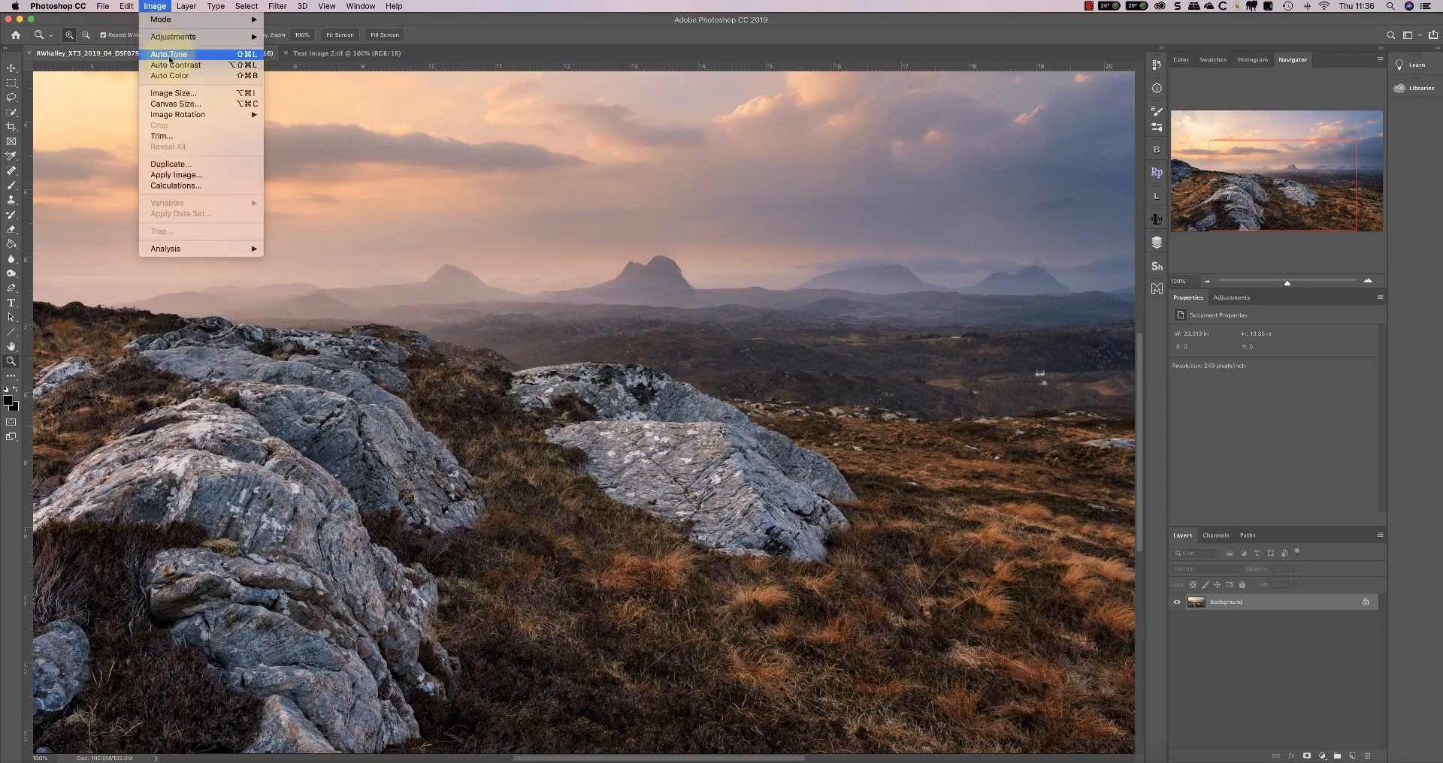
click(173, 93)
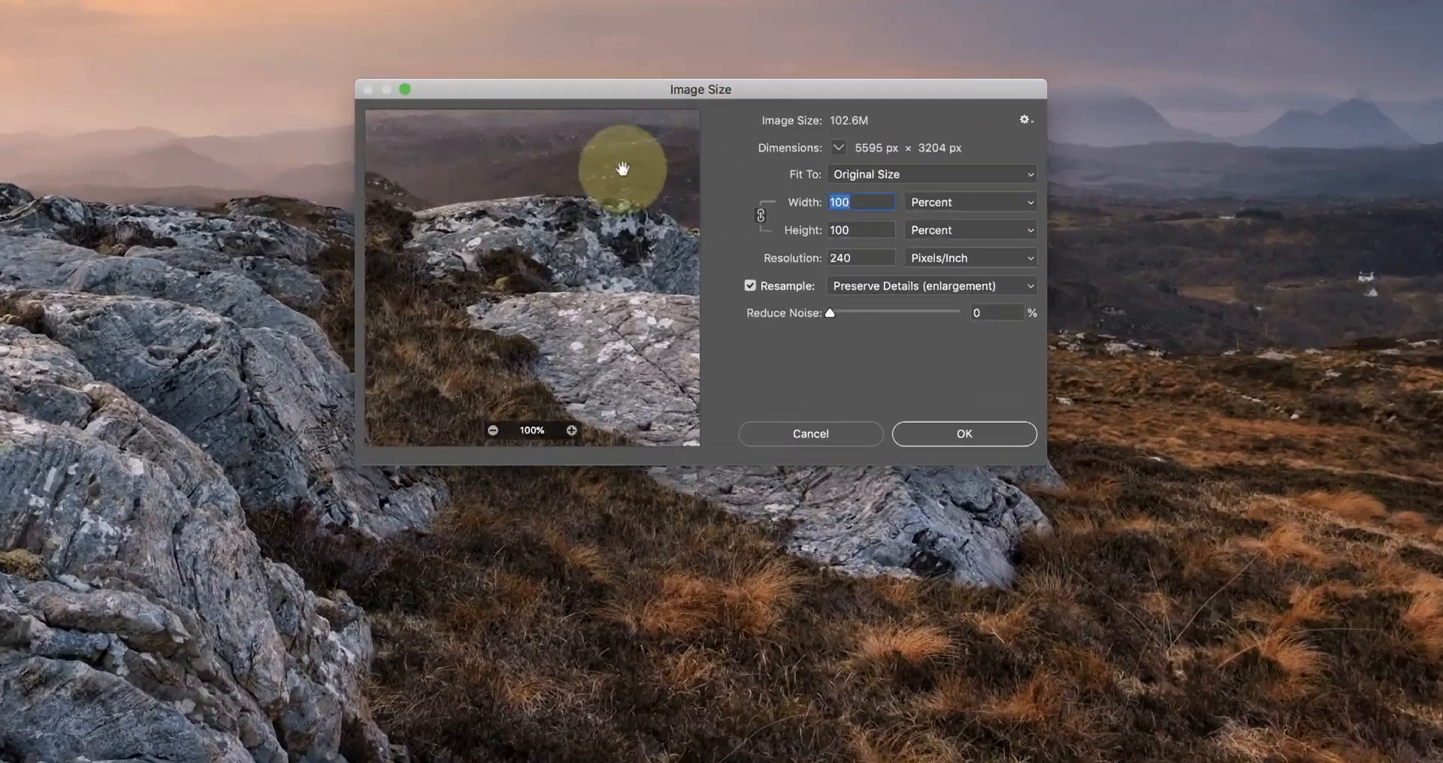
click(968, 203)
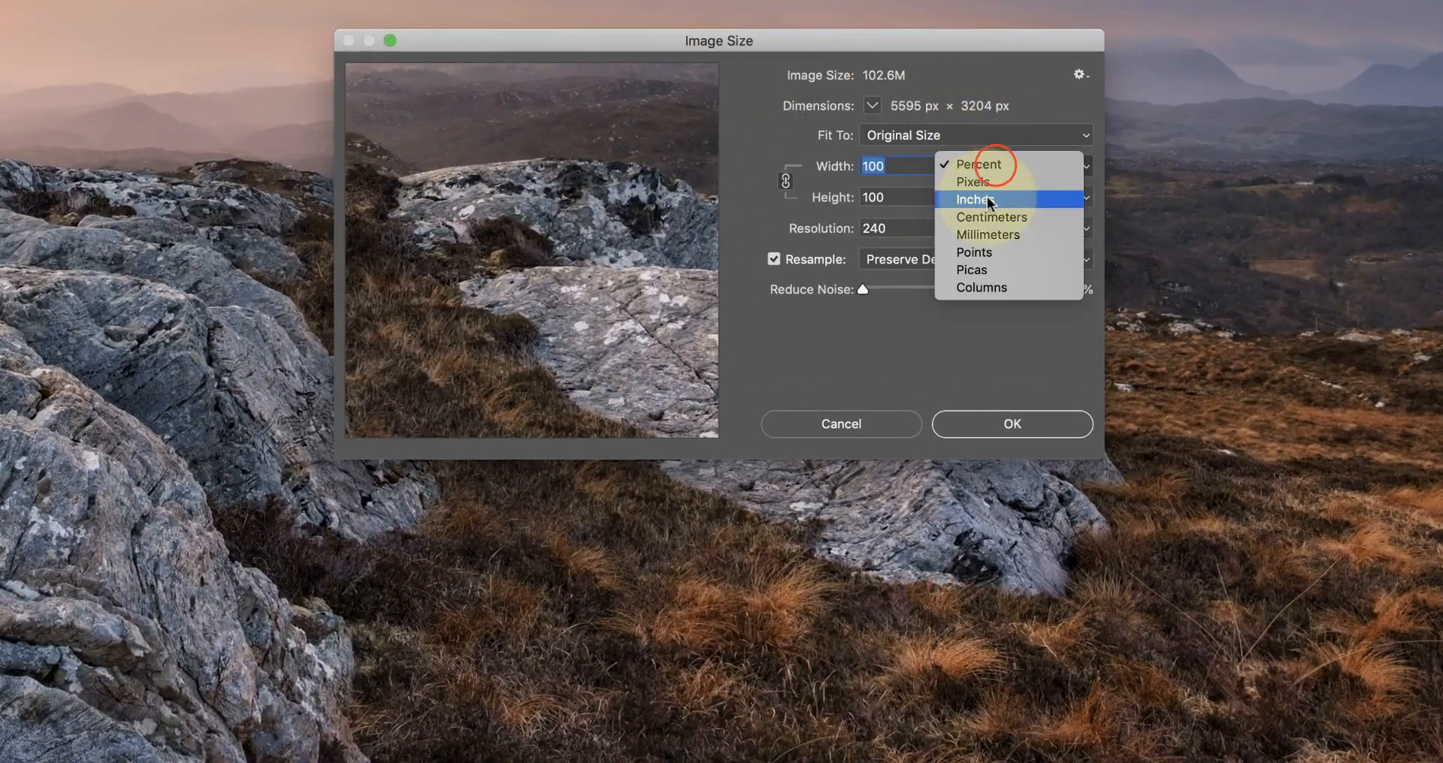
click(973, 198)
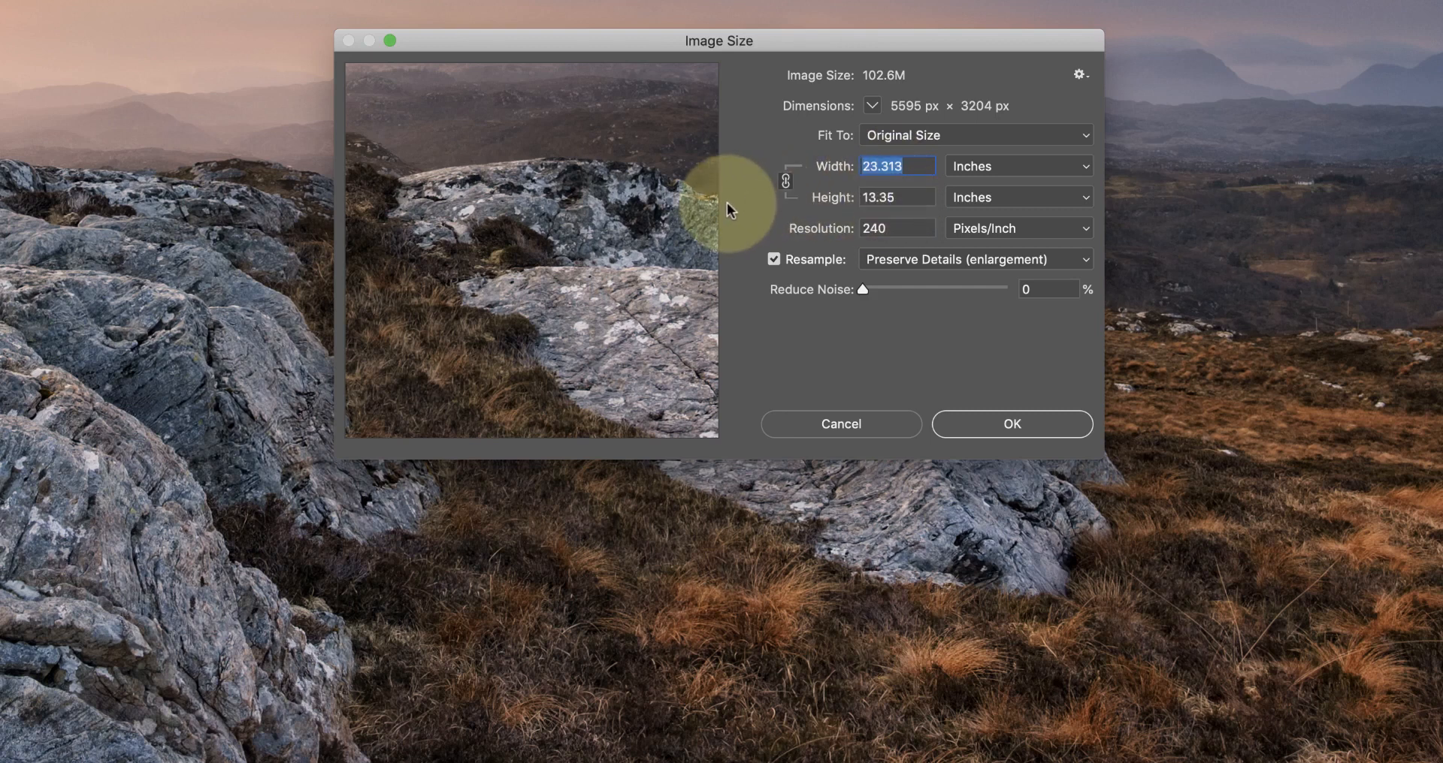
mouse_move(737, 203)
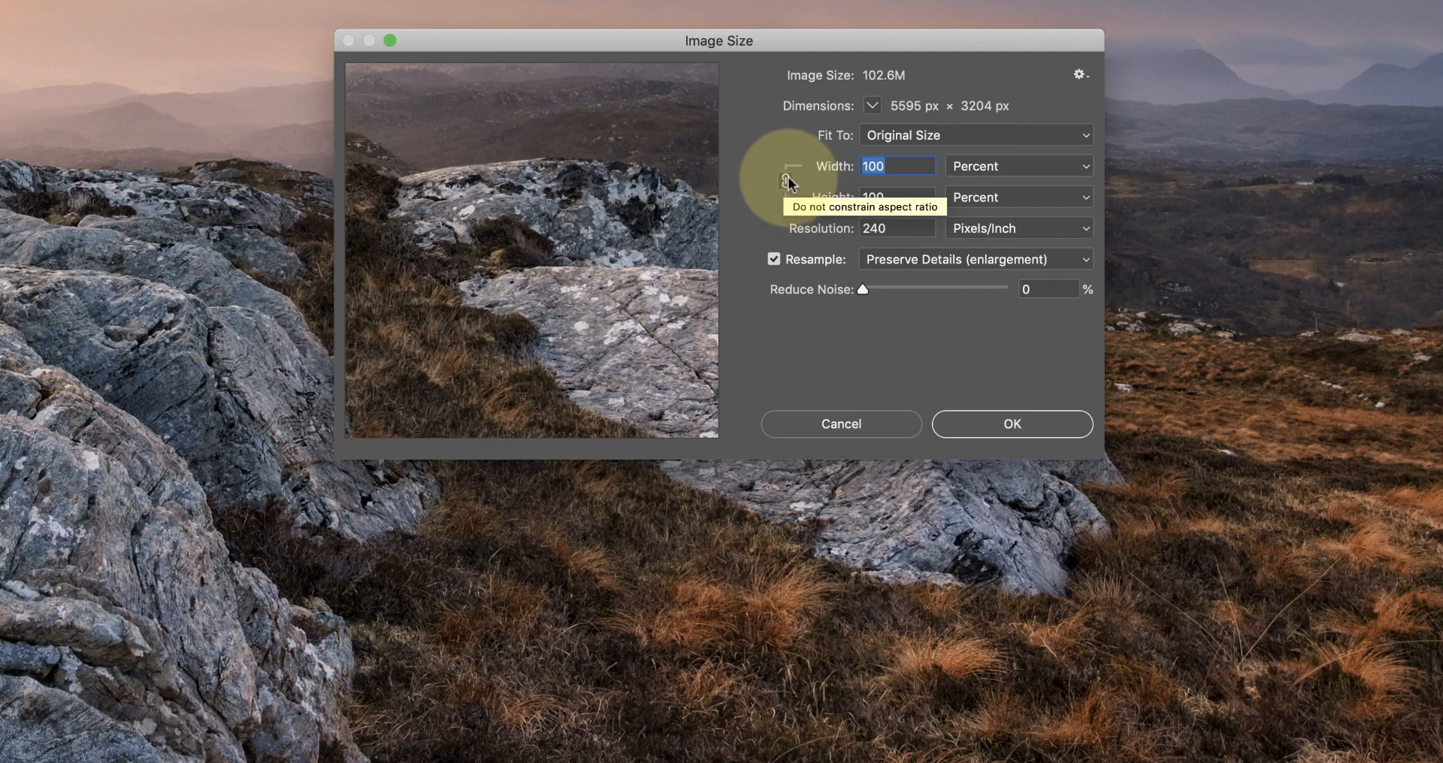
mouse_move(760, 196)
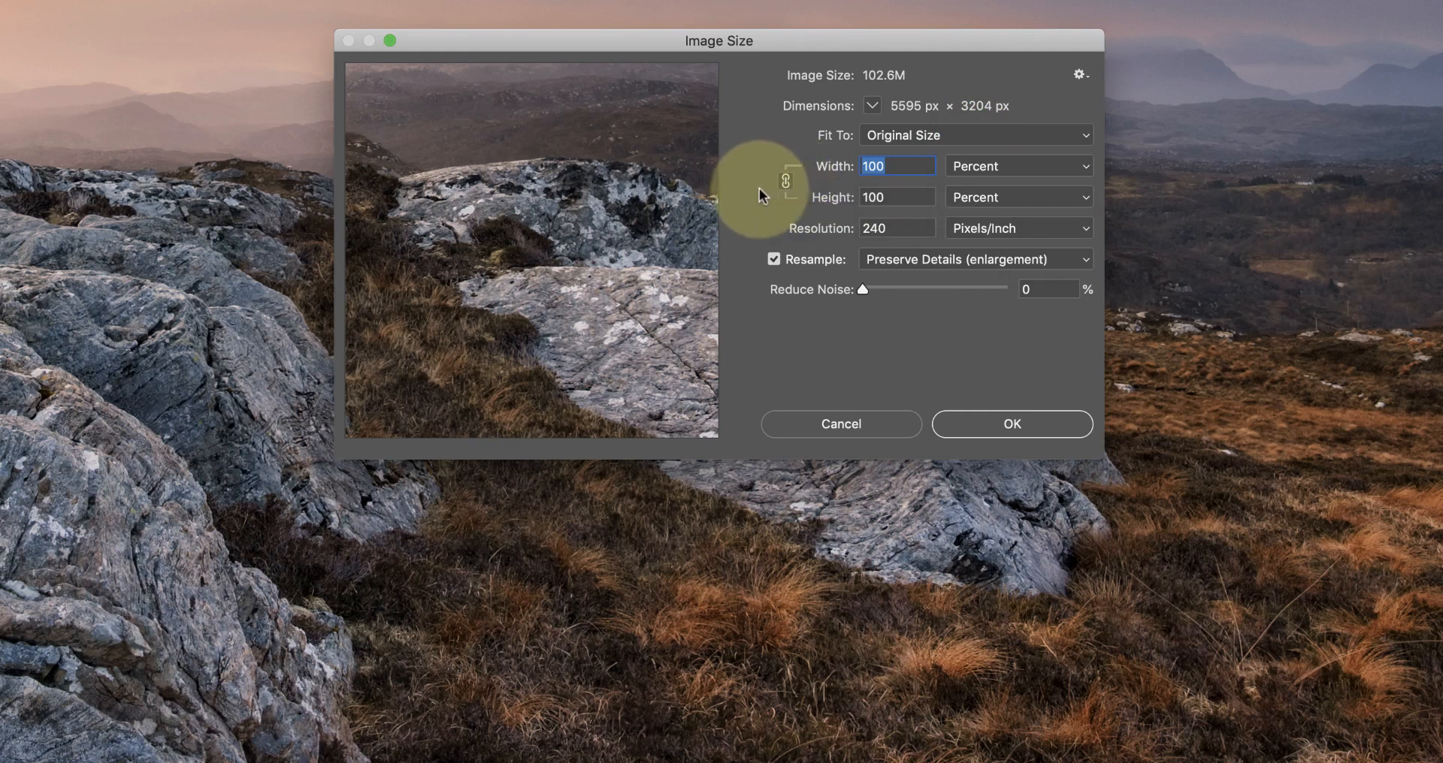
mouse_move(817, 219)
text(200)
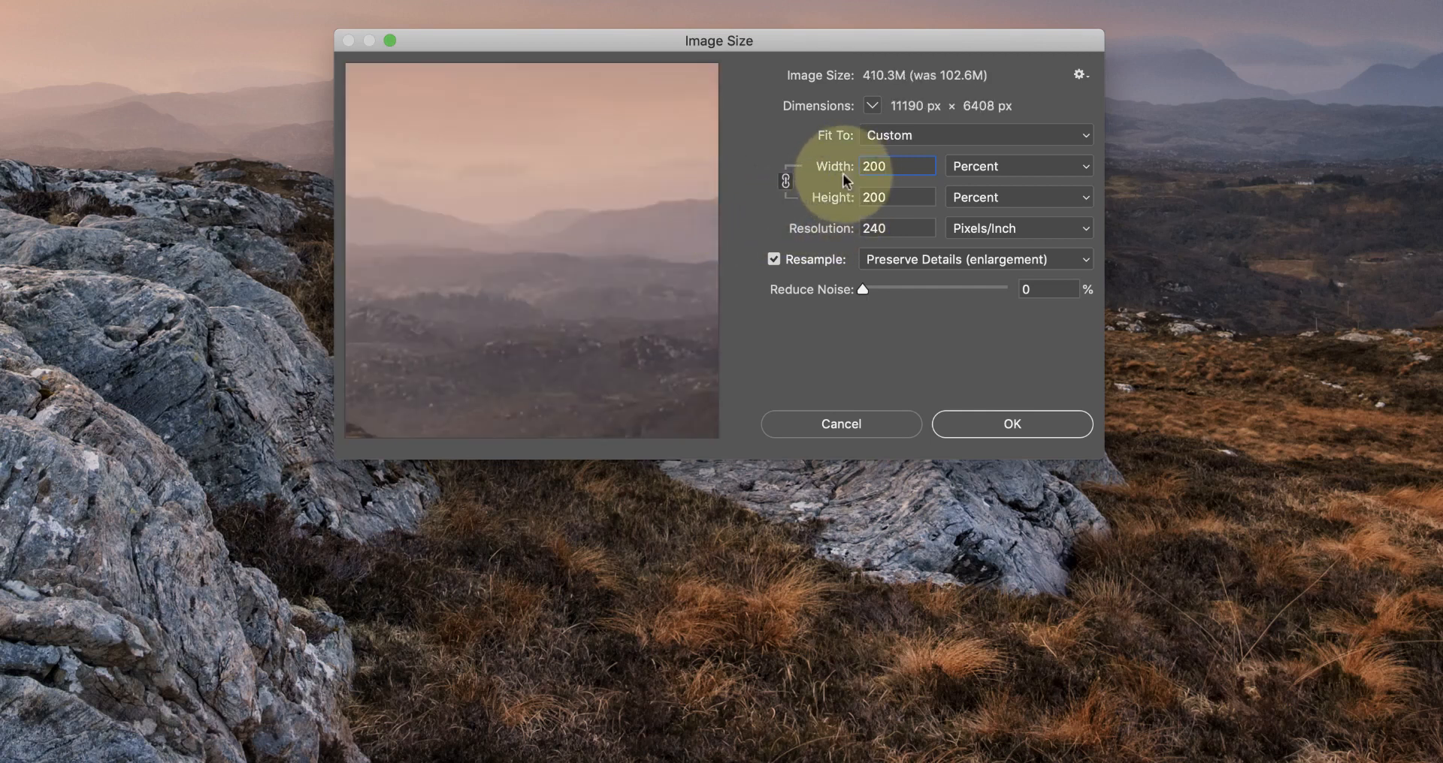
mouse_move(777, 228)
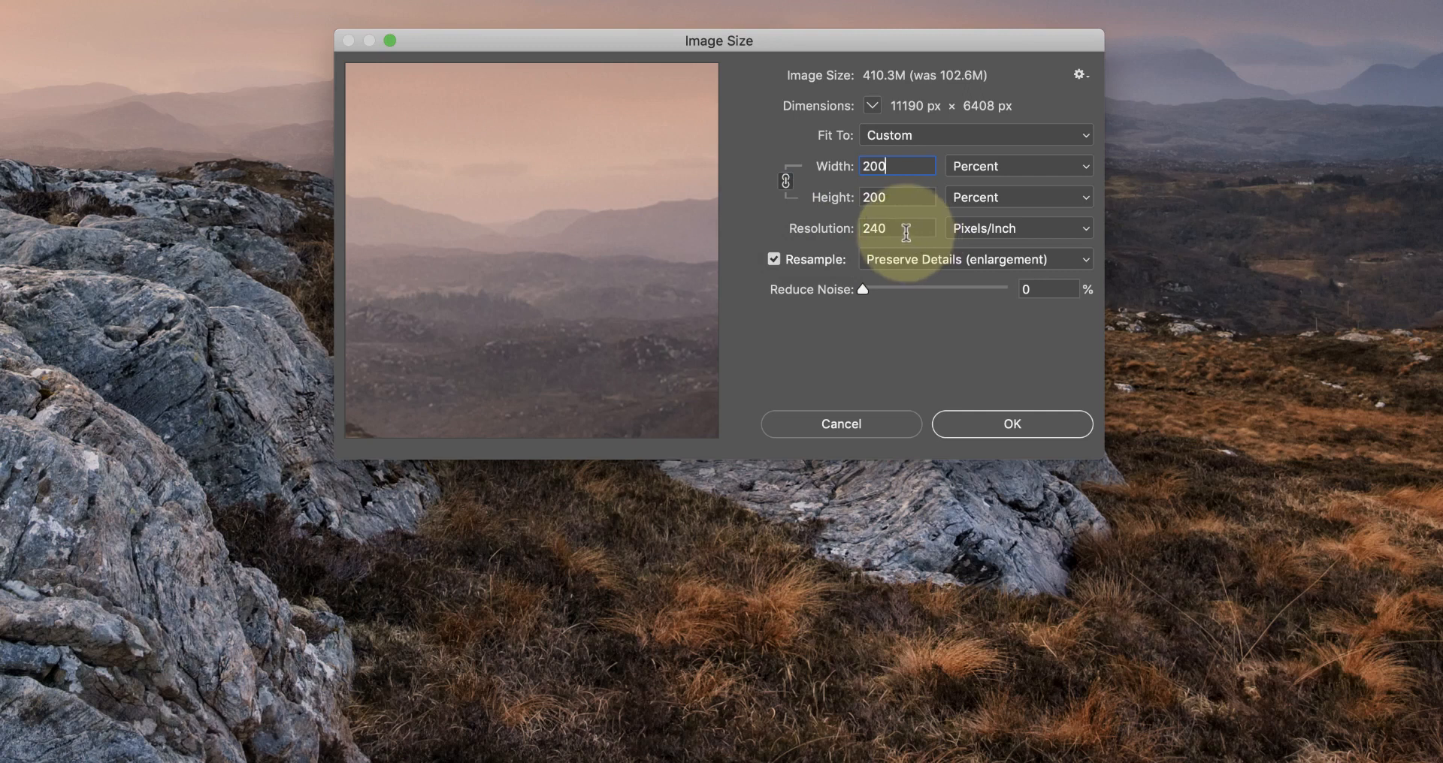
mouse_move(898, 228)
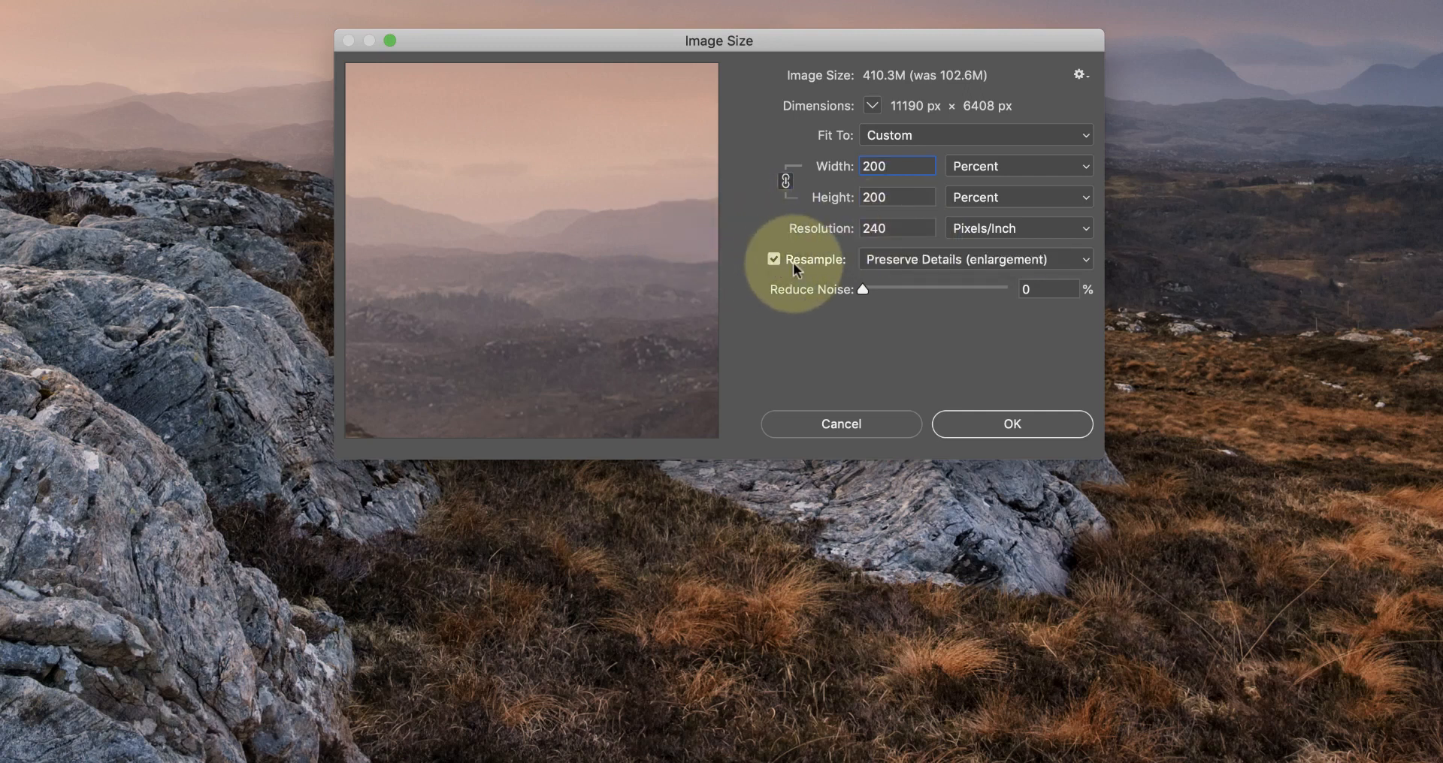
mouse_move(757, 278)
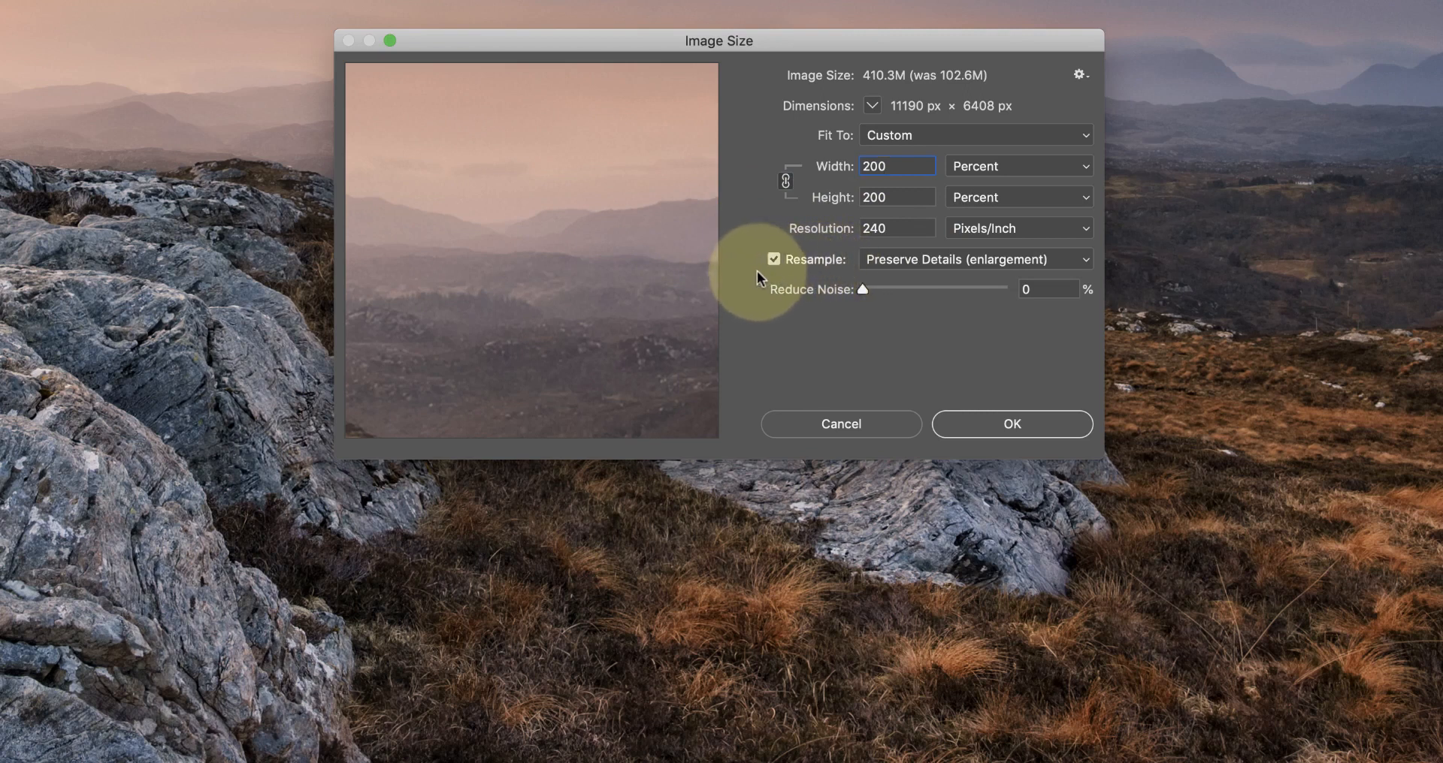
Toggle Resample off to see resolution change without altering 5595 × 3204 px, then turn it back on
click(774, 258)
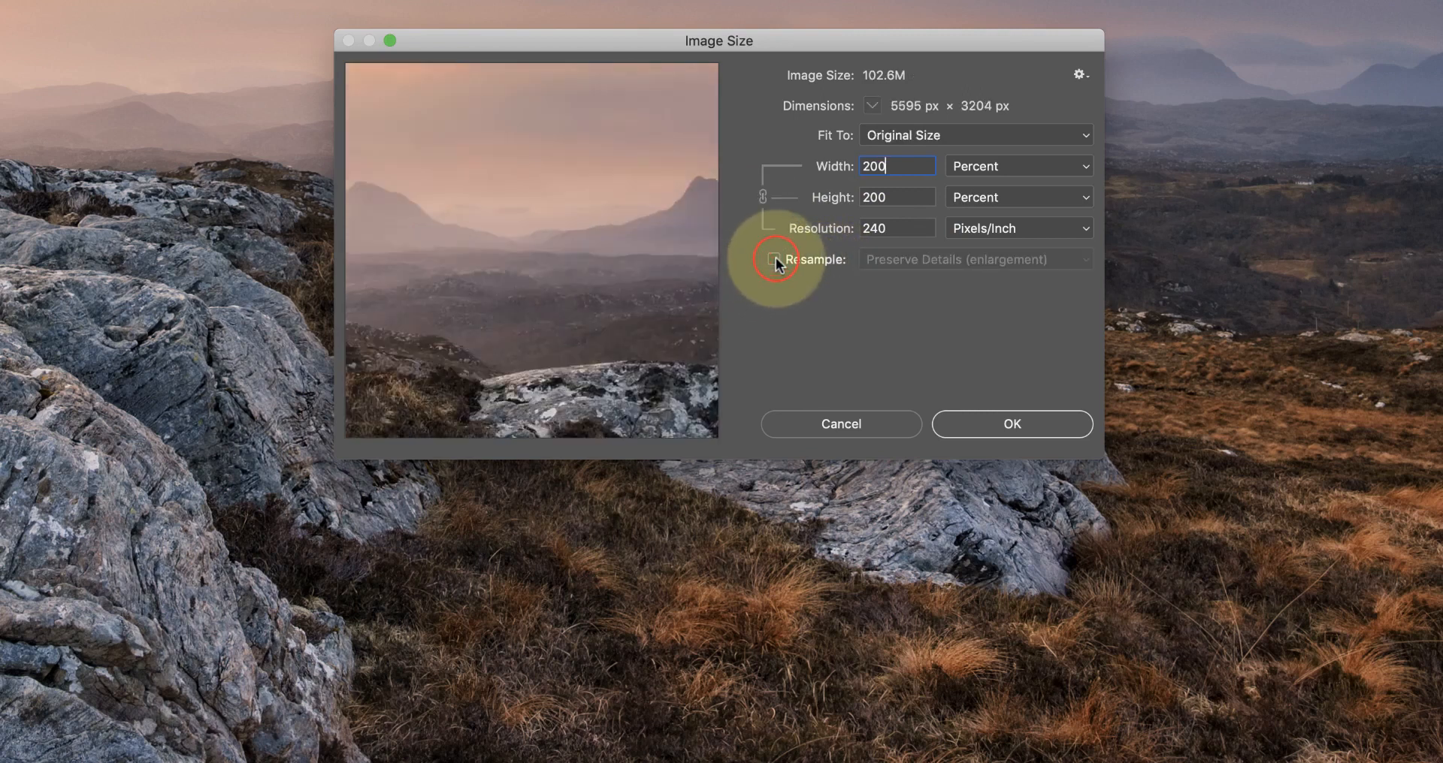
click(776, 260)
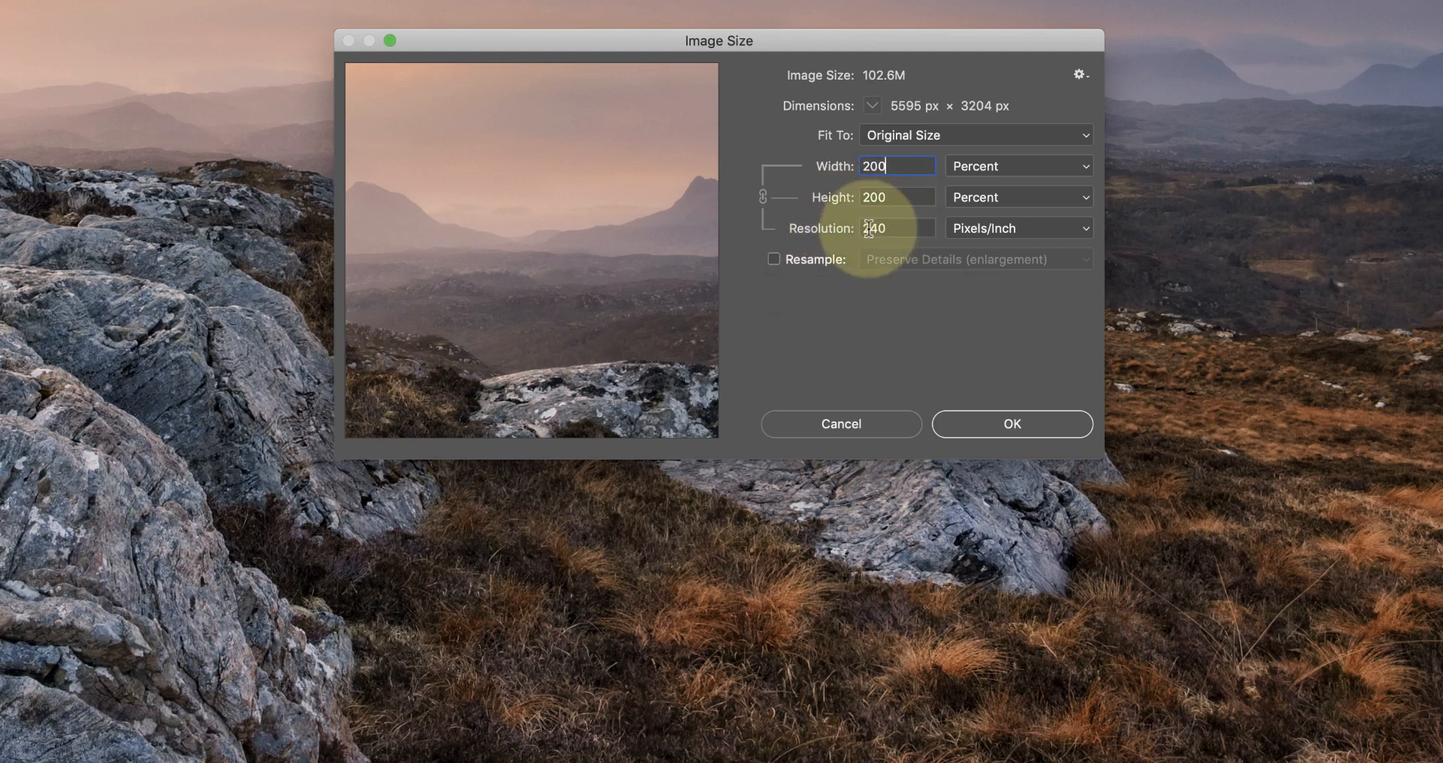
mouse_move(897, 229)
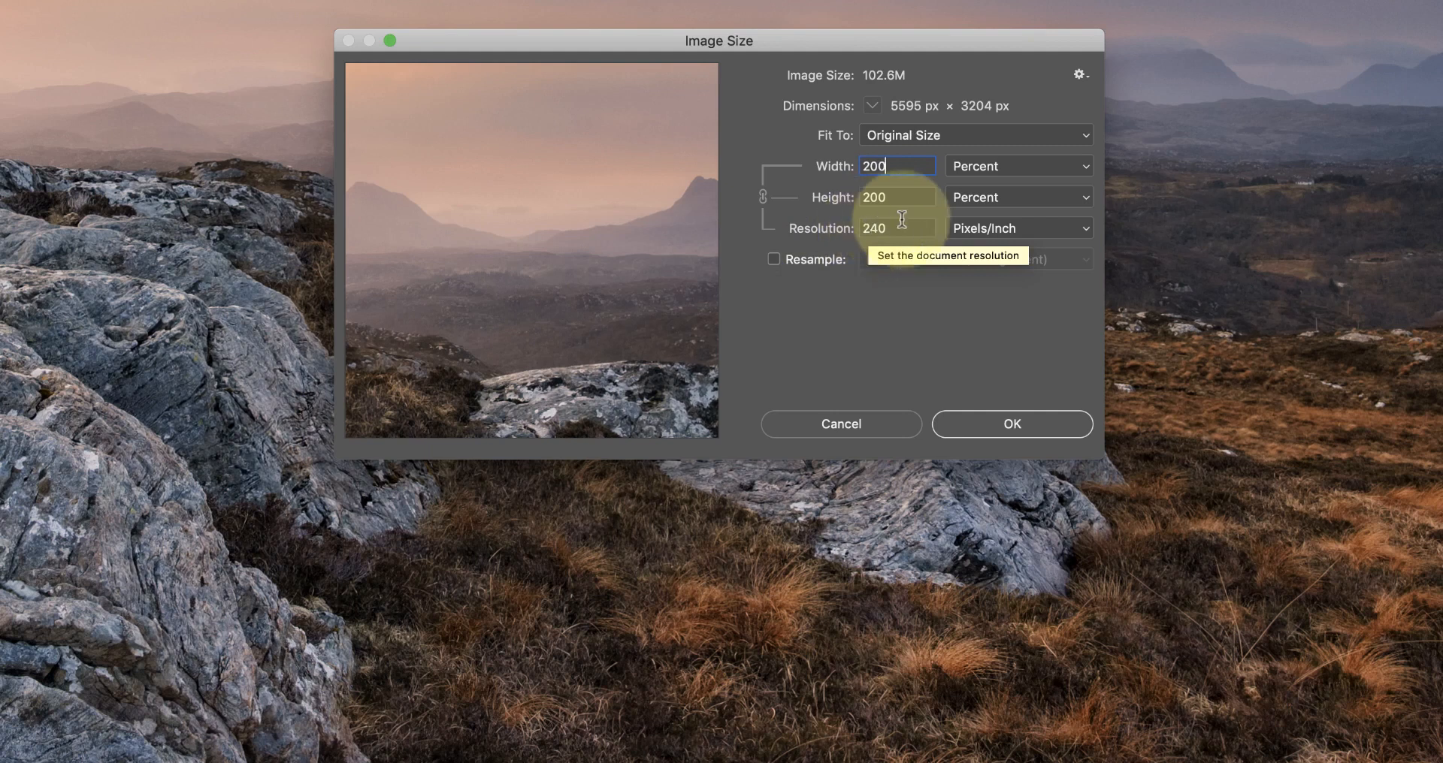
mouse_move(887, 167)
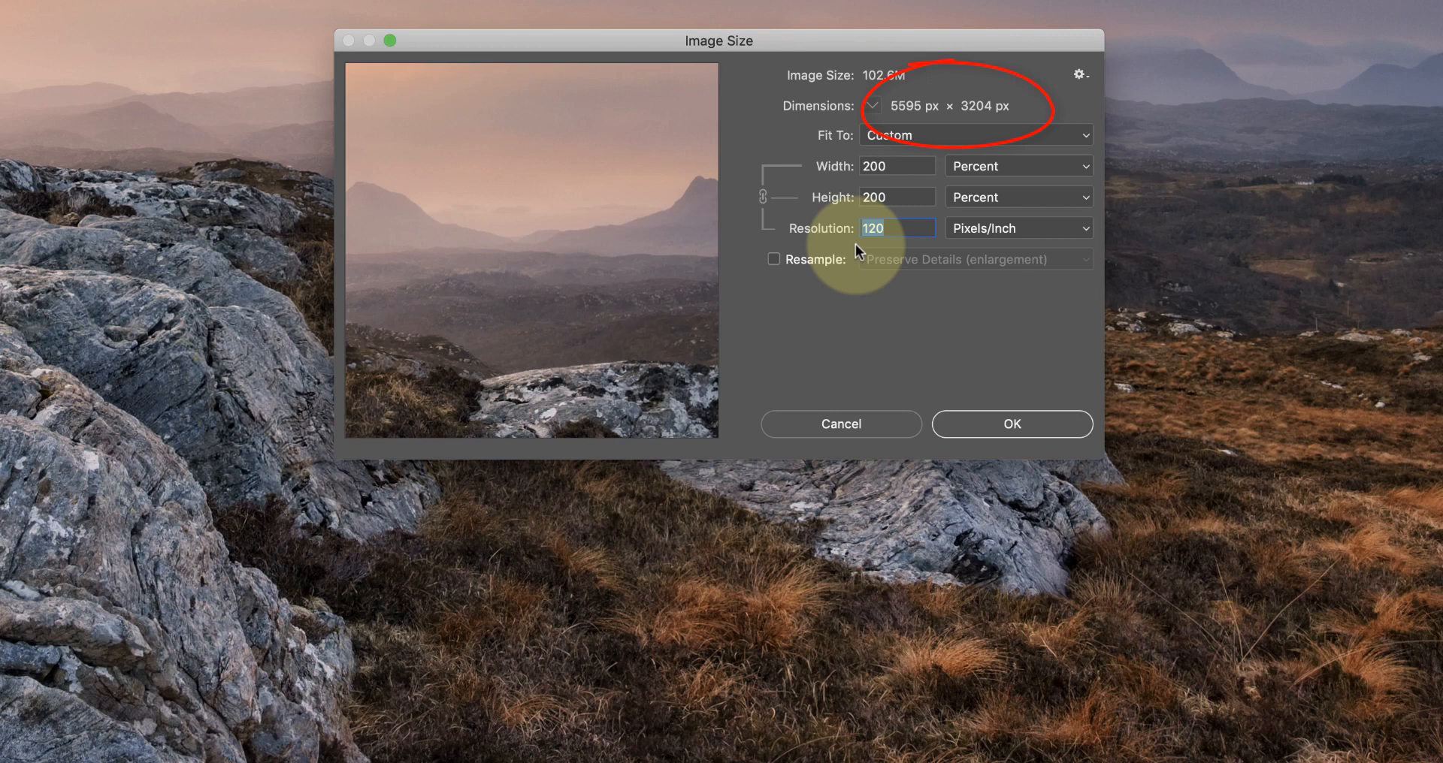
click(774, 260)
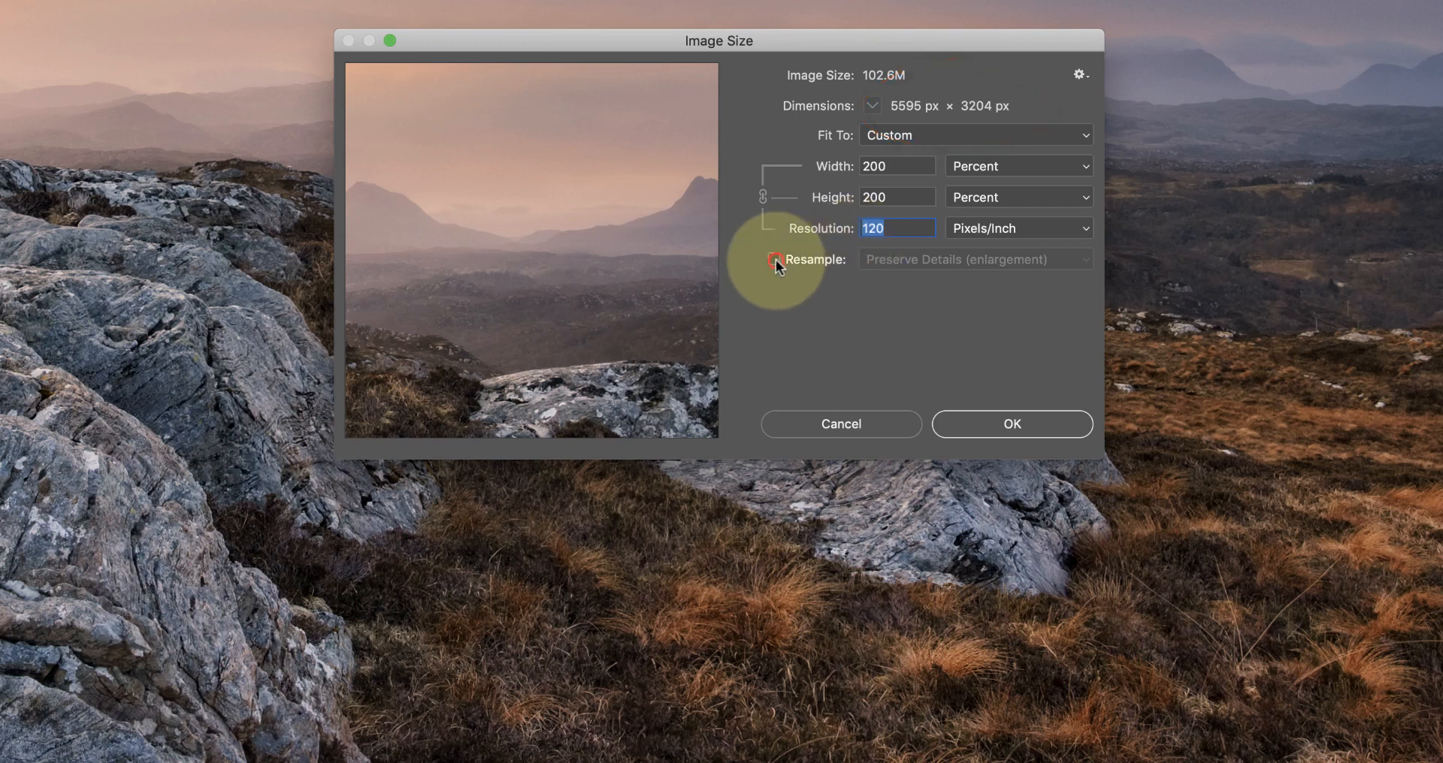
click(774, 259)
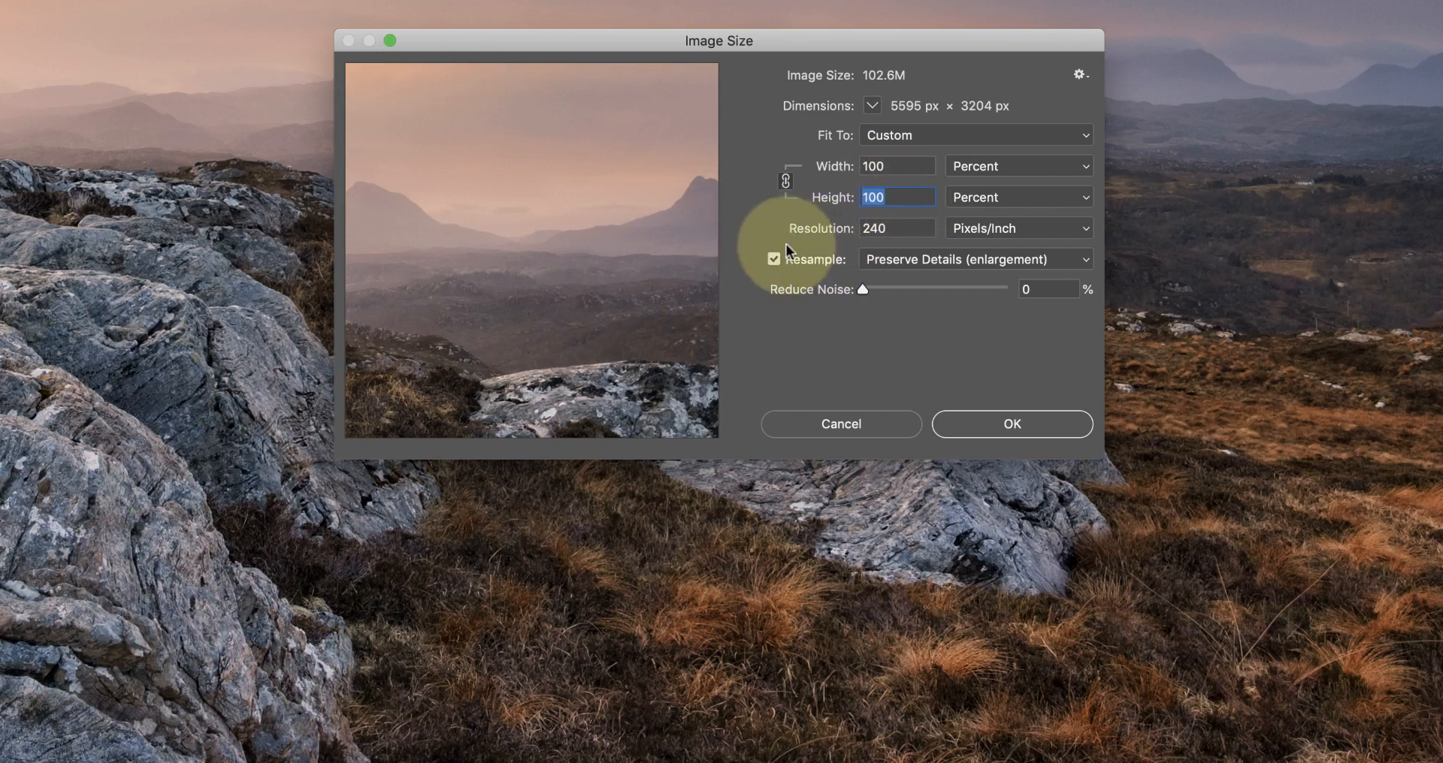
mouse_move(727, 230)
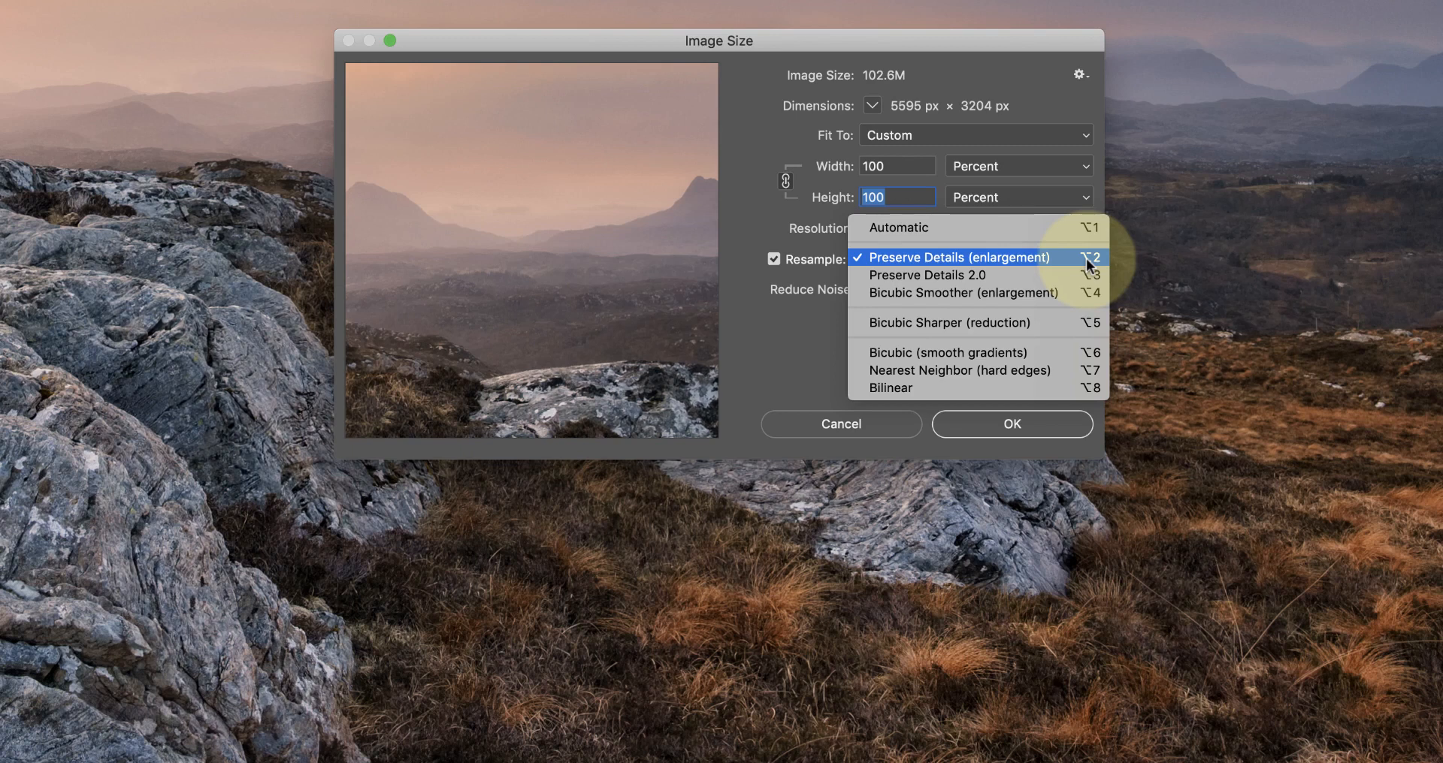
mouse_move(927, 275)
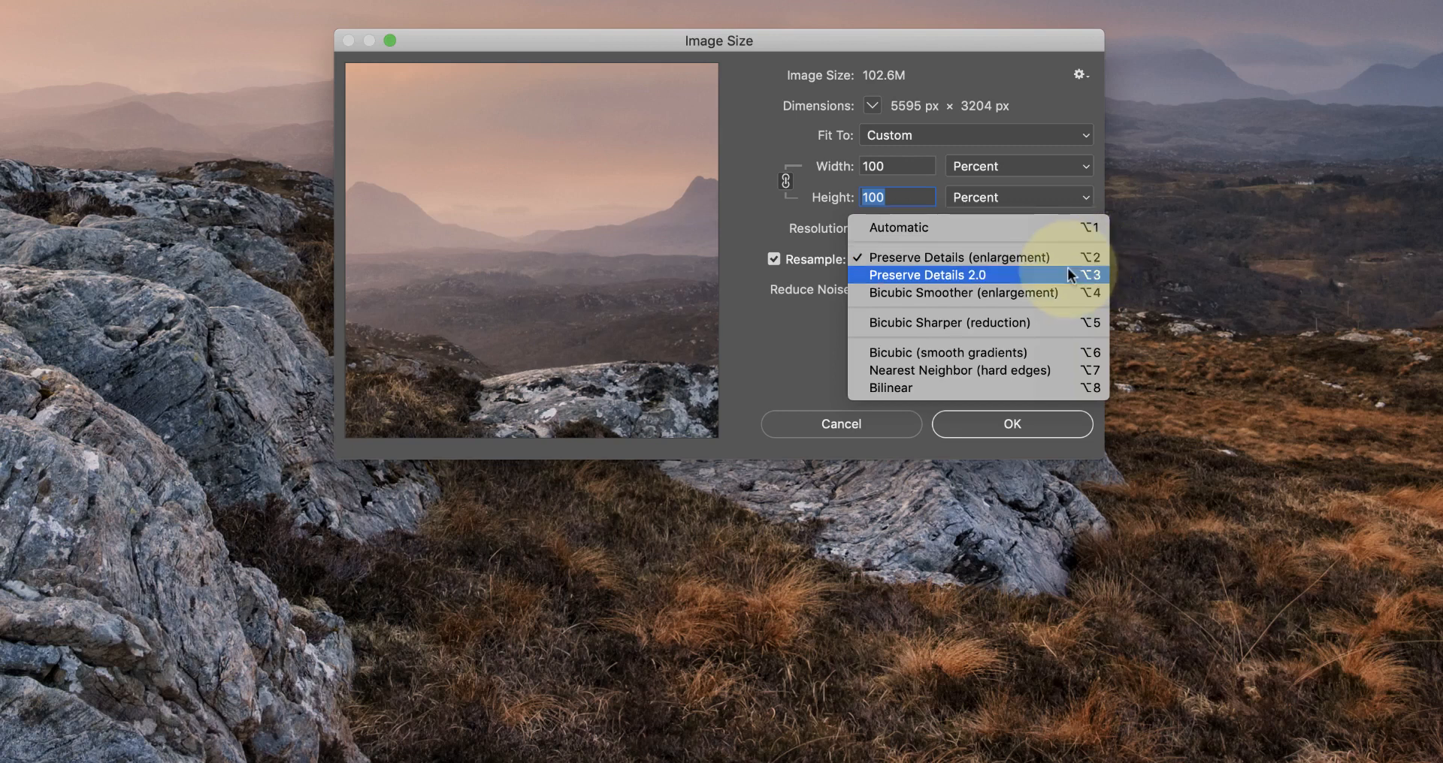
mouse_move(929, 388)
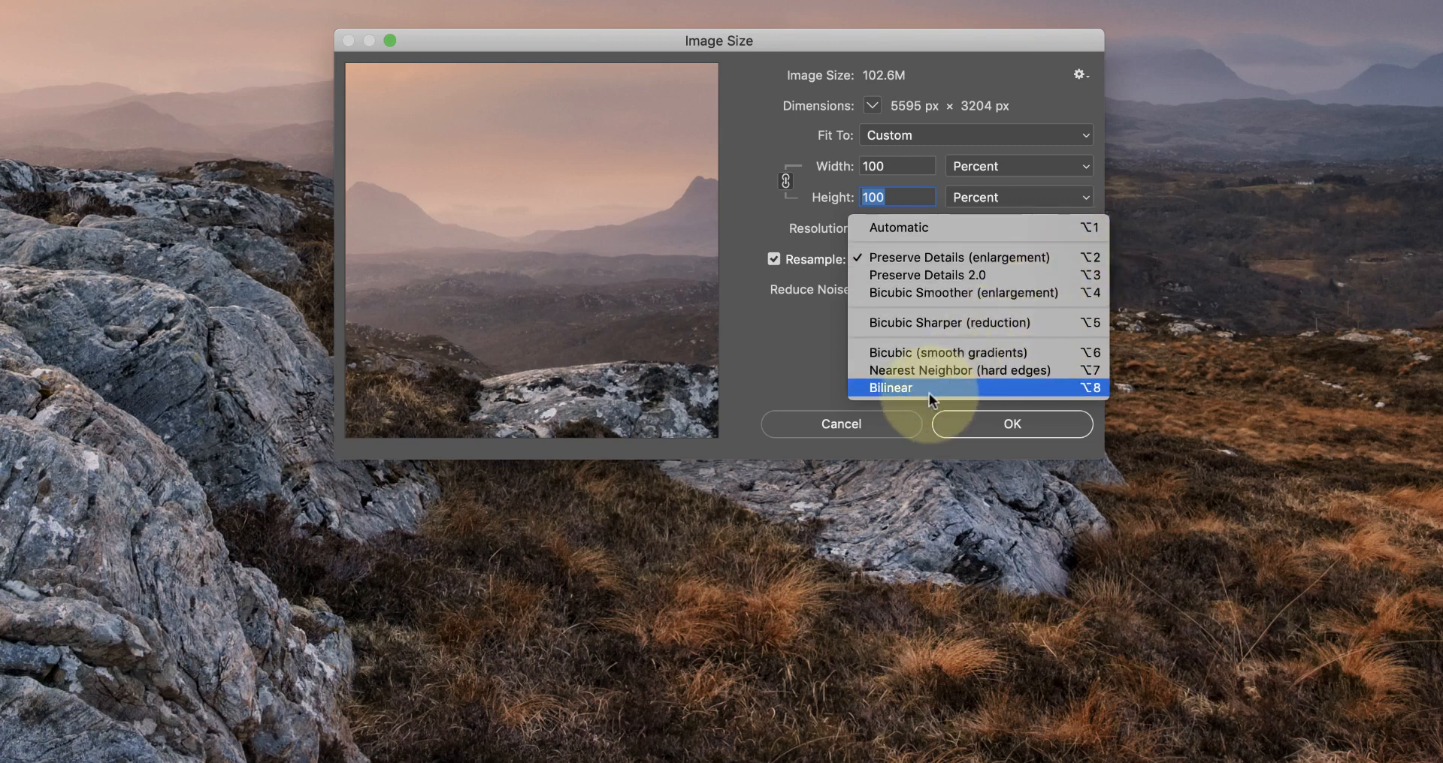
Choose Bilinear resampling and set Width to 400 percent, giving 22380 × 12816 px
click(888, 388)
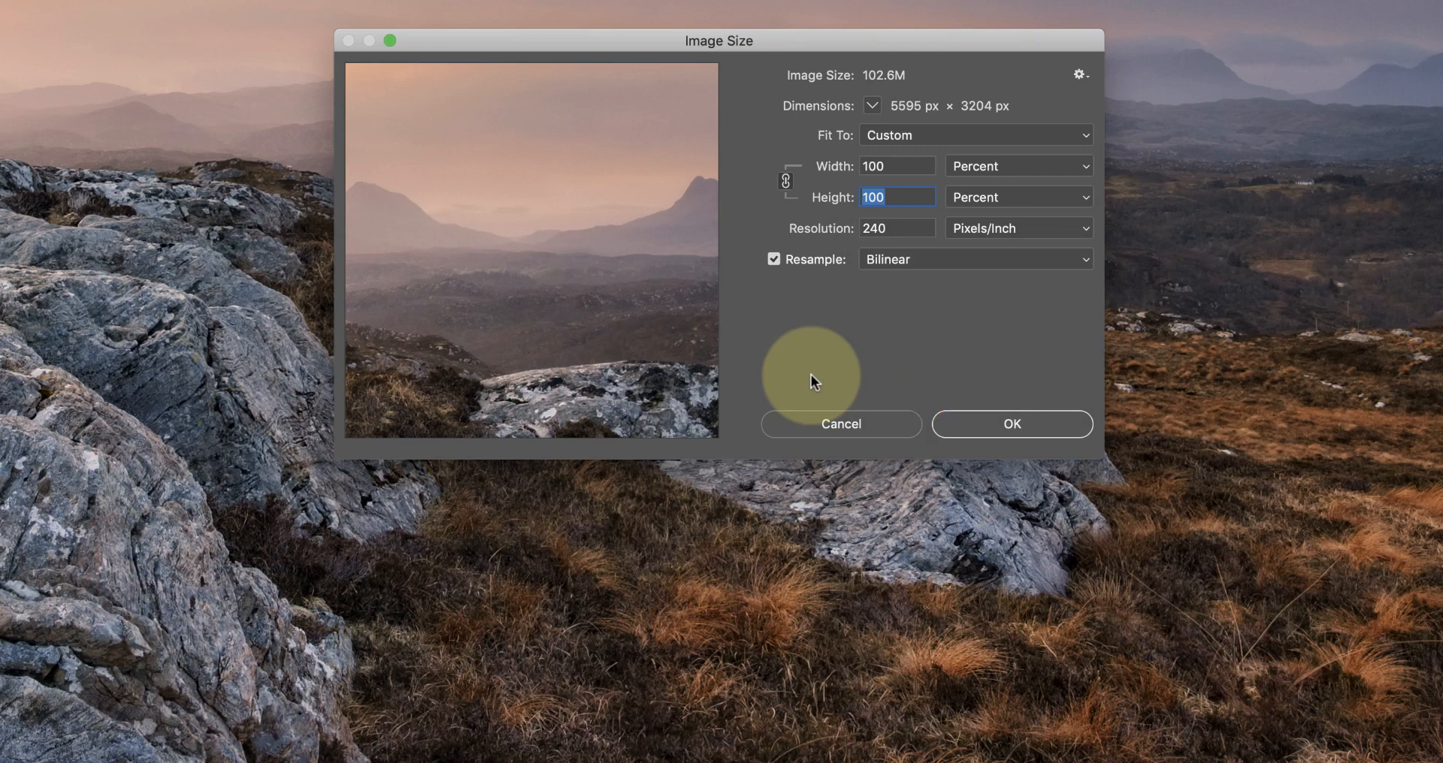
click(895, 166)
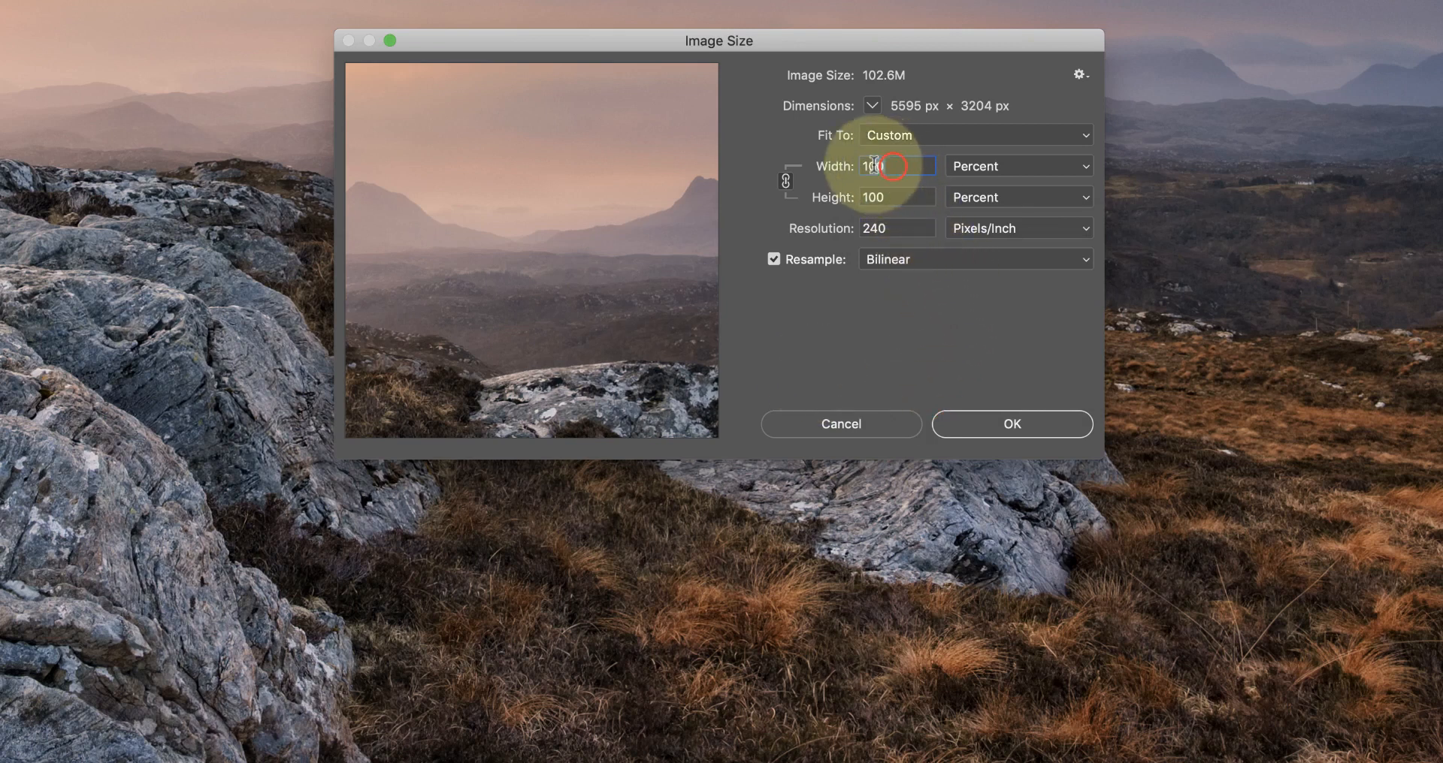
text(400)
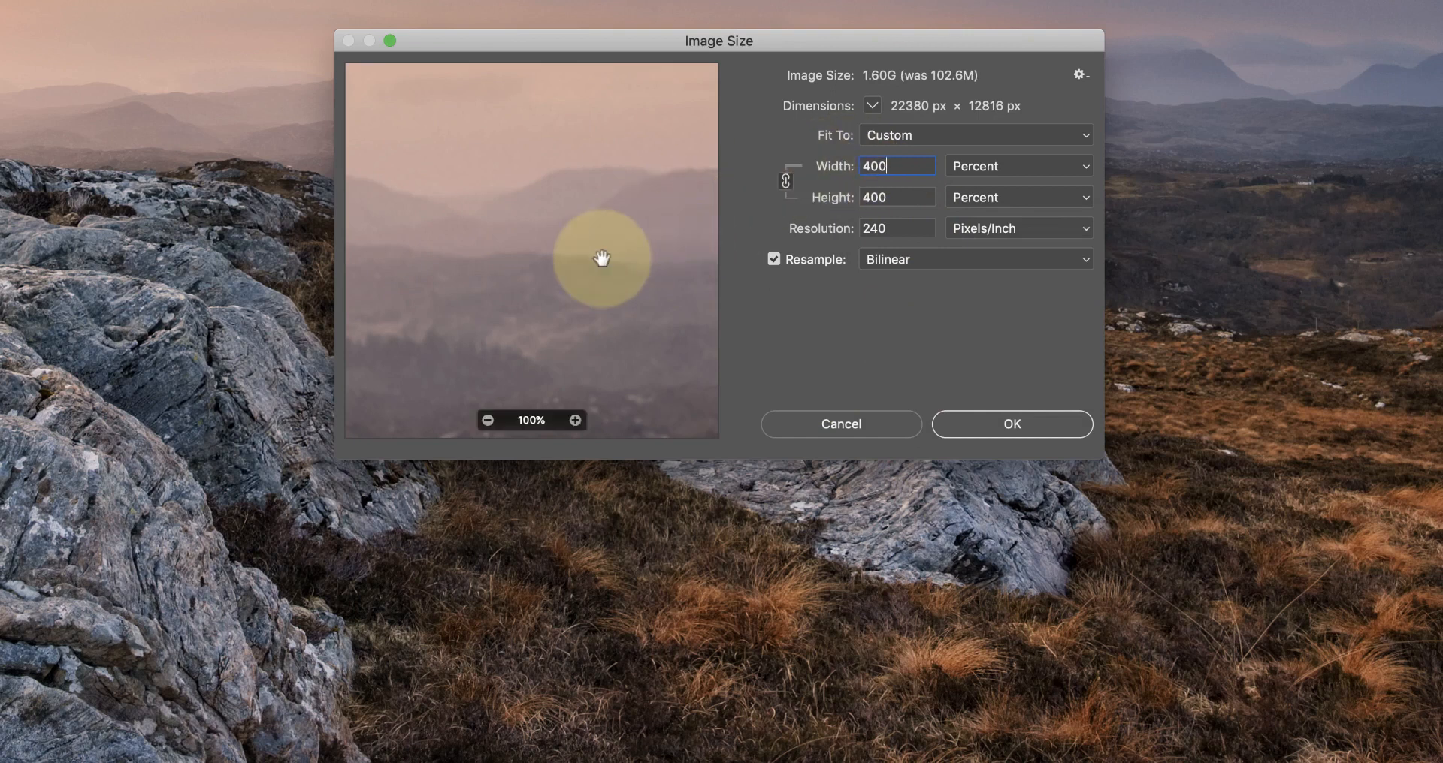
Pan the Image Size preview across the grass and rock detail of the Bilinear enlargement
drag(603, 257, 616, 338)
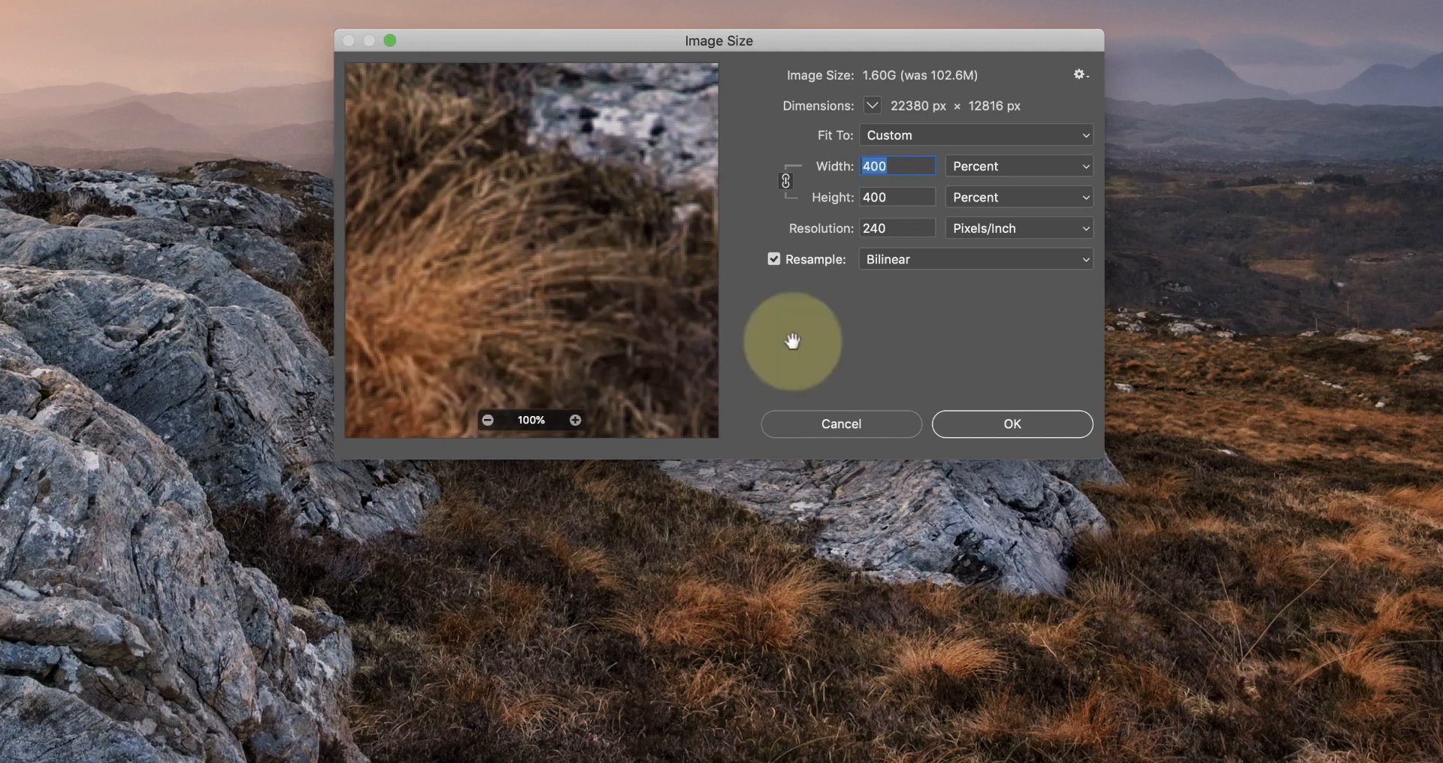
mouse_move(872, 532)
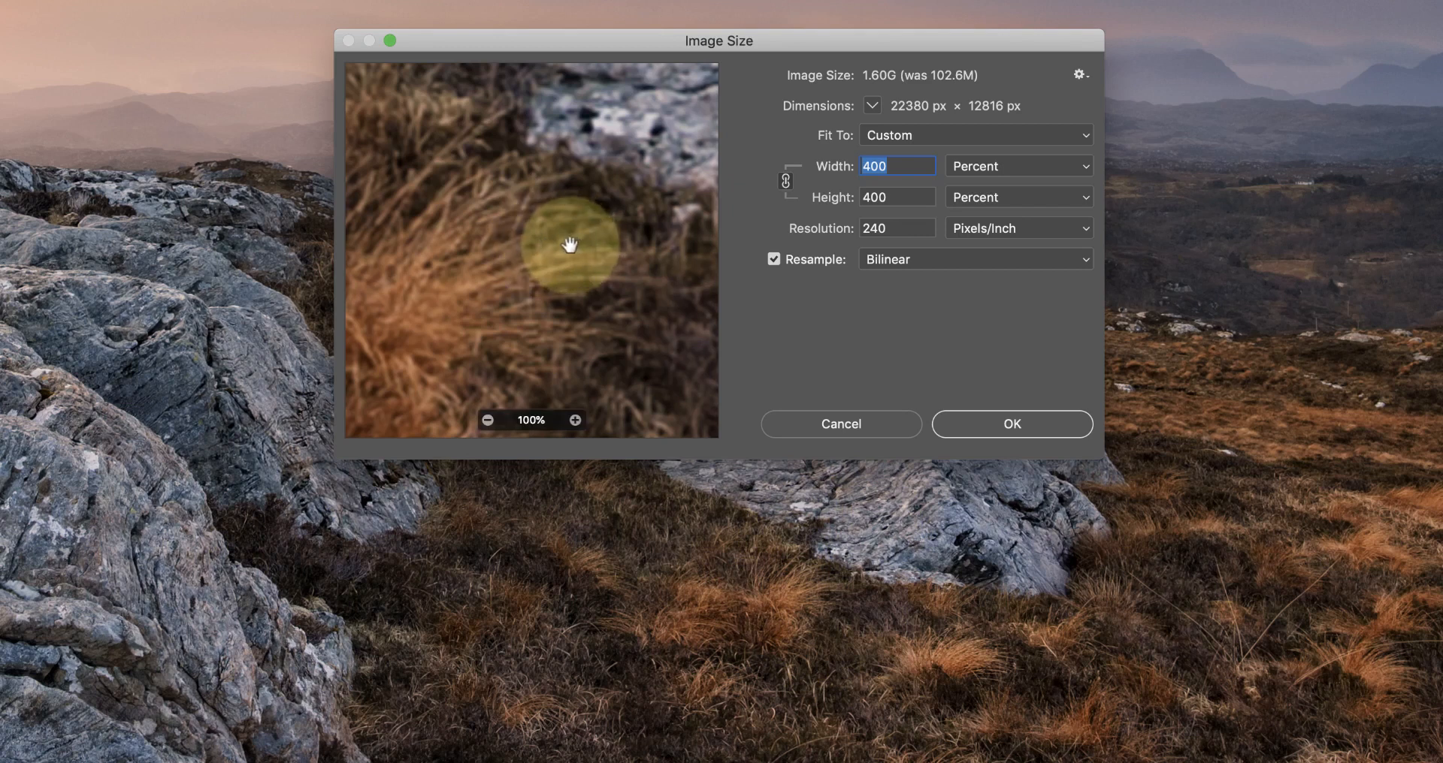
drag(568, 245, 497, 257)
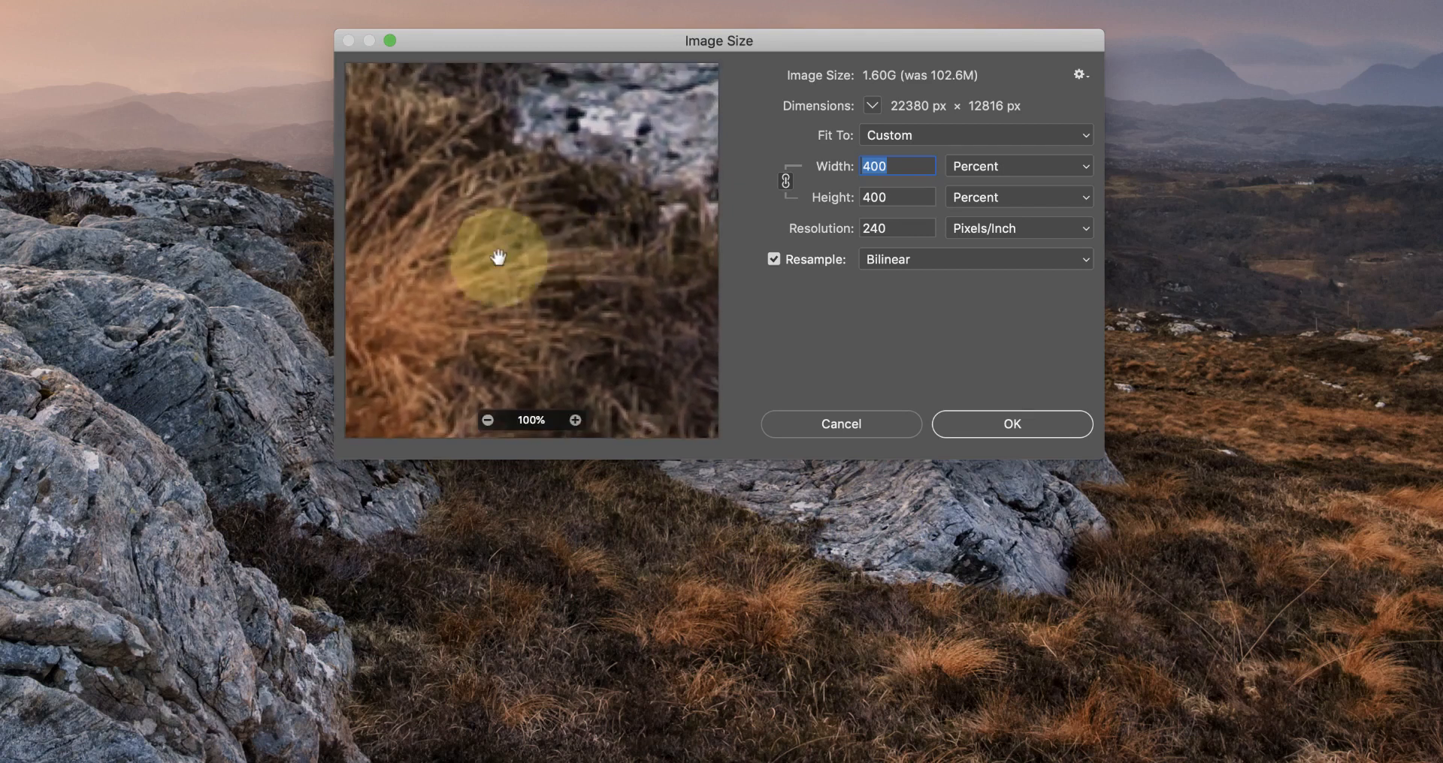
drag(498, 257, 679, 170)
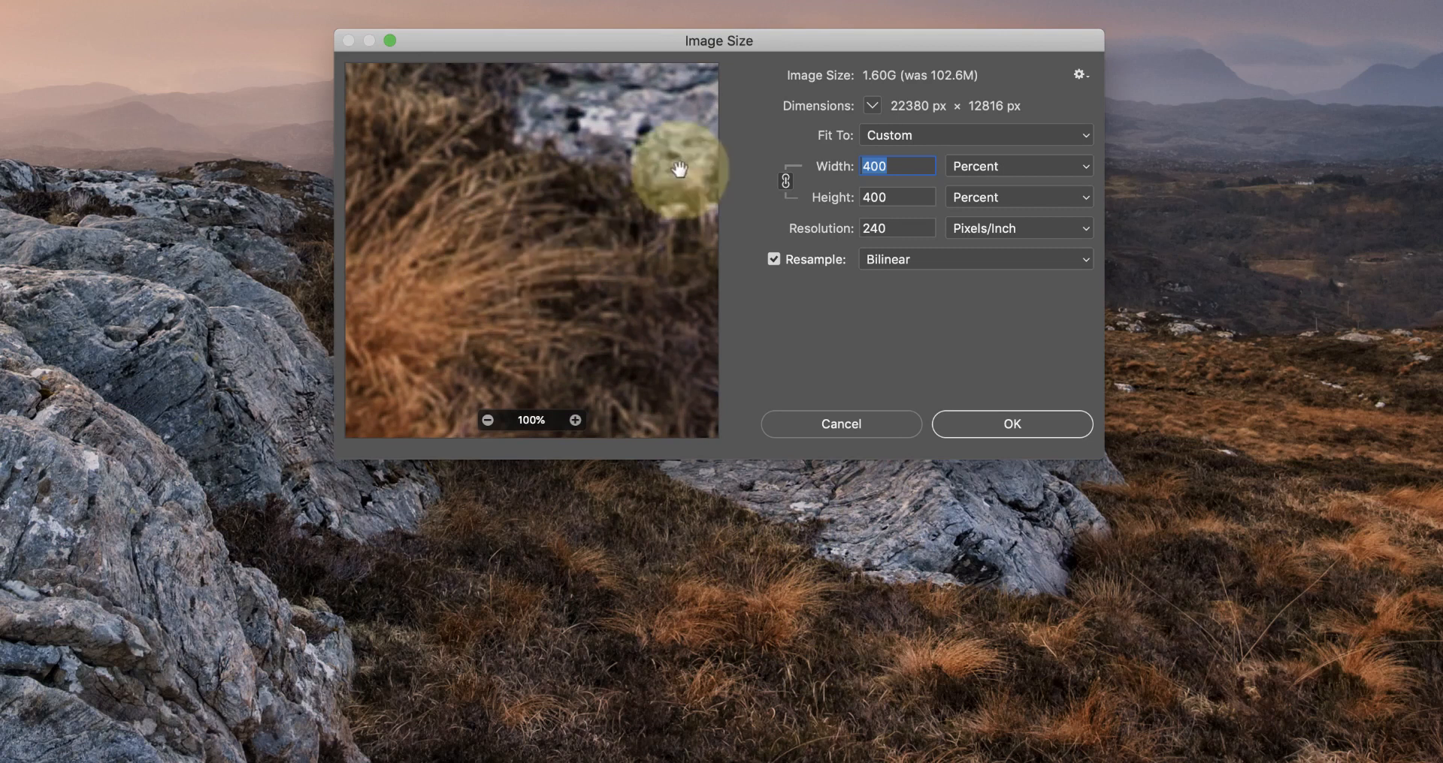
mouse_move(699, 317)
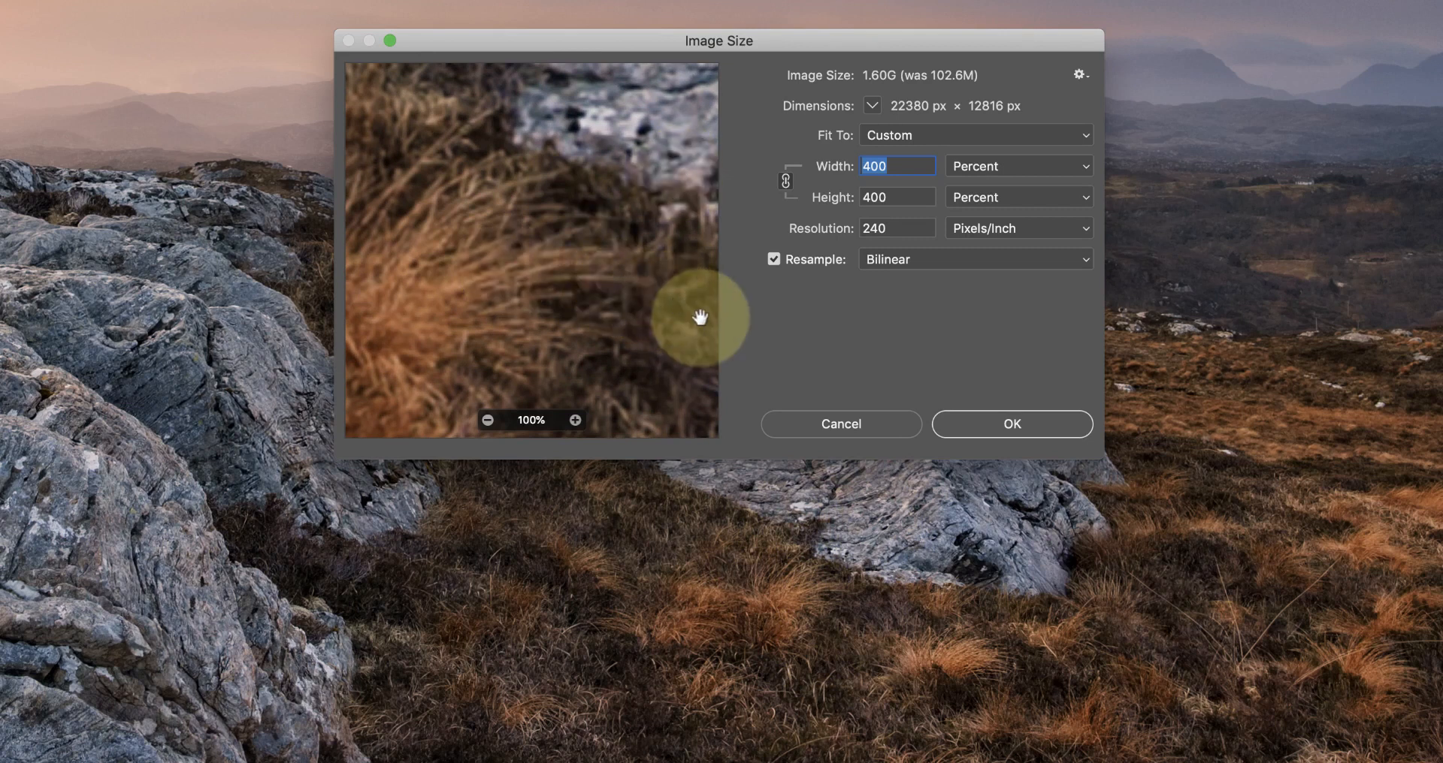
click(974, 259)
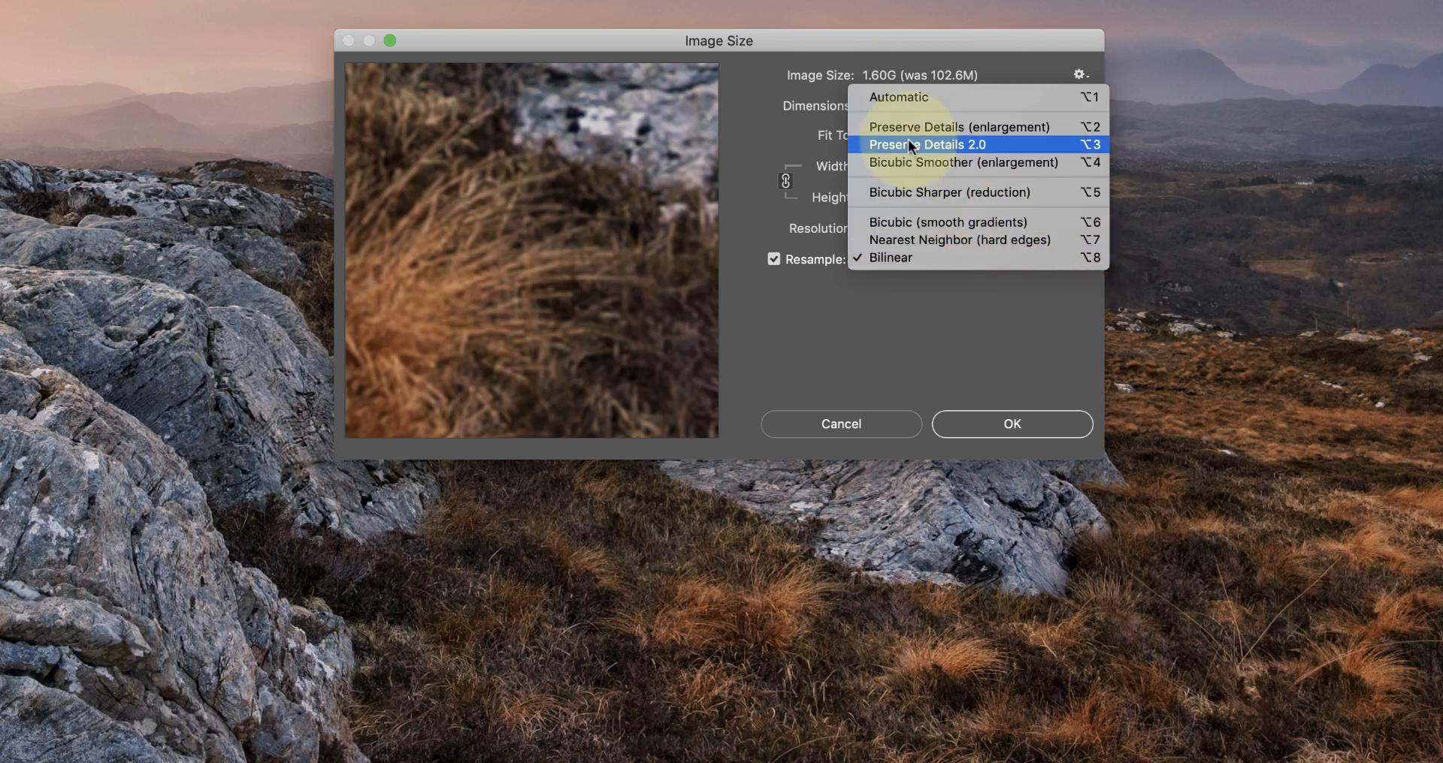
Try Preserve Details 2.0 and Preserve Details (enlargement), then settle on Automatic resampling at 400 percent
click(928, 145)
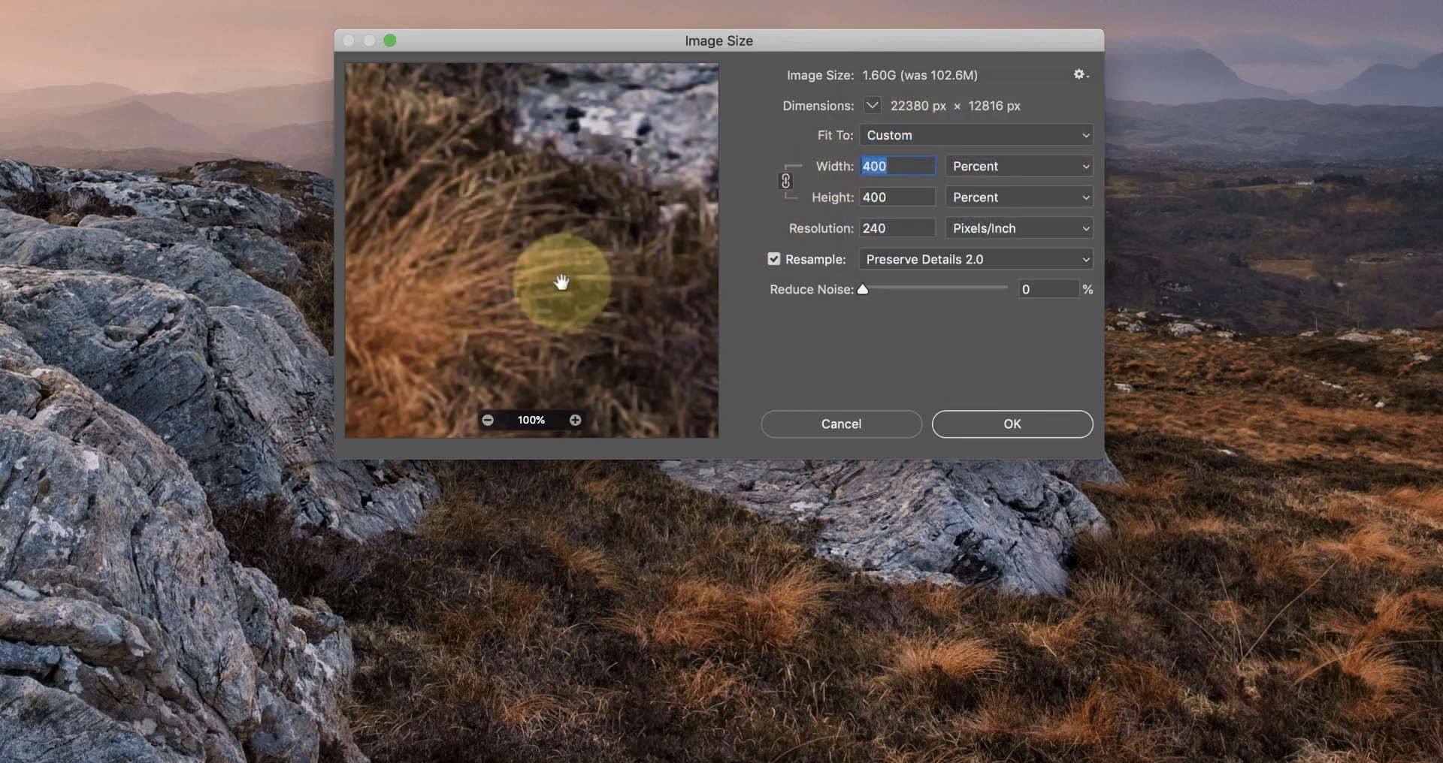
mouse_move(1091, 266)
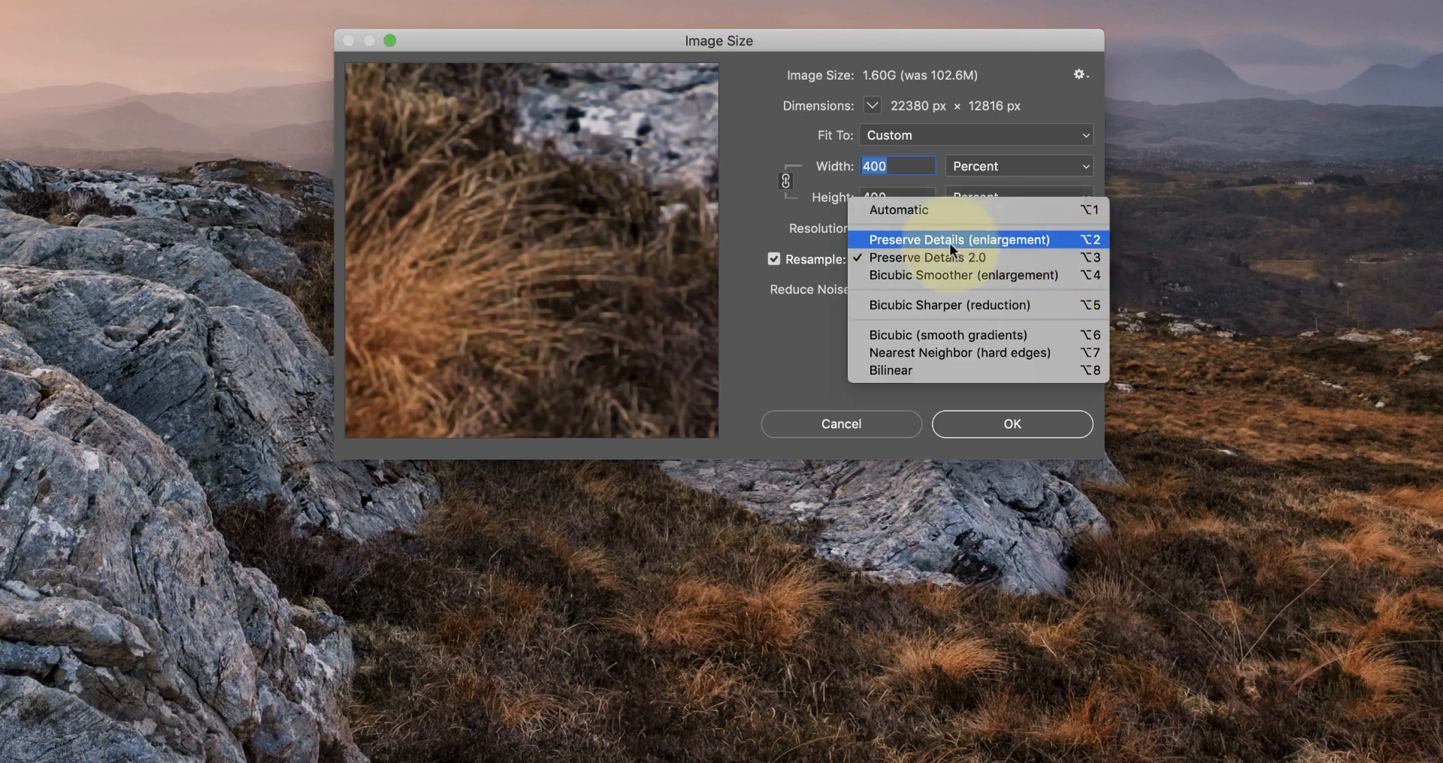
click(960, 239)
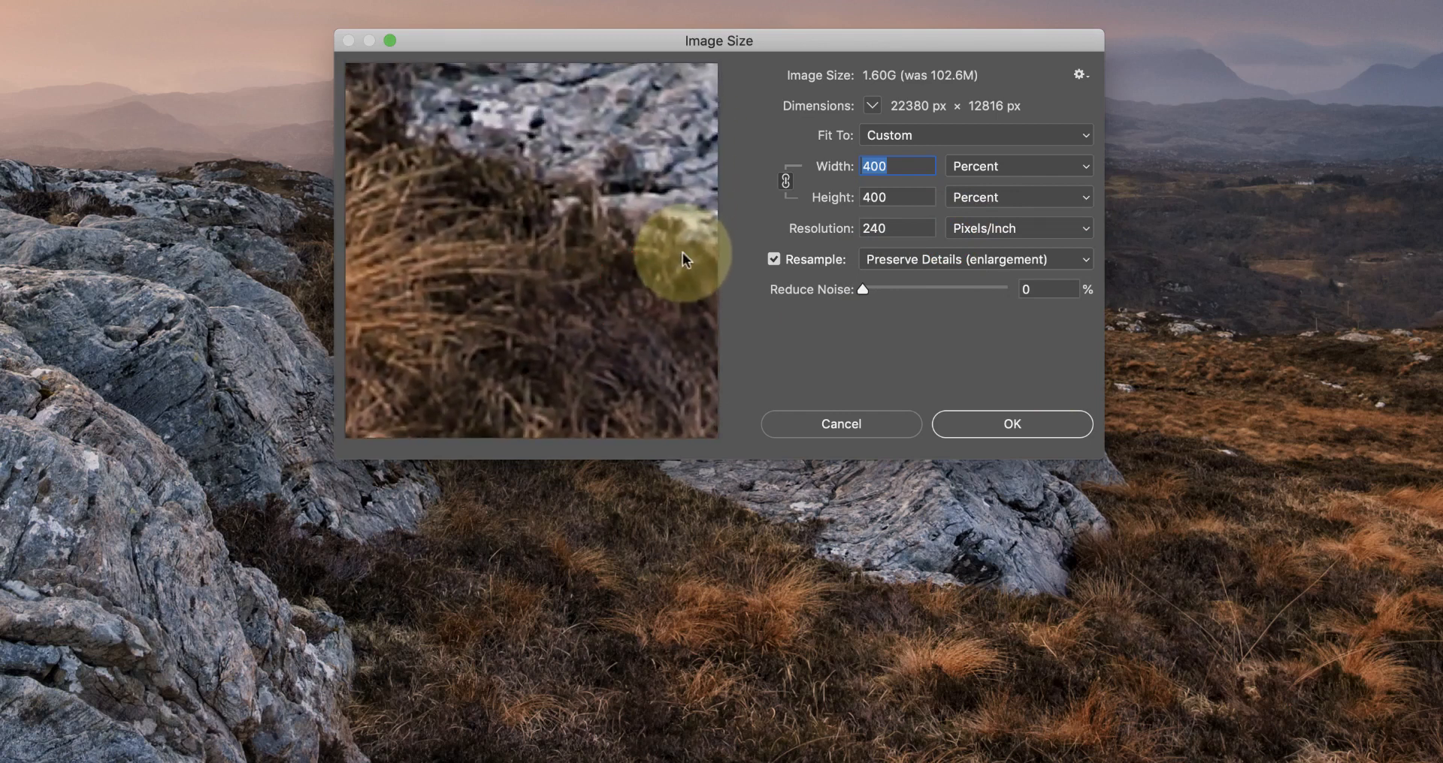
mouse_move(1070, 308)
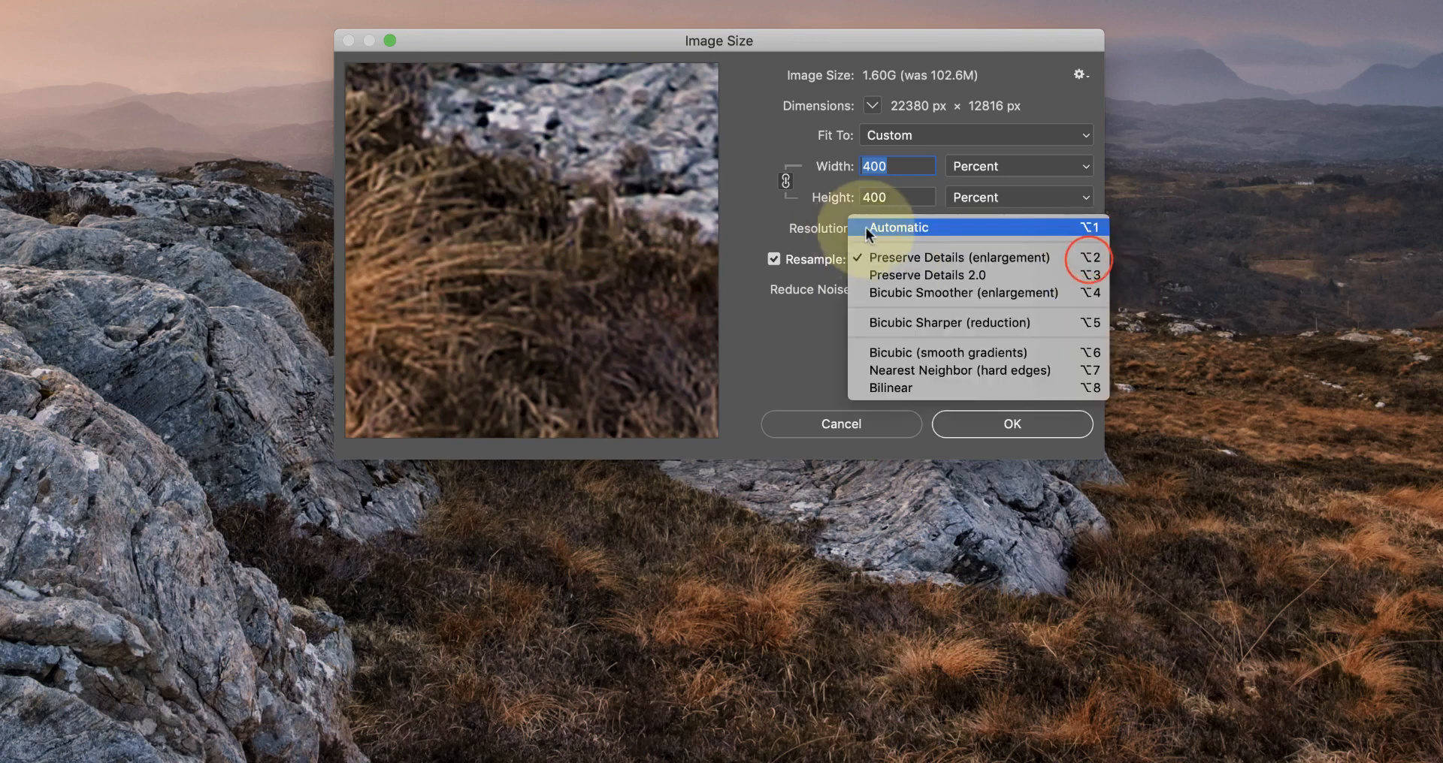
click(897, 227)
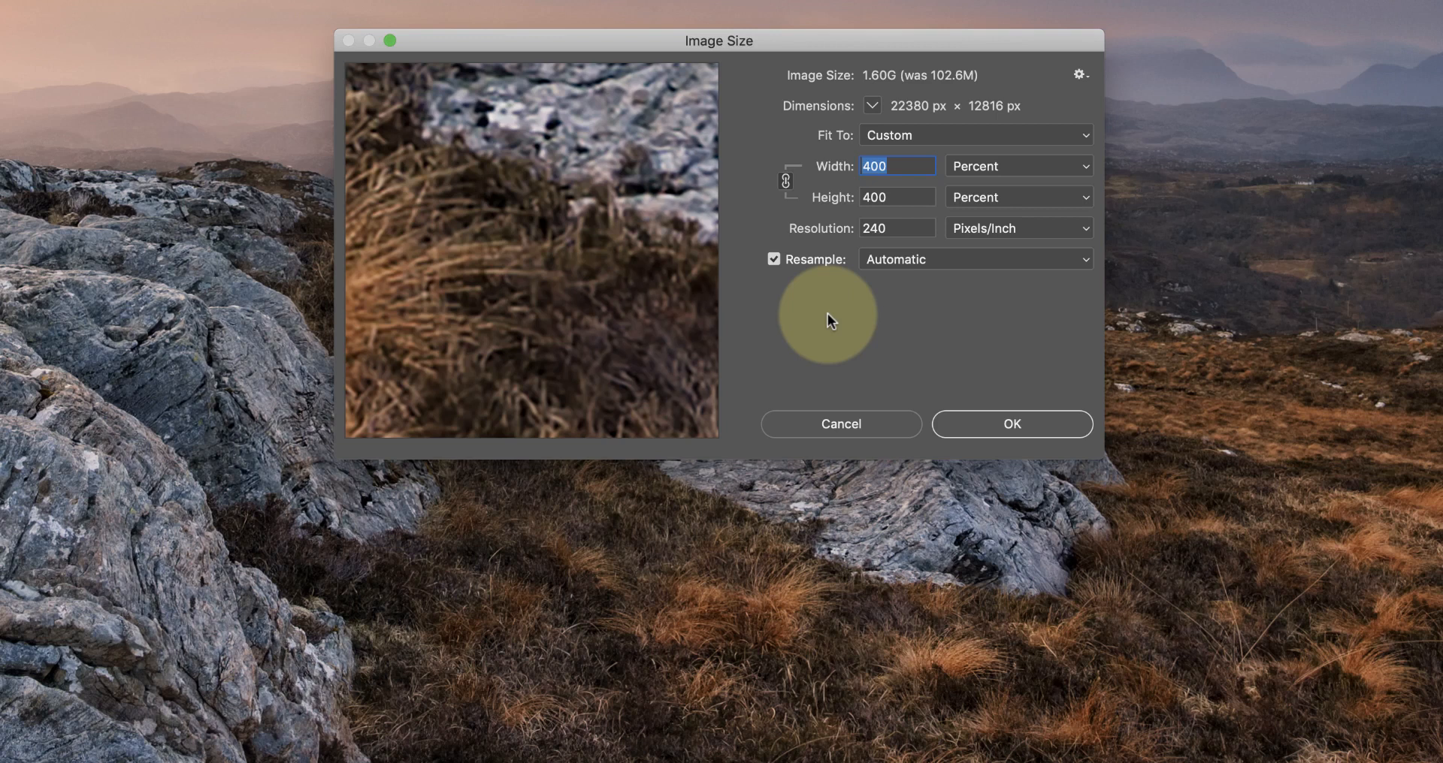
mouse_move(860, 361)
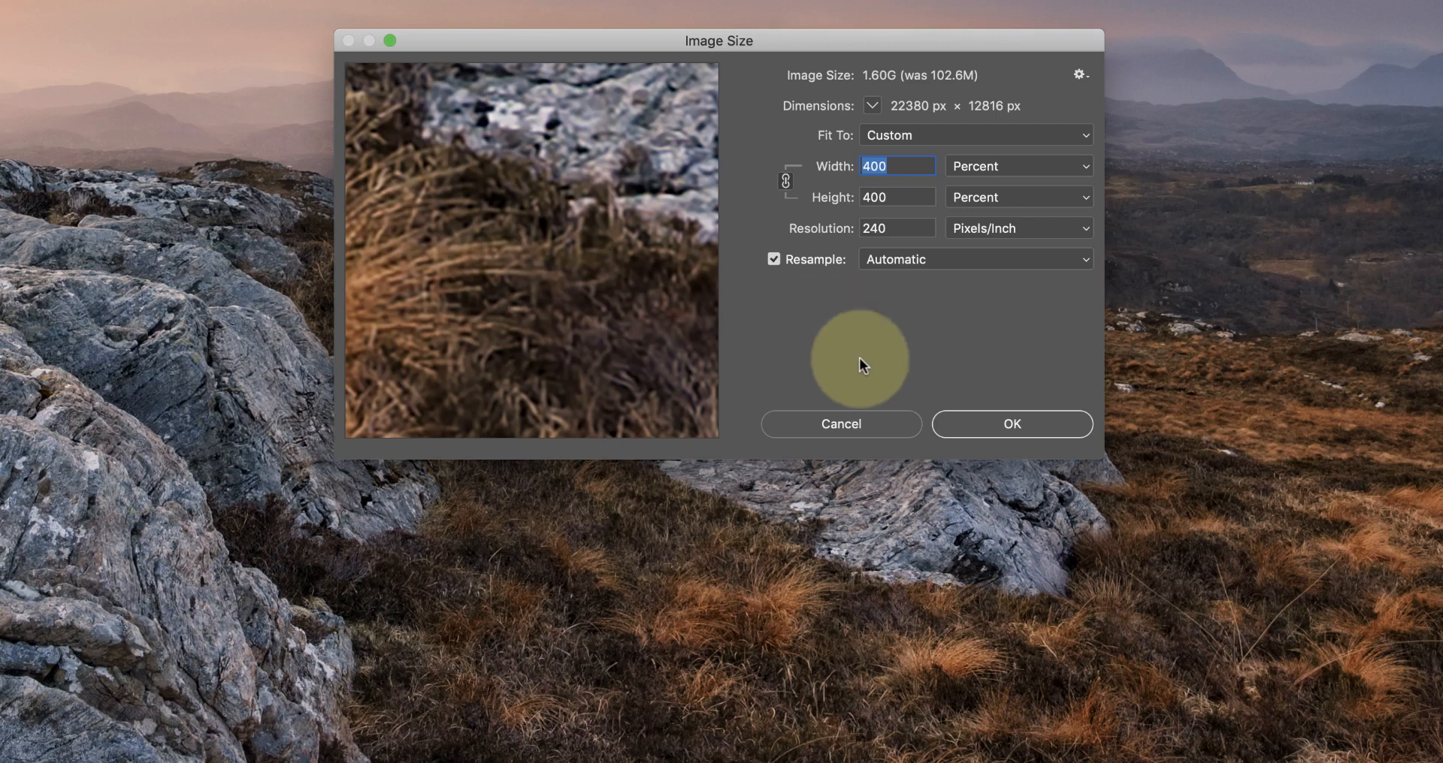
Cancel Image Size, leaving the panorama at its original dimensions
click(1010, 423)
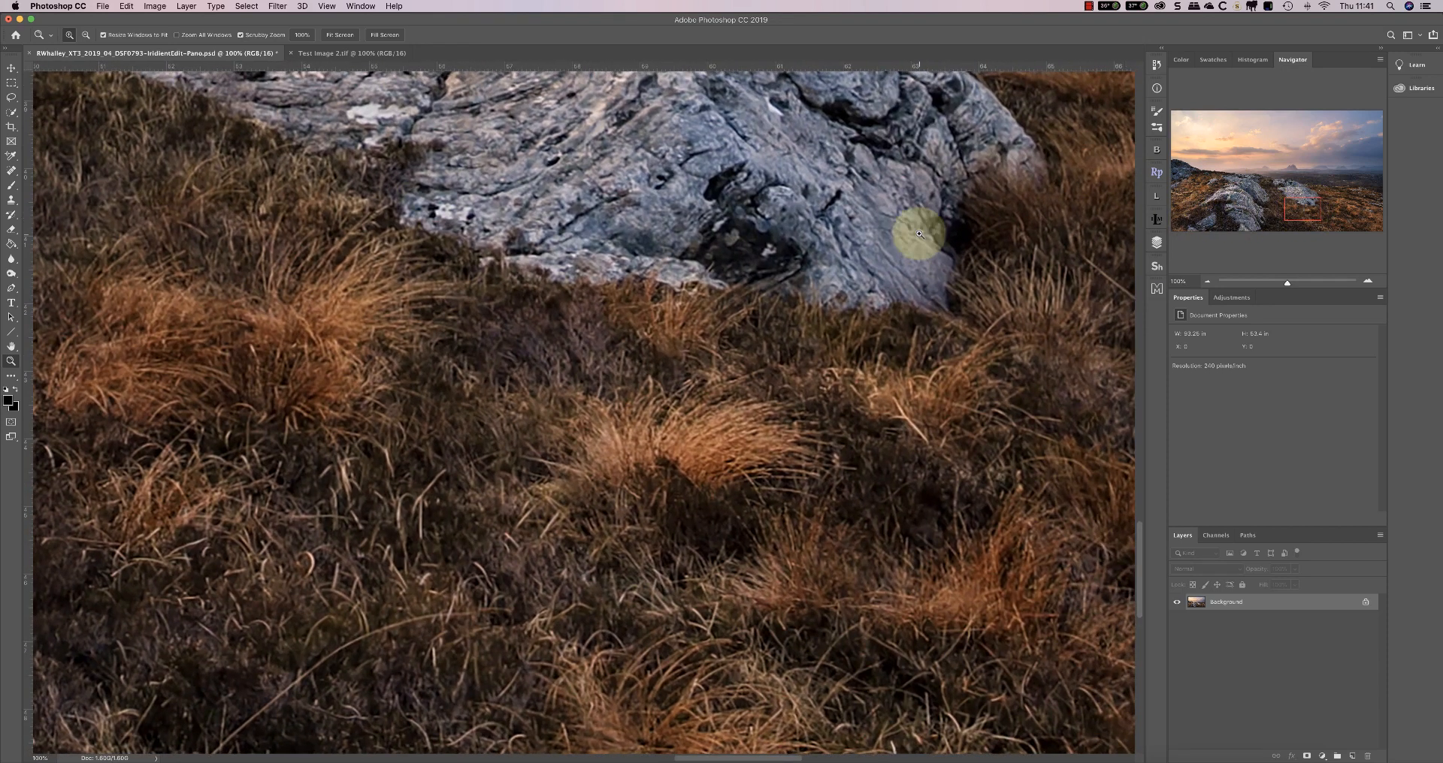
mouse_move(911, 244)
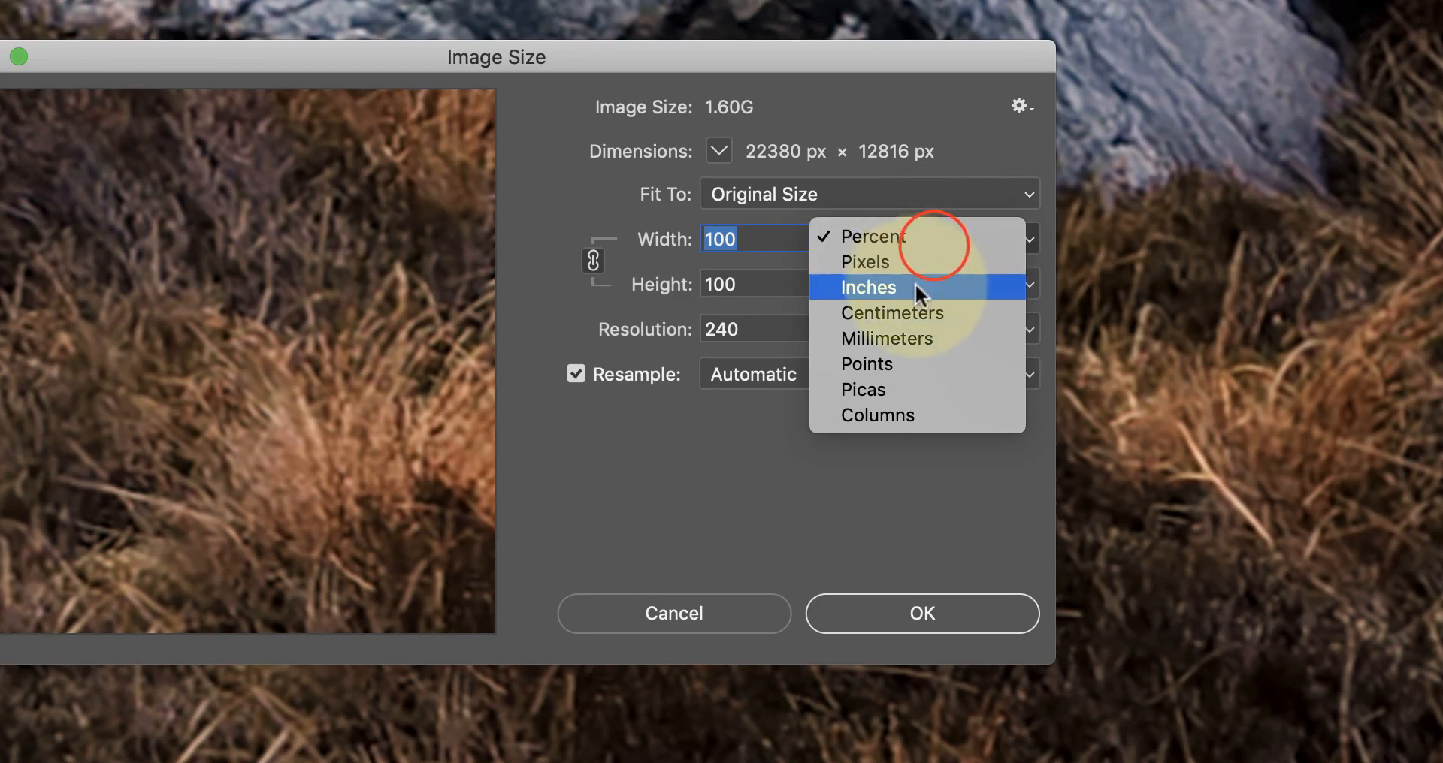
Read the panorama's print size in inches, about 93.25 × 53.4, then cancel without changes
click(866, 287)
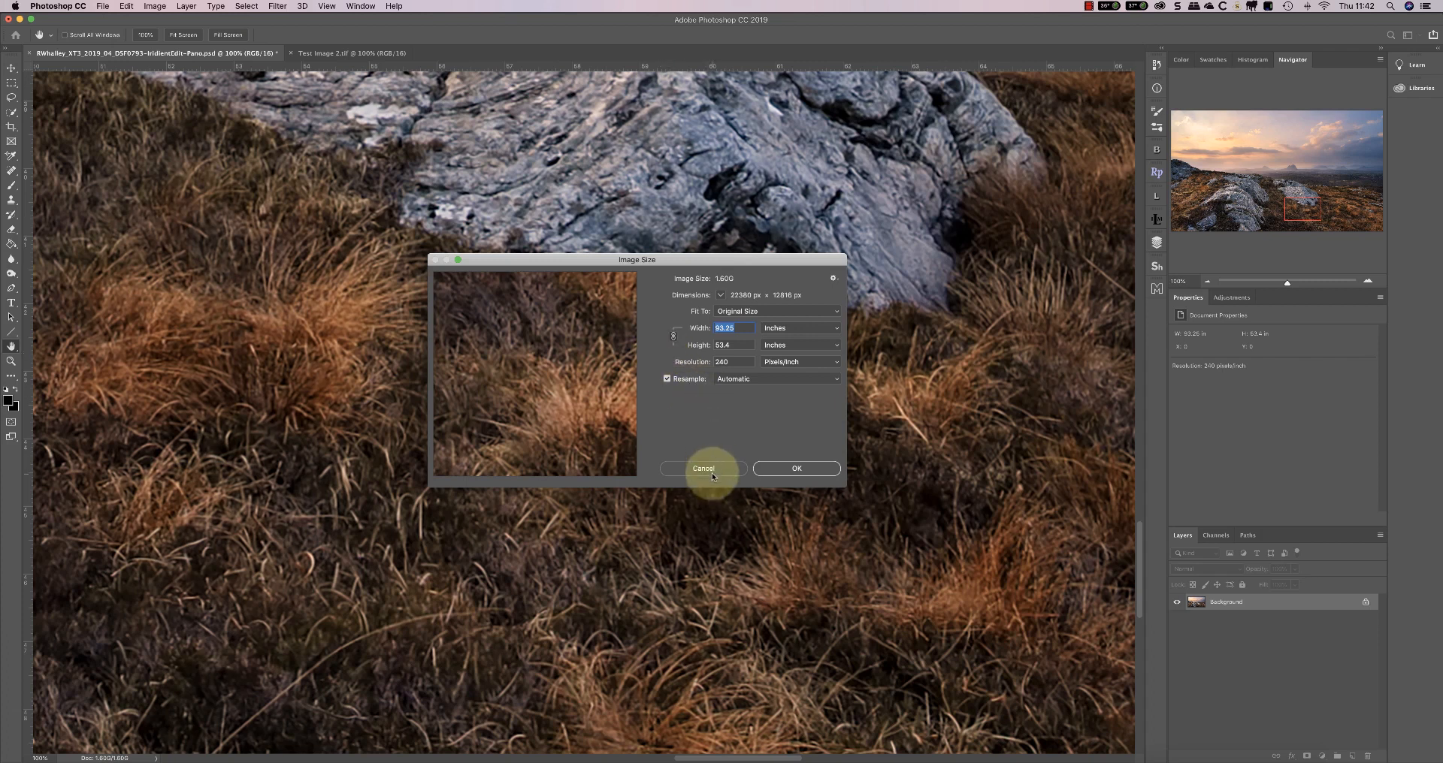
click(704, 469)
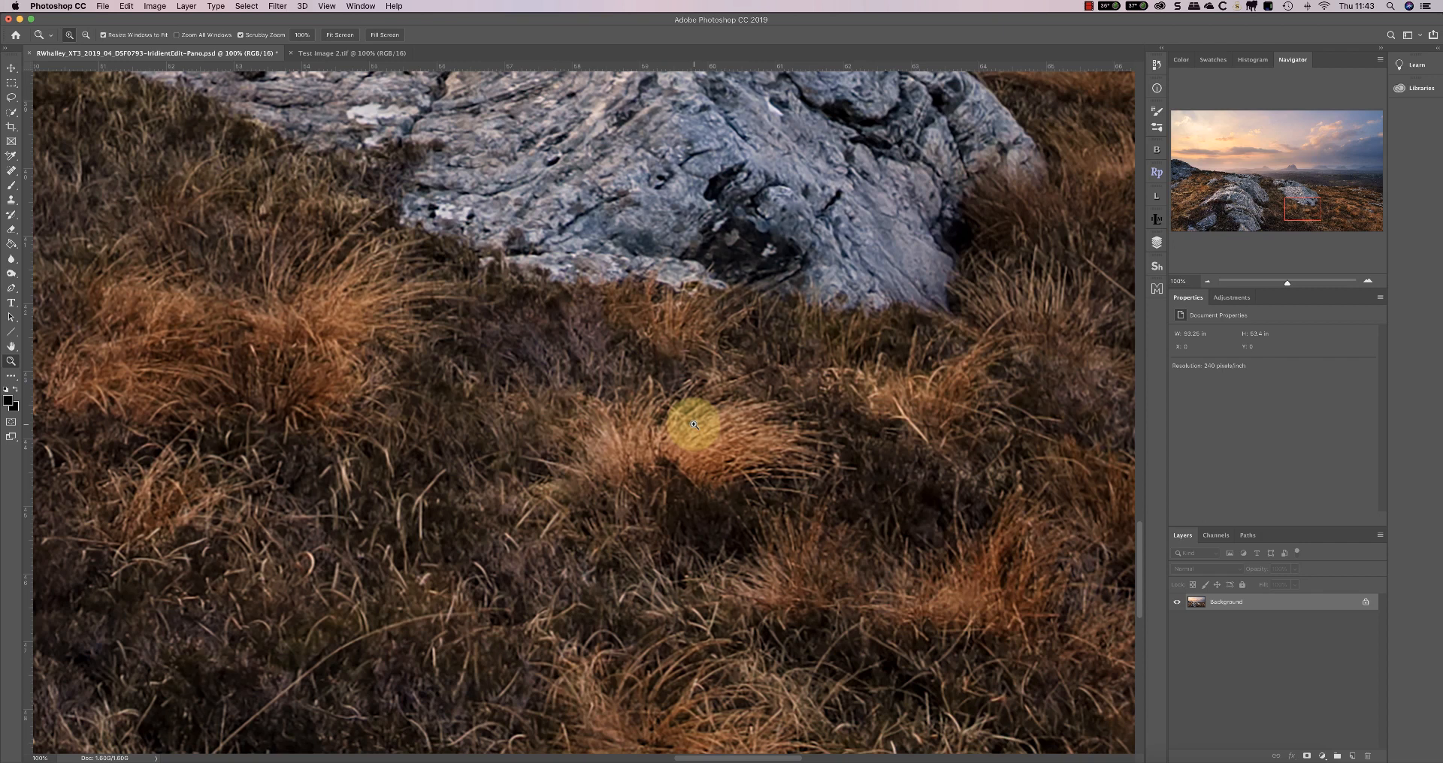
mouse_move(694, 424)
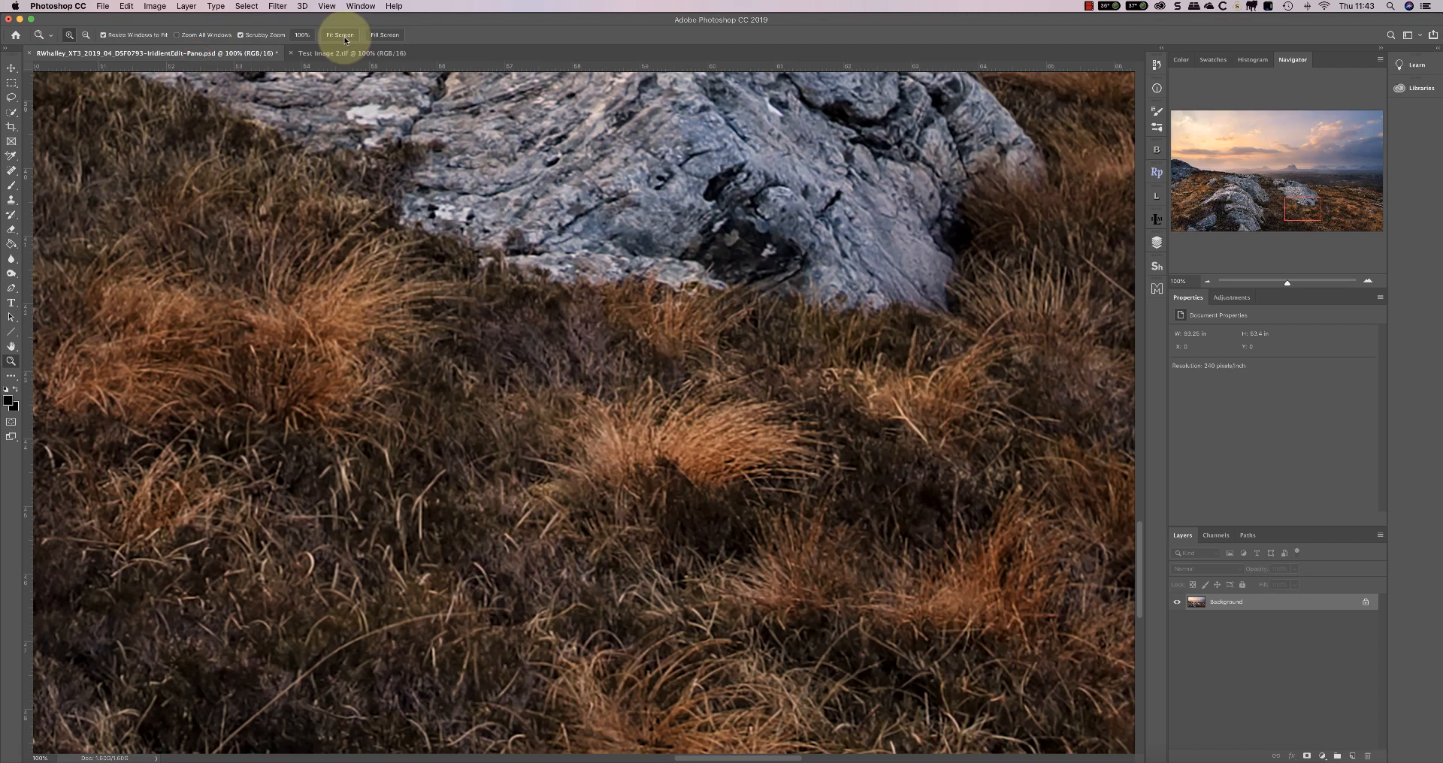
mouse_move(106, 40)
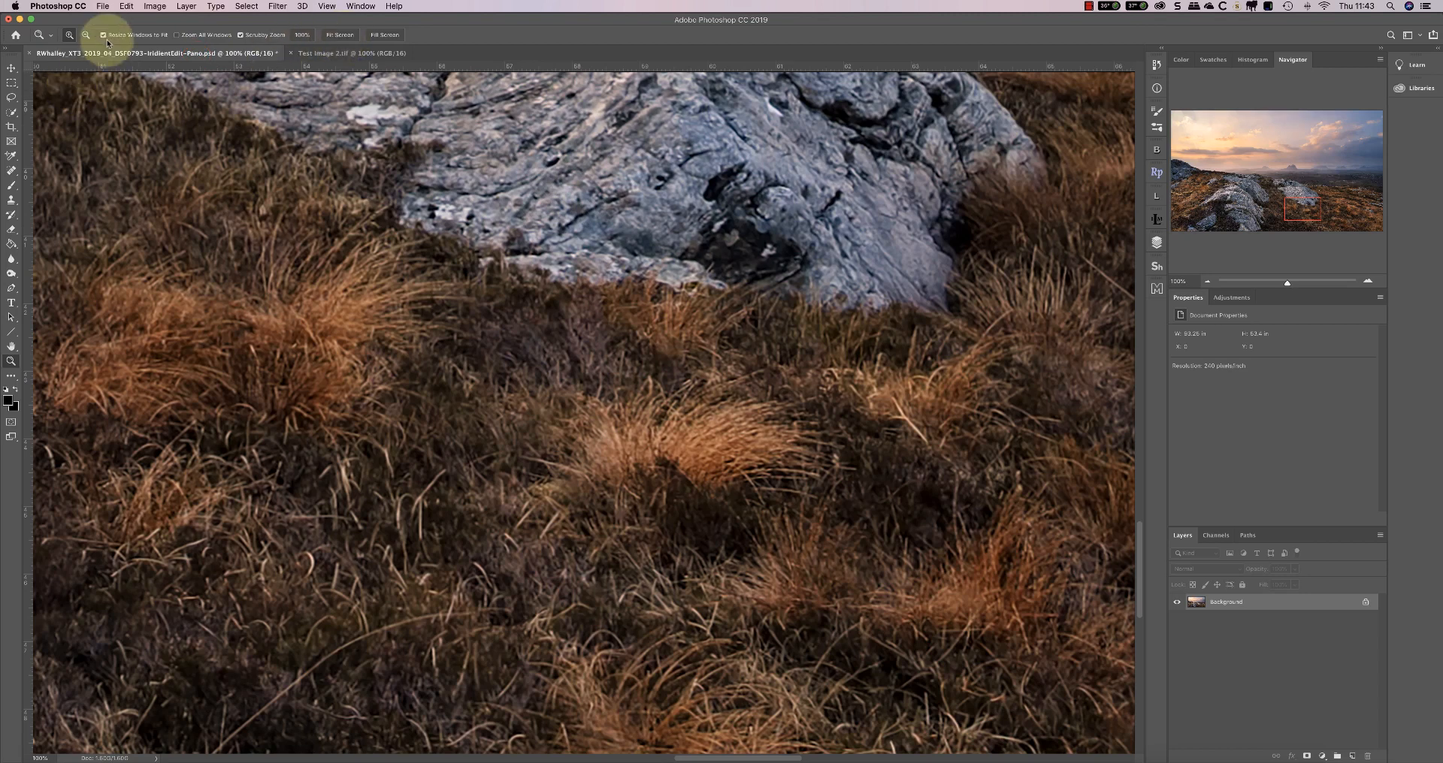
Fit the panorama to the window and switch to the Test Image 2.tif document
click(338, 35)
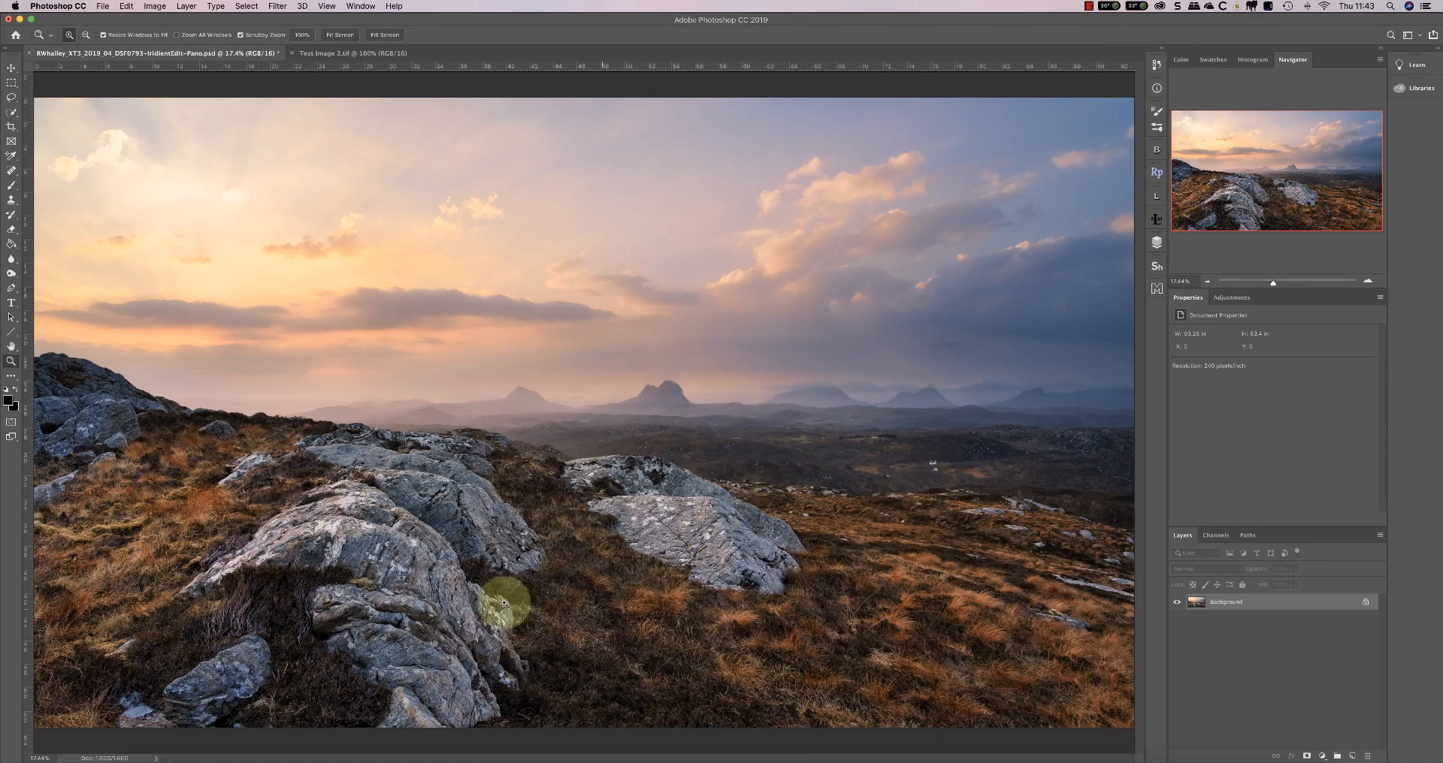
click(354, 52)
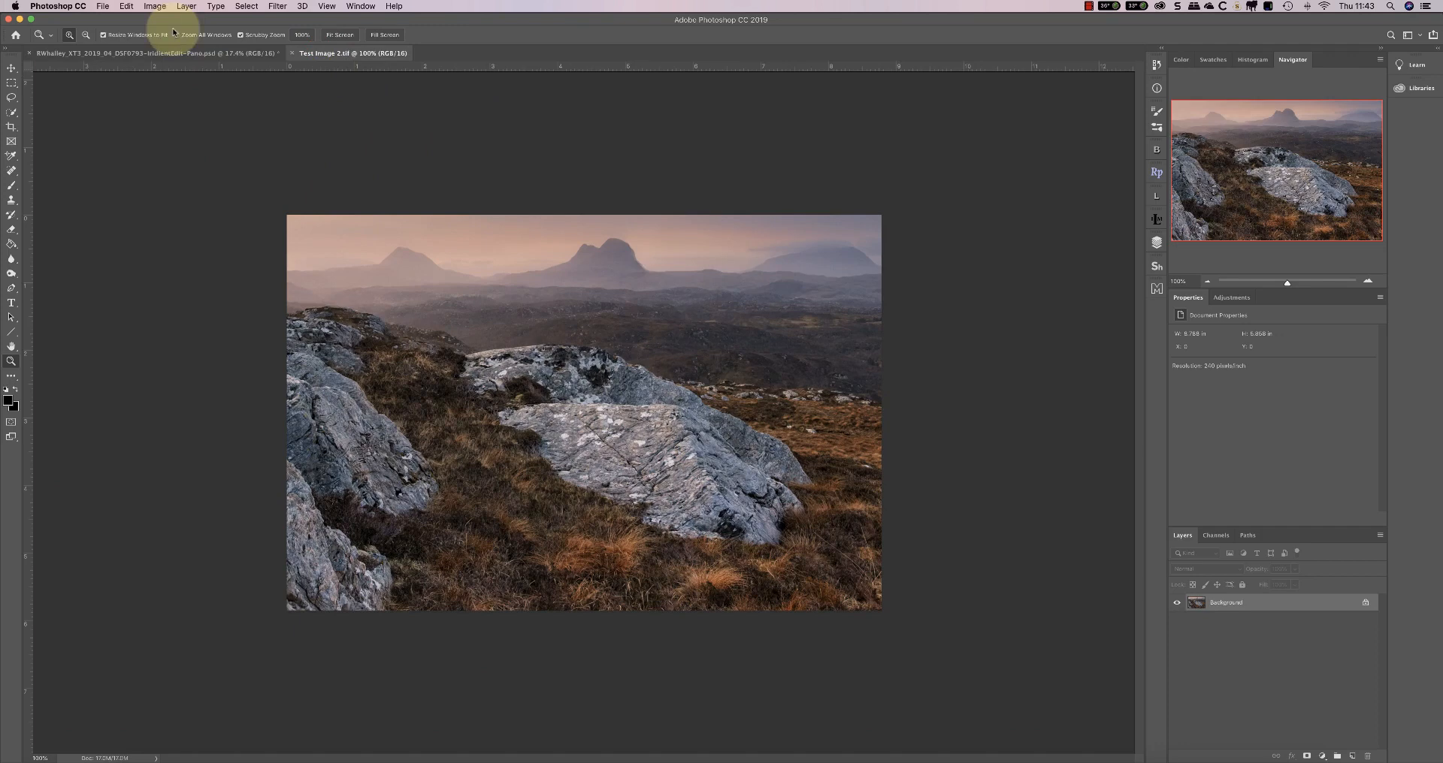
click(154, 6)
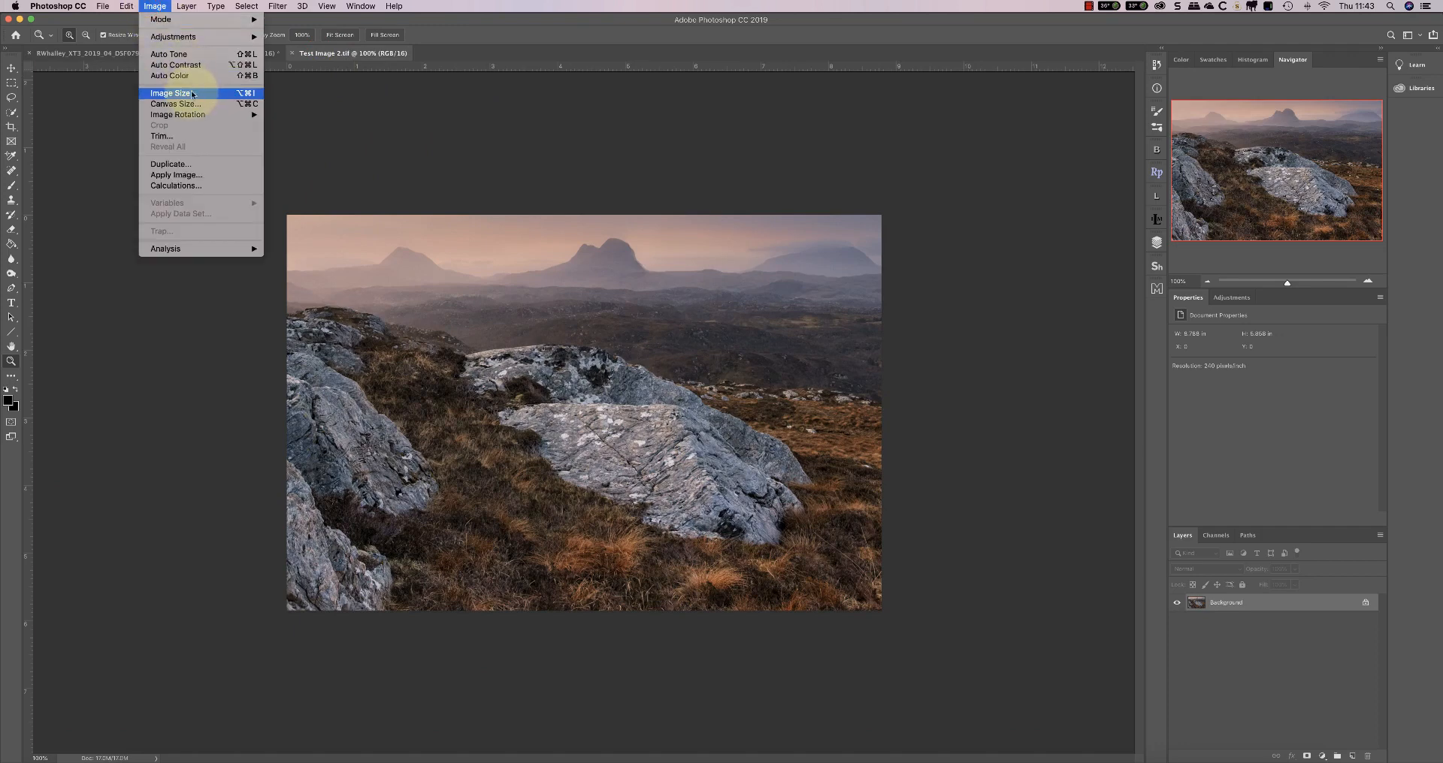
Check Test Image 2.tif in inches, return to percent and apply the 400 percent enlargement to 8436 × 5624 px
click(170, 93)
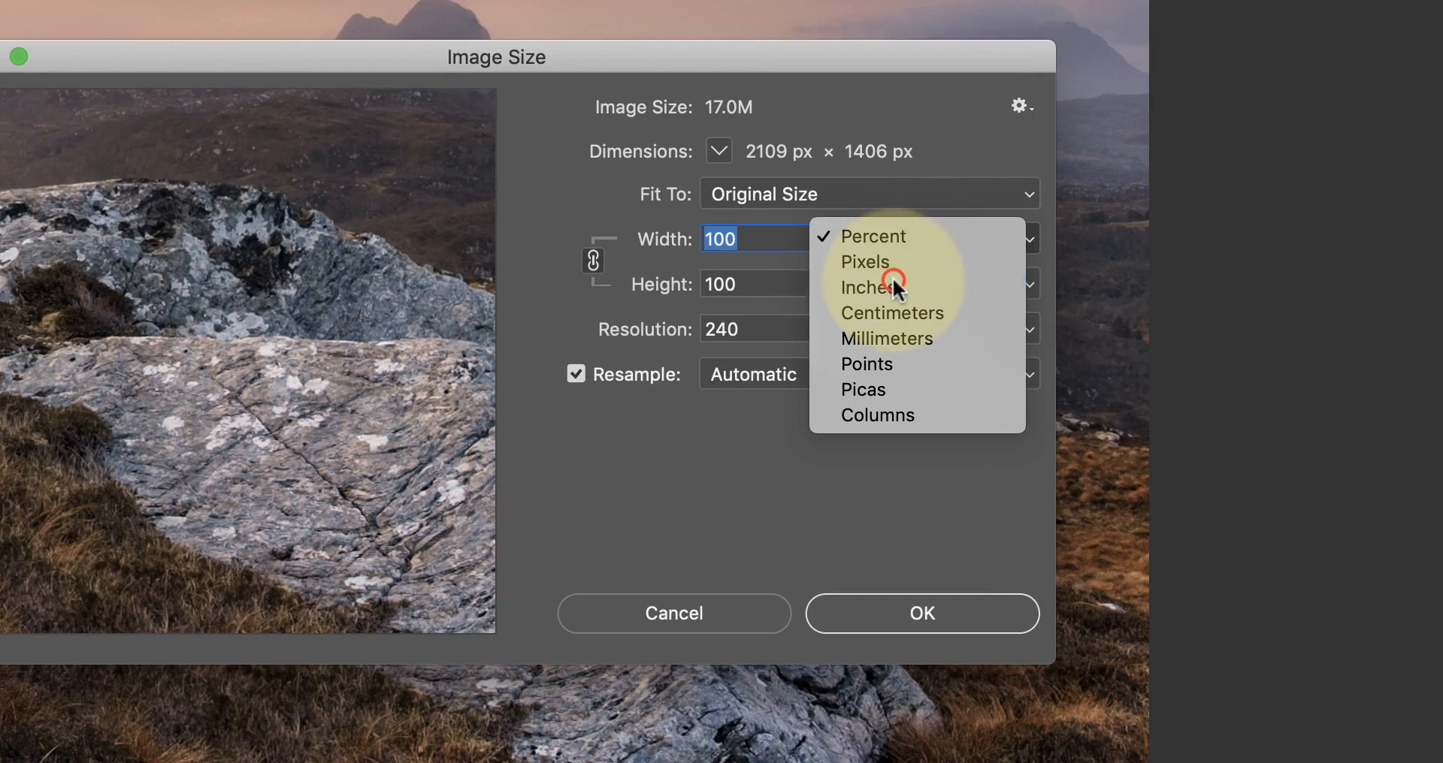
click(867, 285)
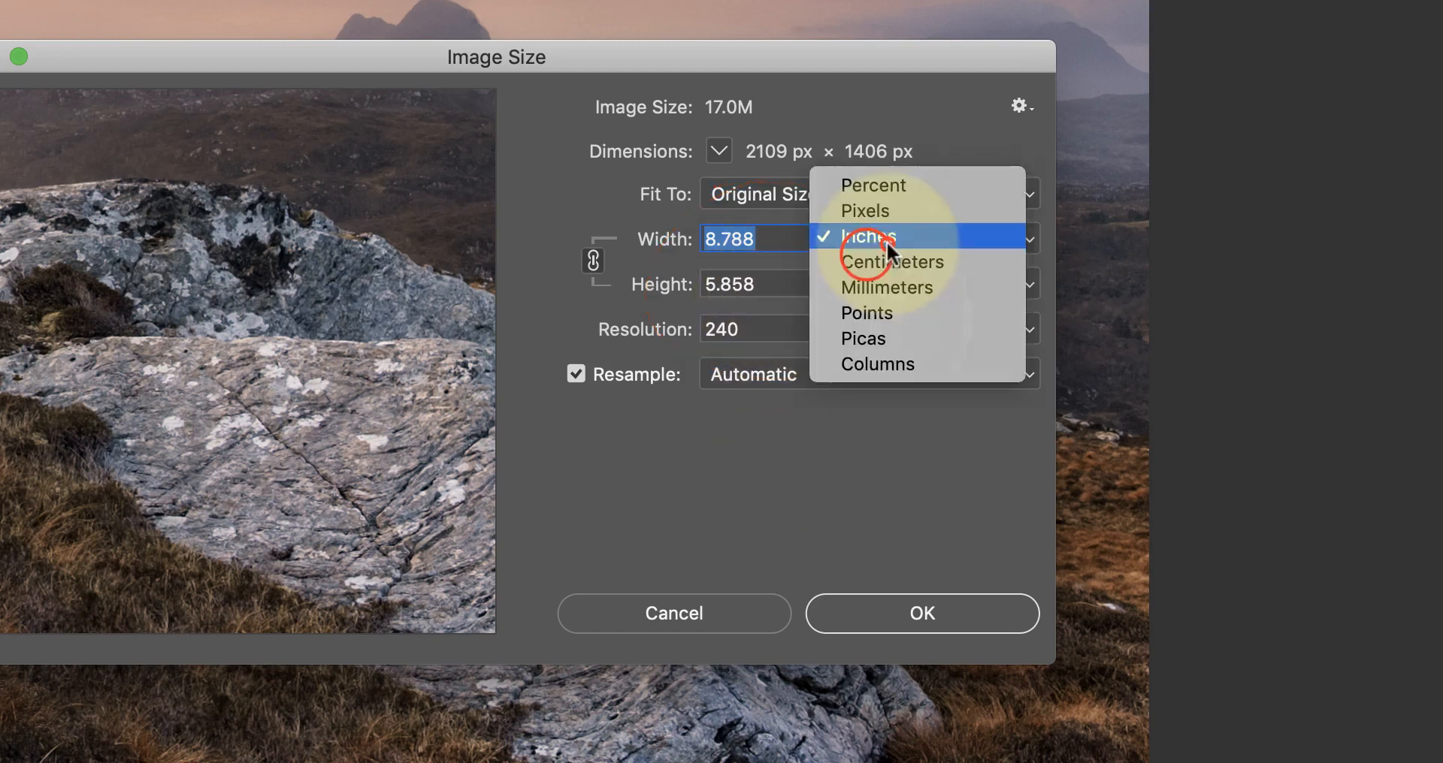
click(872, 185)
text(400)
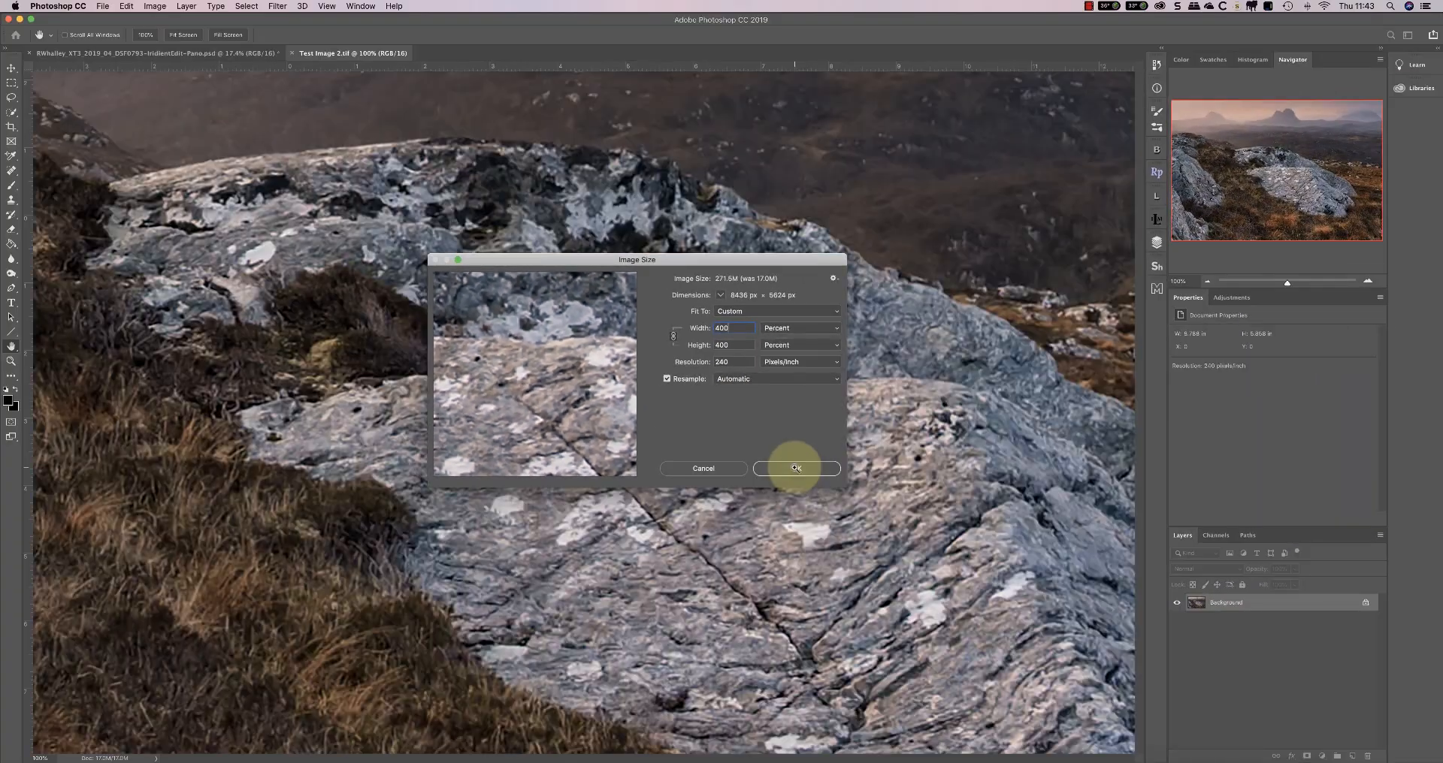
click(795, 469)
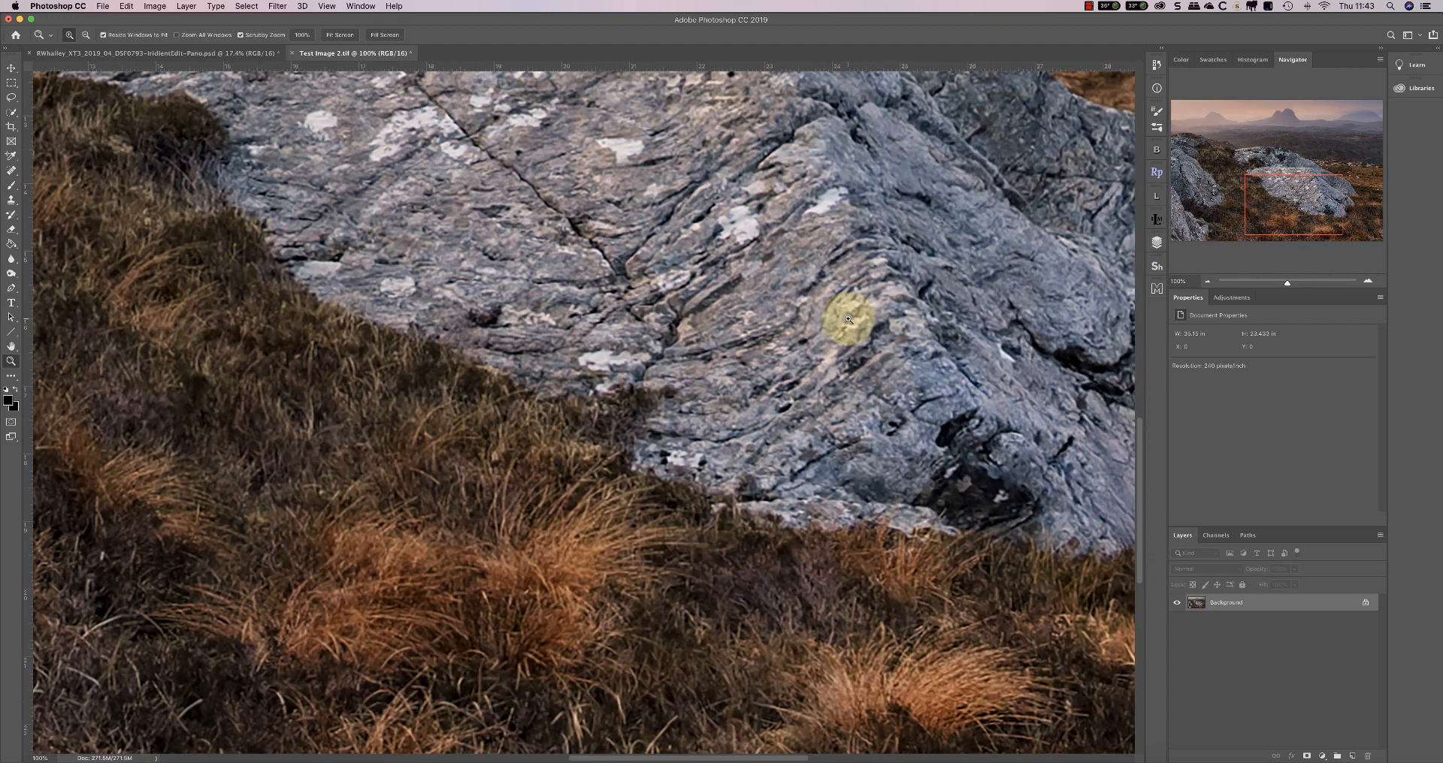
Reopen Image Size to confirm the enlarged print size is about 35 × 23 inches, then cancel
click(153, 6)
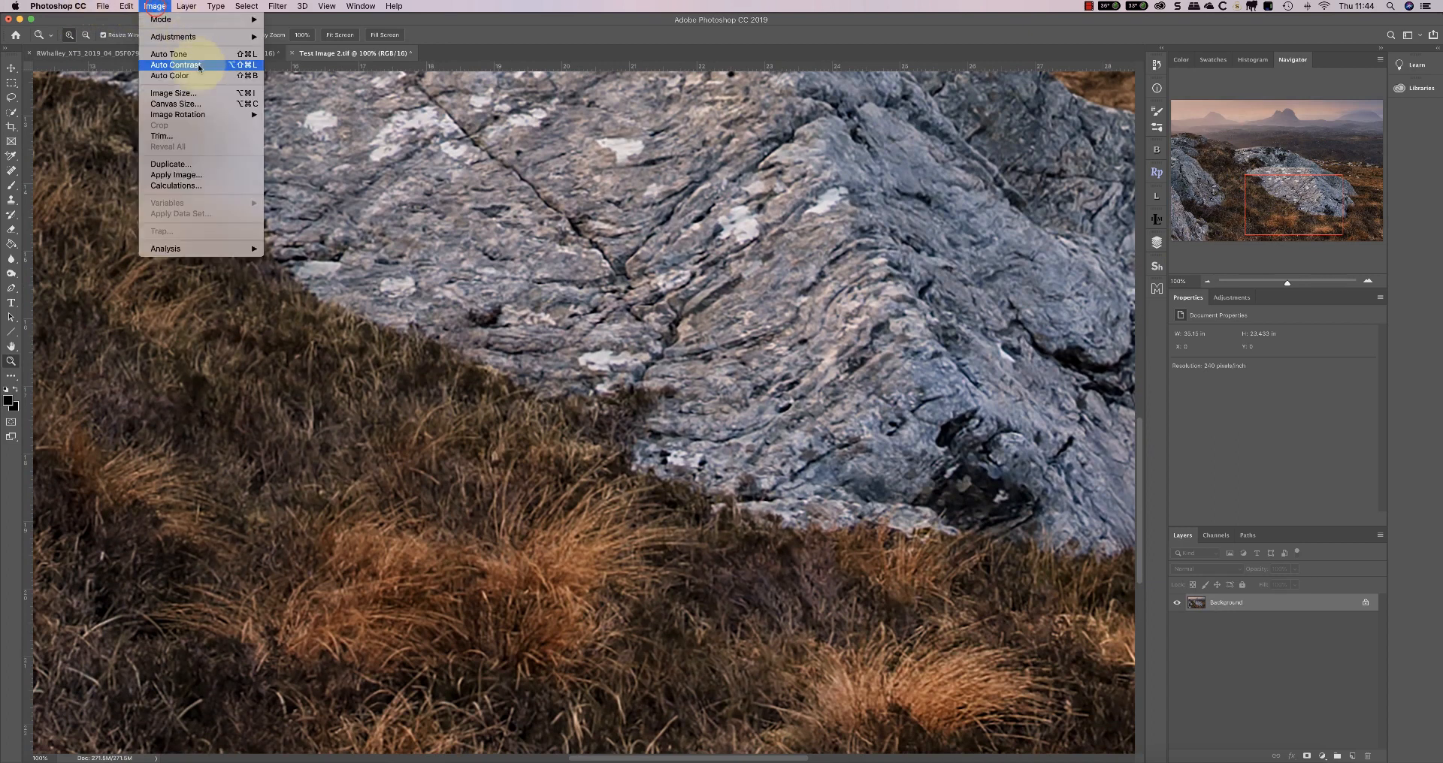
click(171, 93)
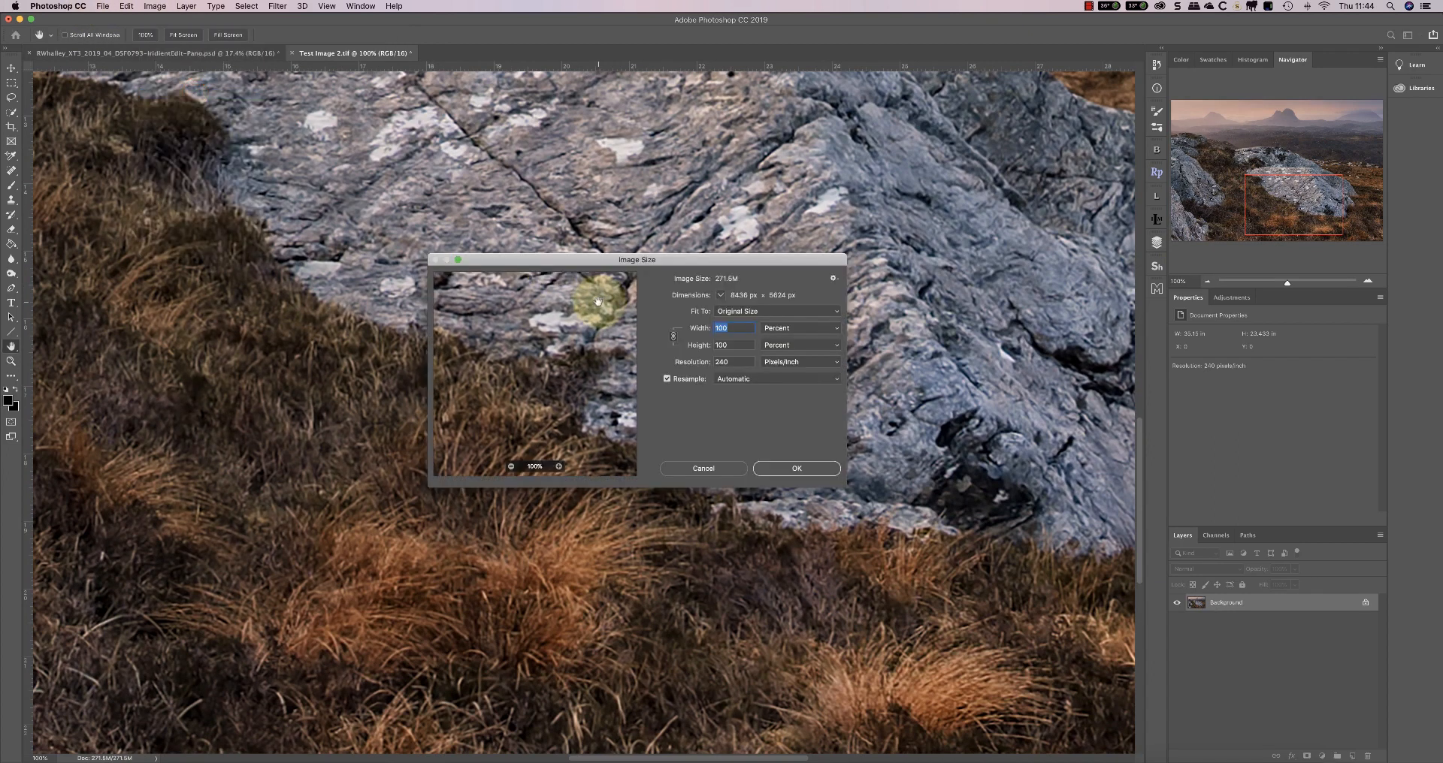
click(798, 328)
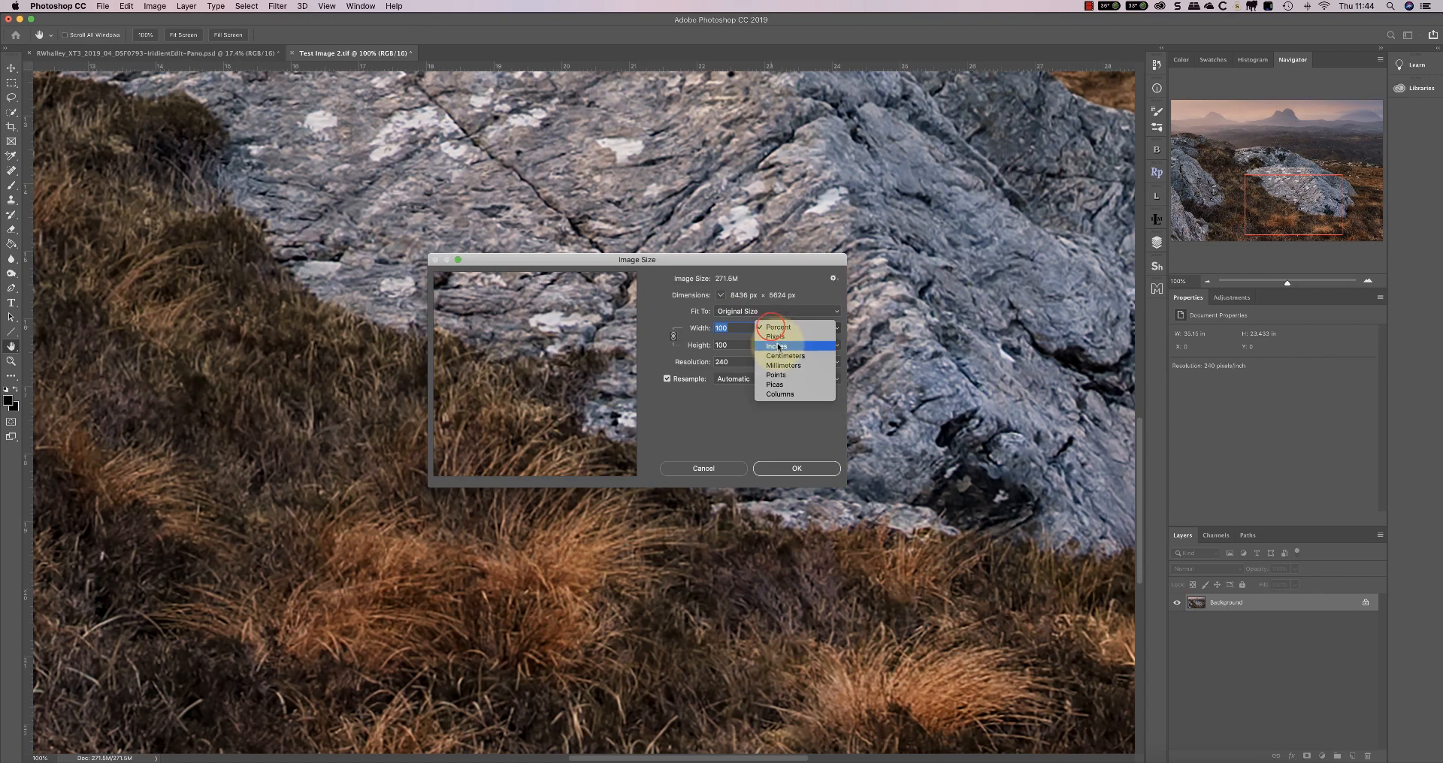
click(777, 346)
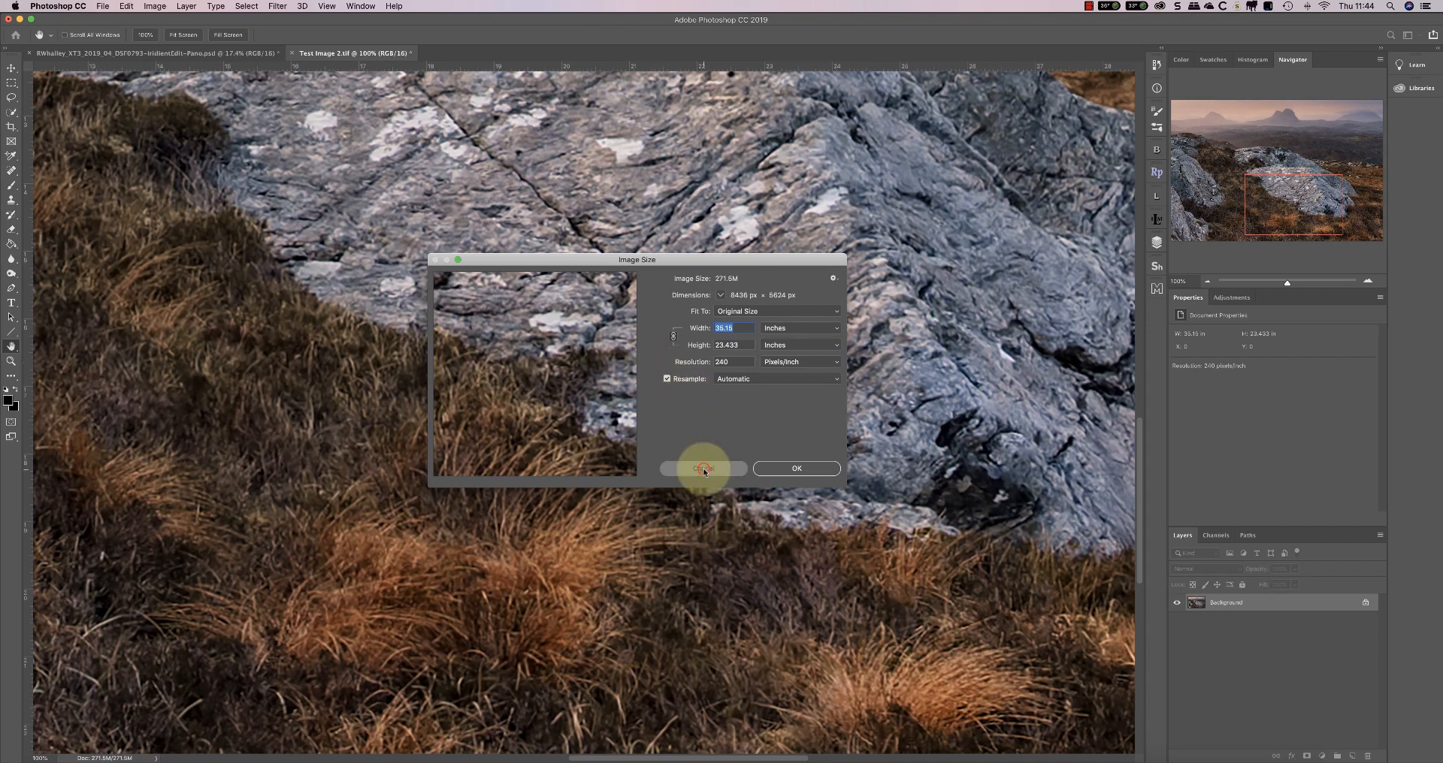
click(702, 468)
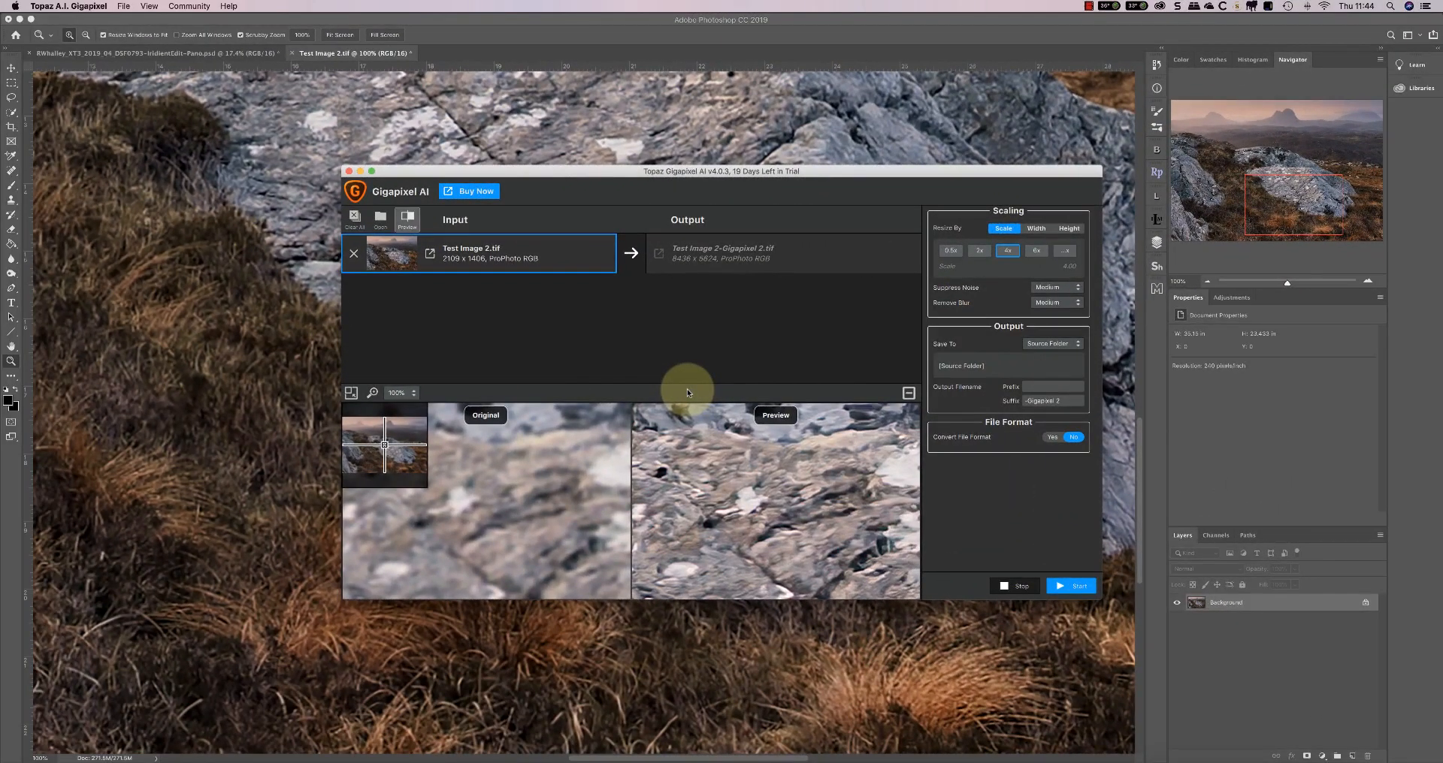
mouse_move(577, 382)
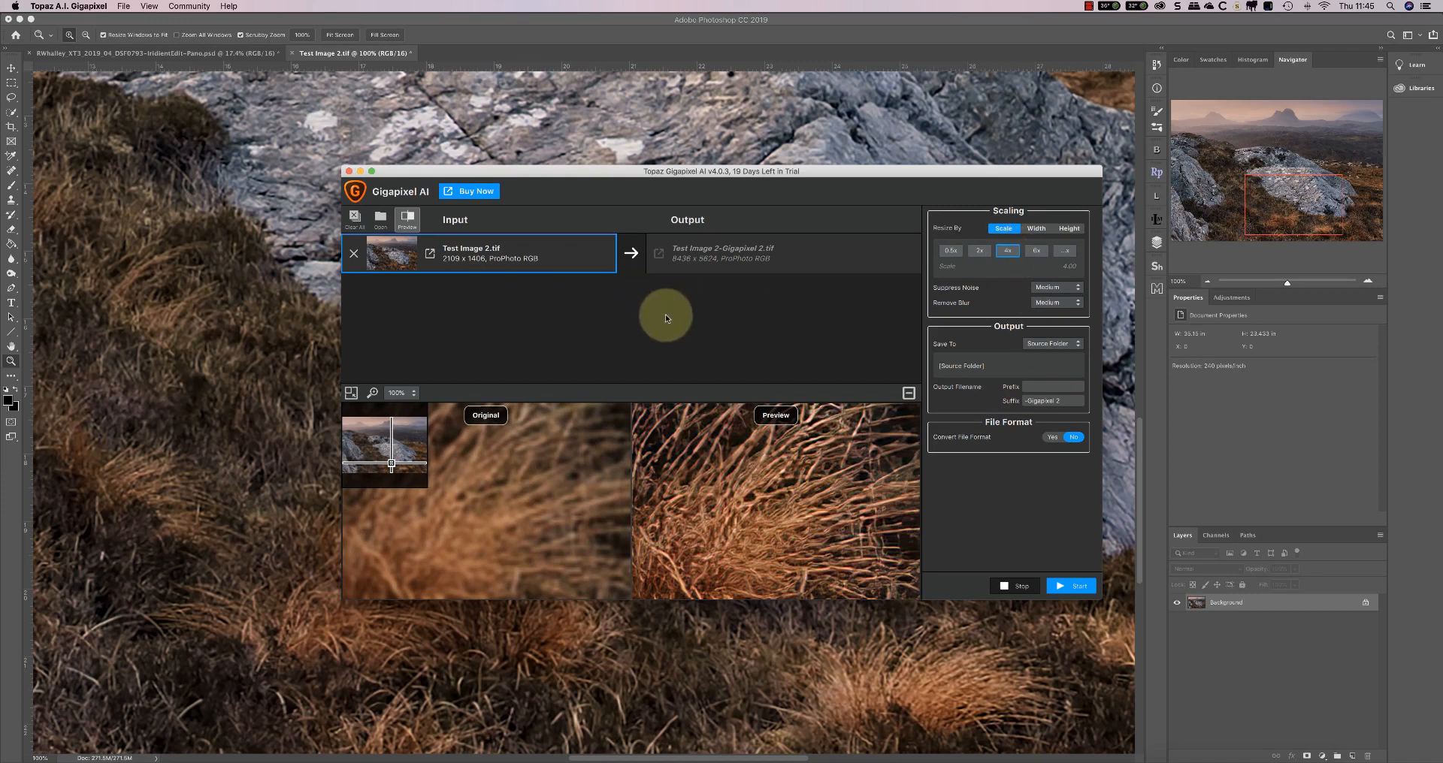
mouse_move(718, 412)
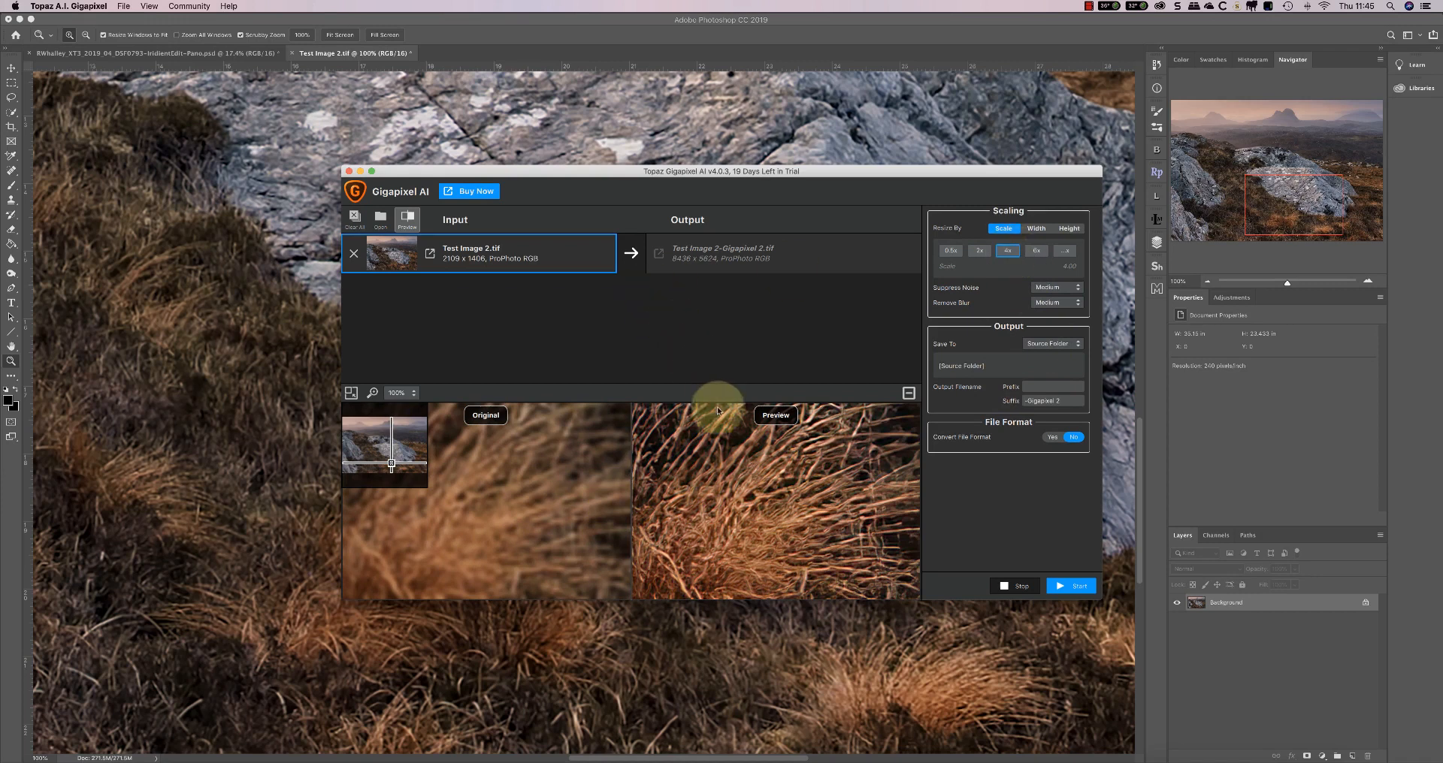
mouse_move(522, 489)
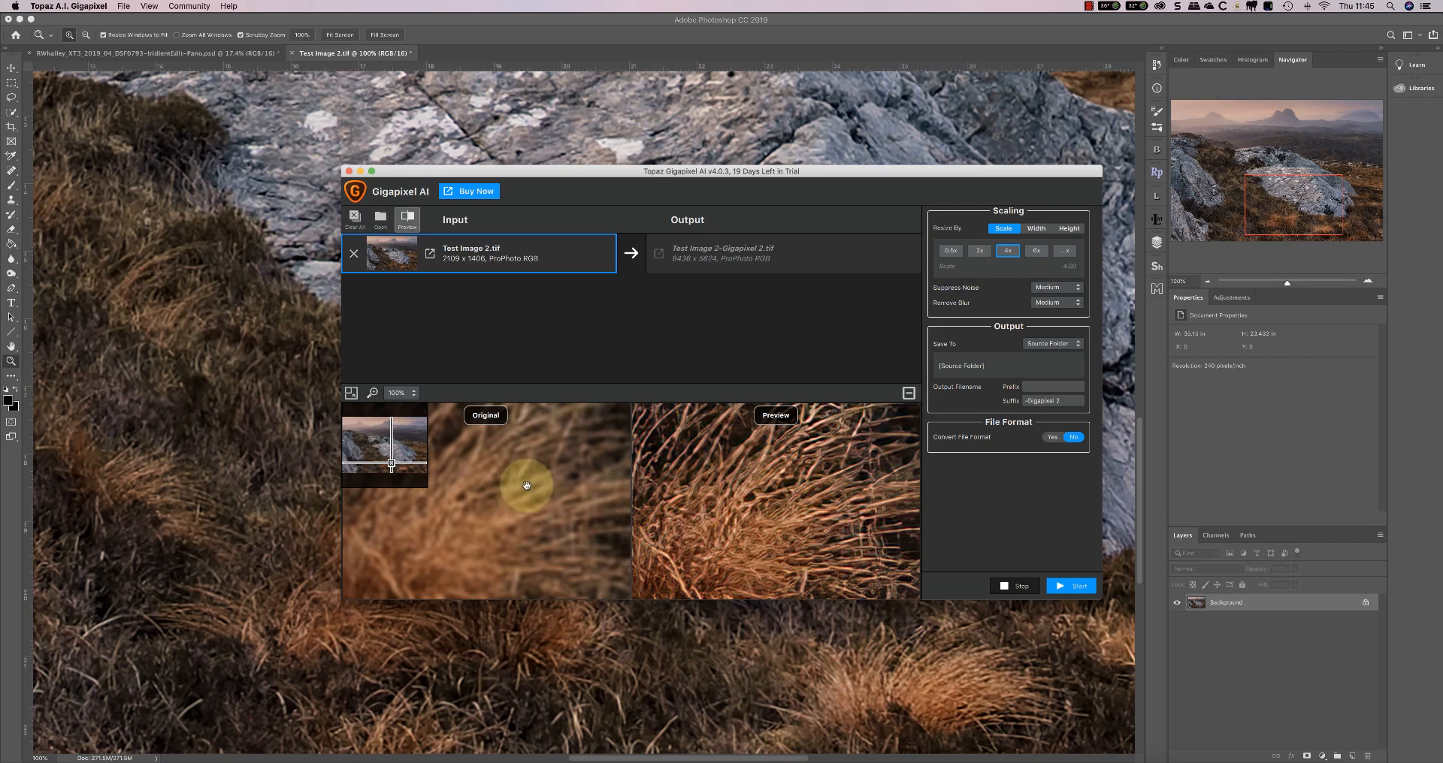
mouse_move(838, 474)
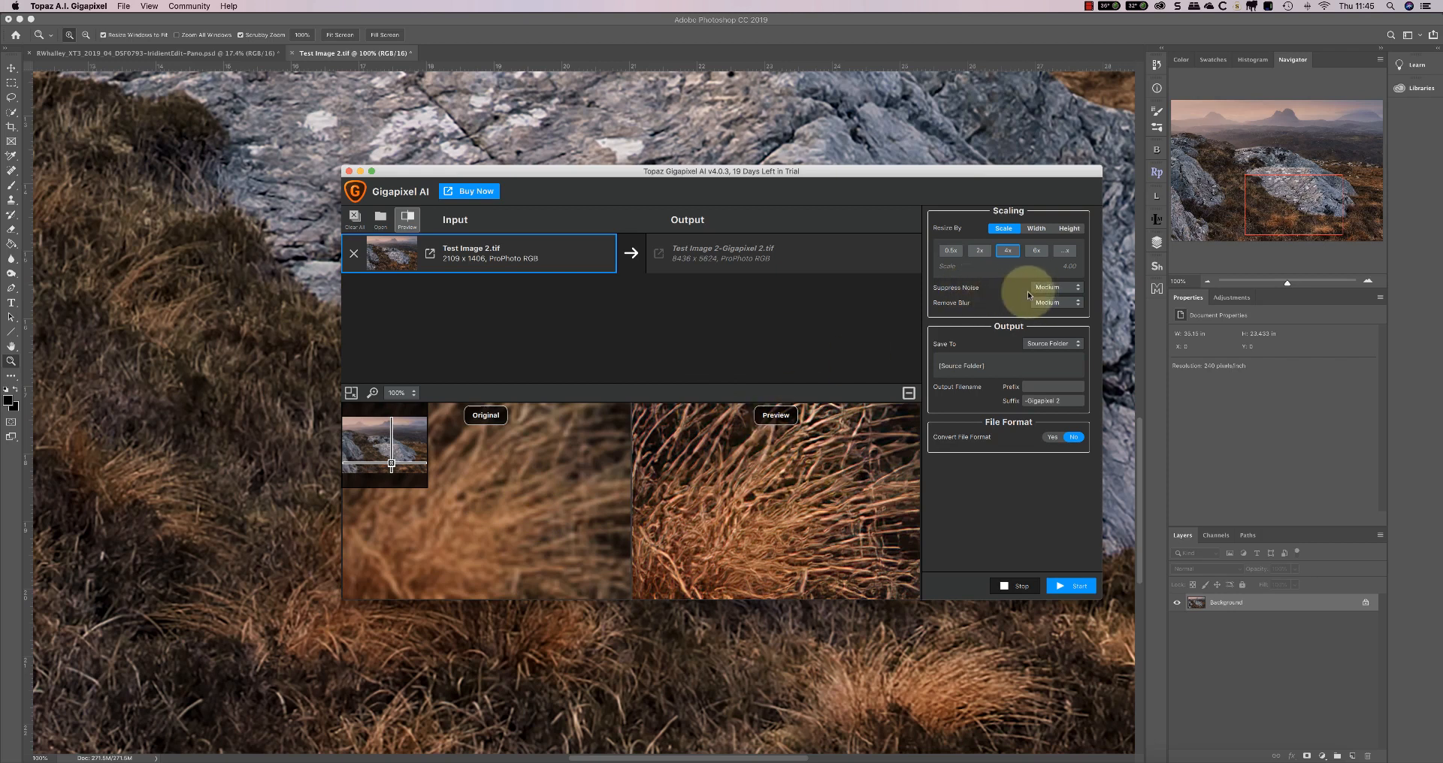
mouse_move(953, 309)
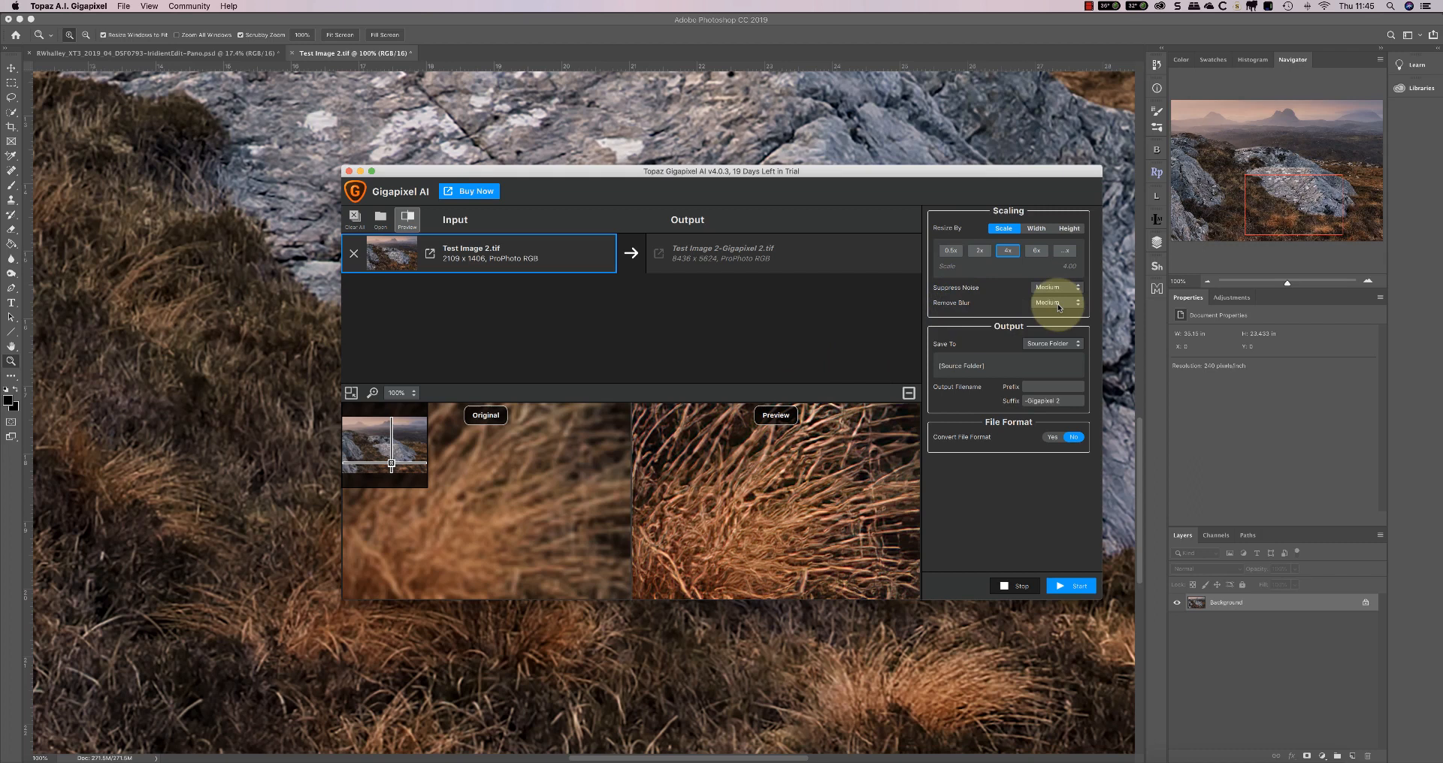
Set Suppress Noise to None and Remove Blur to Medium, refreshing the grass preview
click(1053, 302)
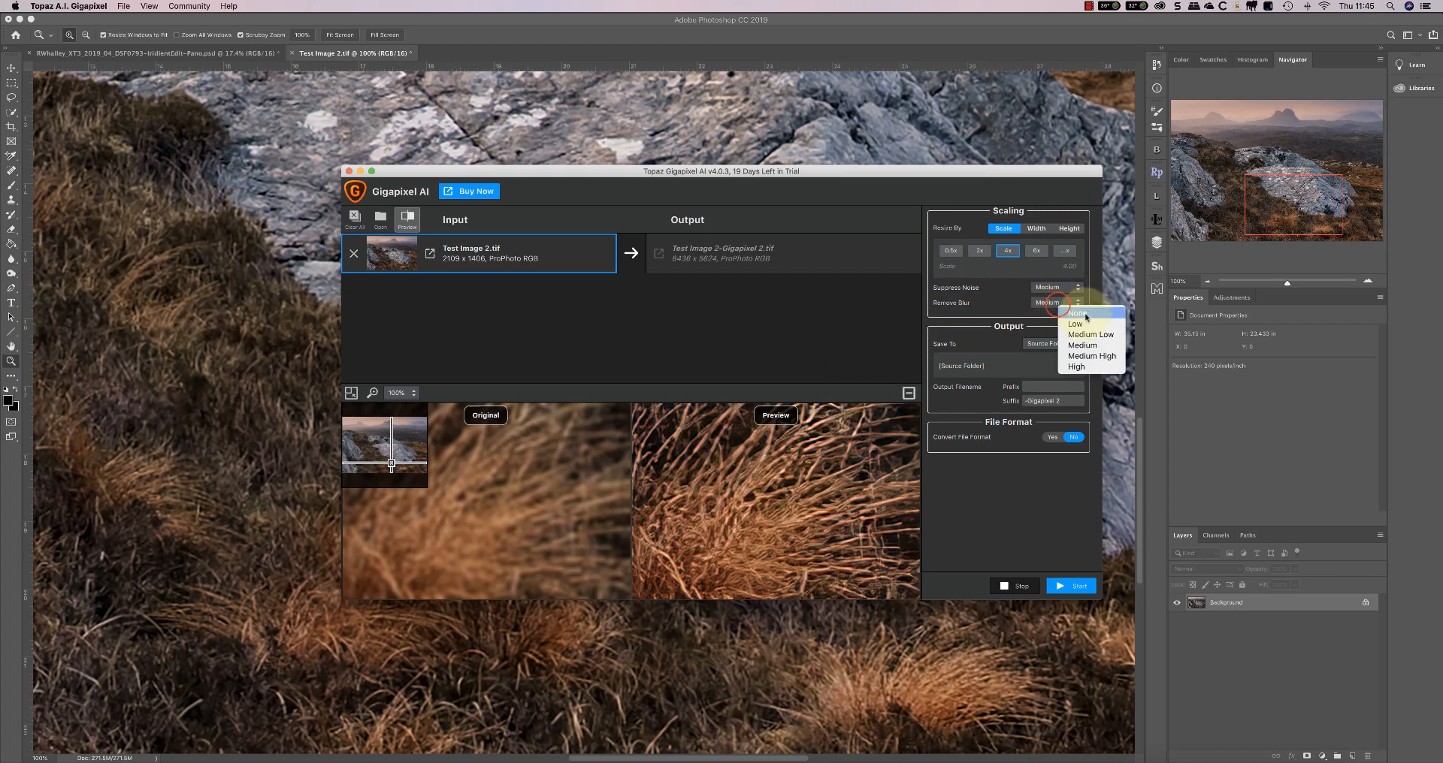
click(1076, 313)
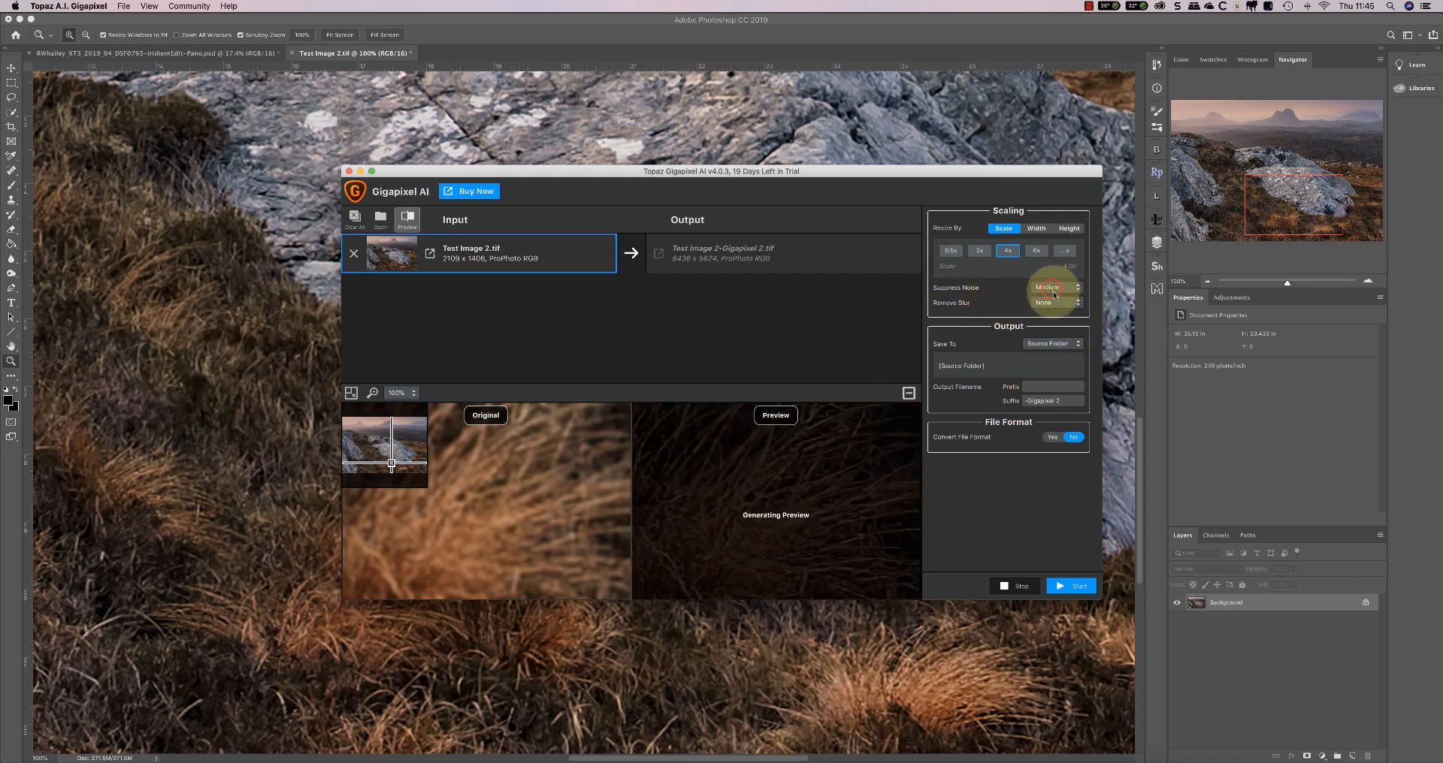
click(1049, 289)
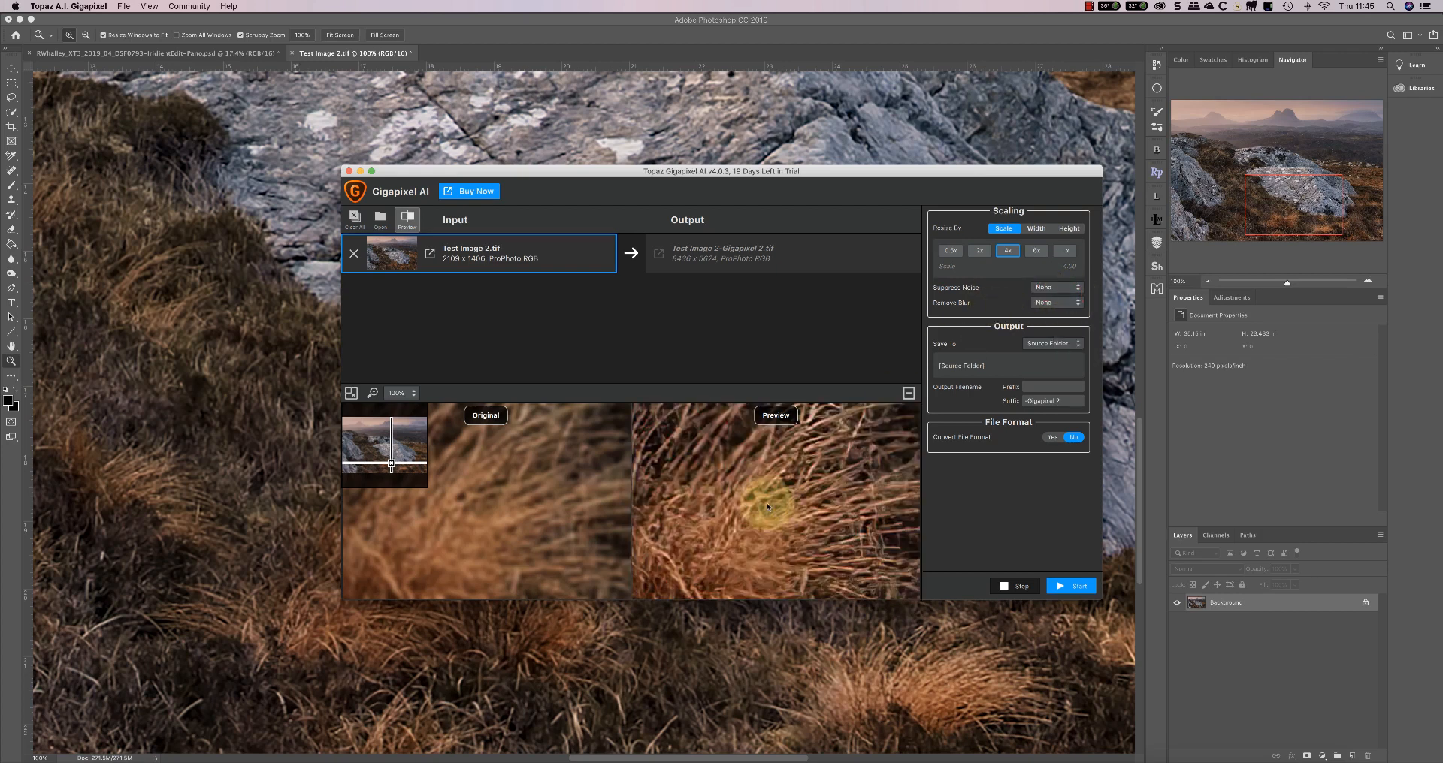
mouse_move(917, 356)
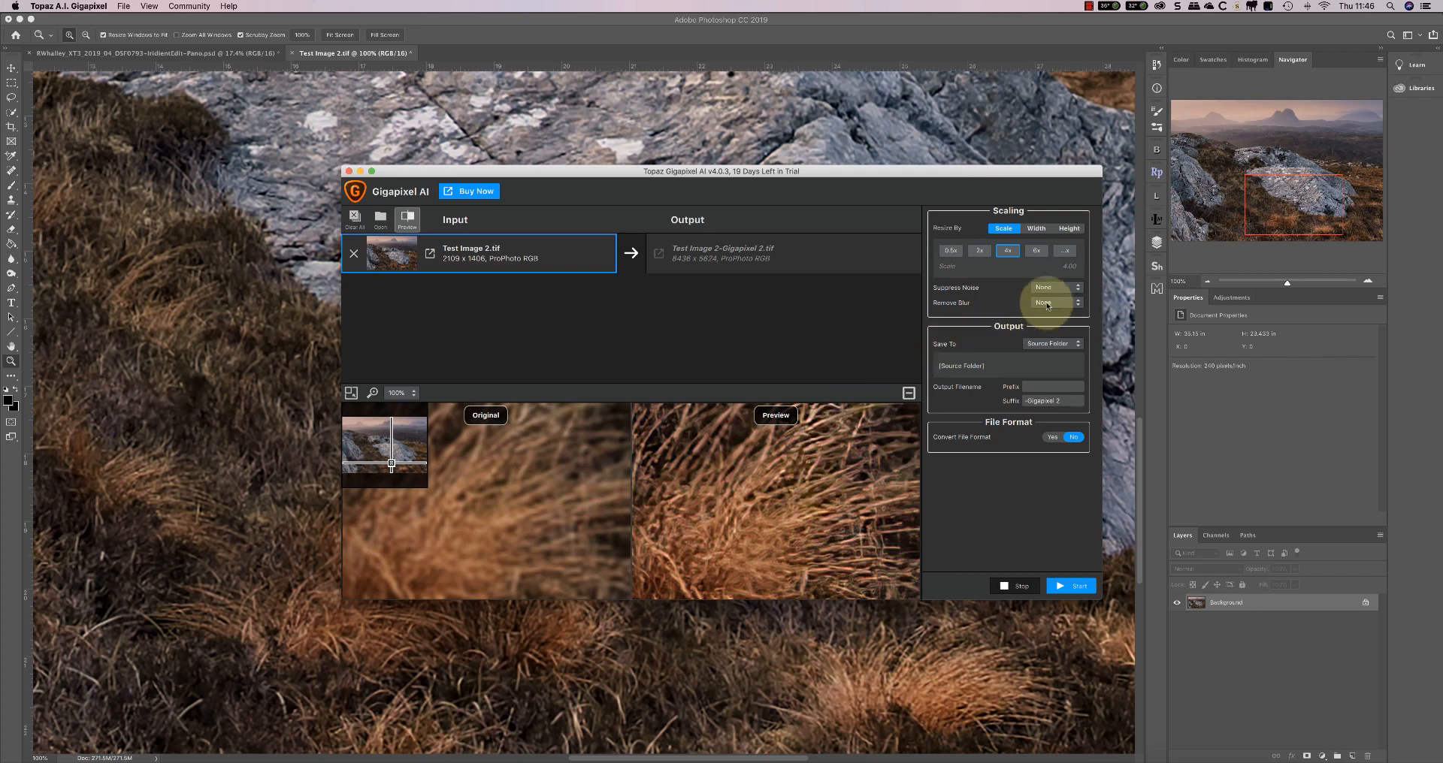
click(1054, 302)
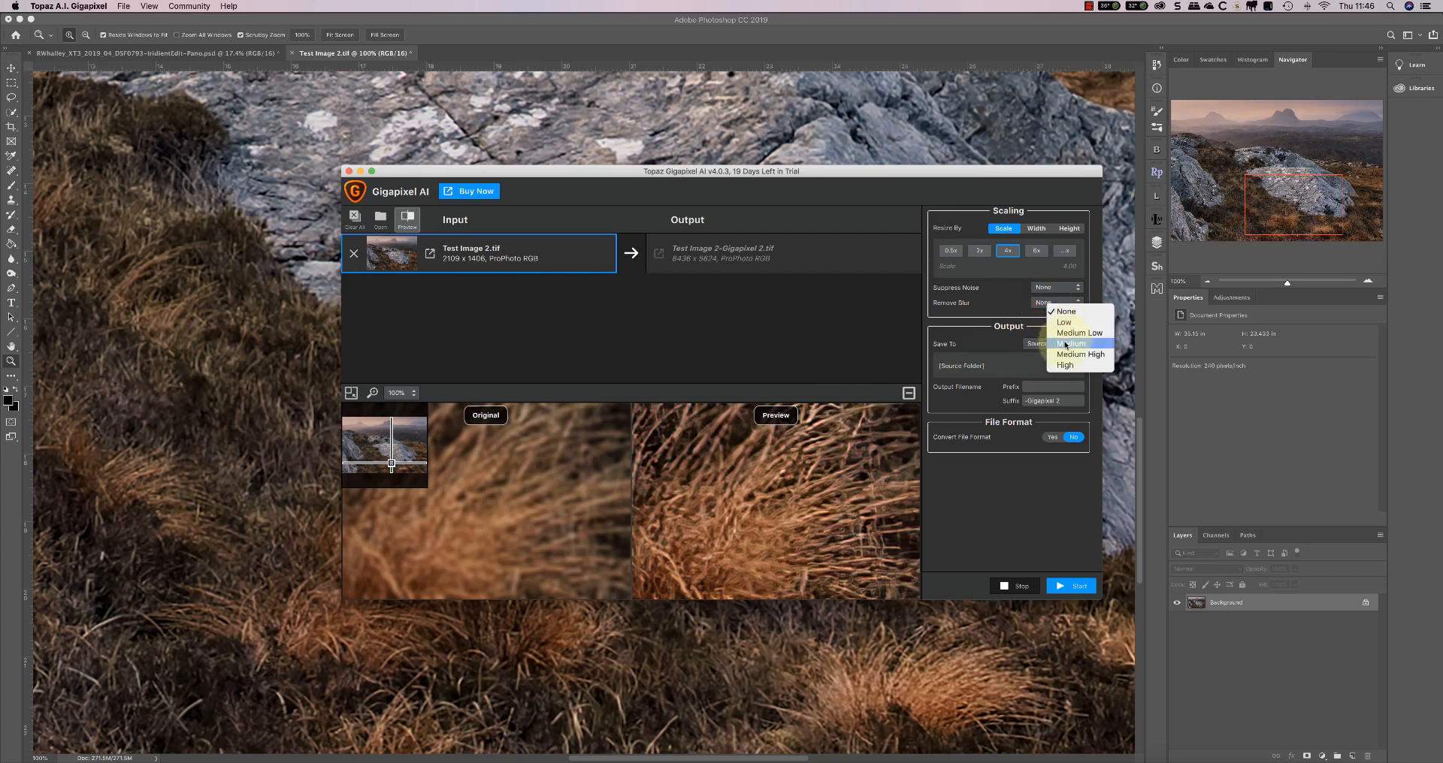
click(1073, 343)
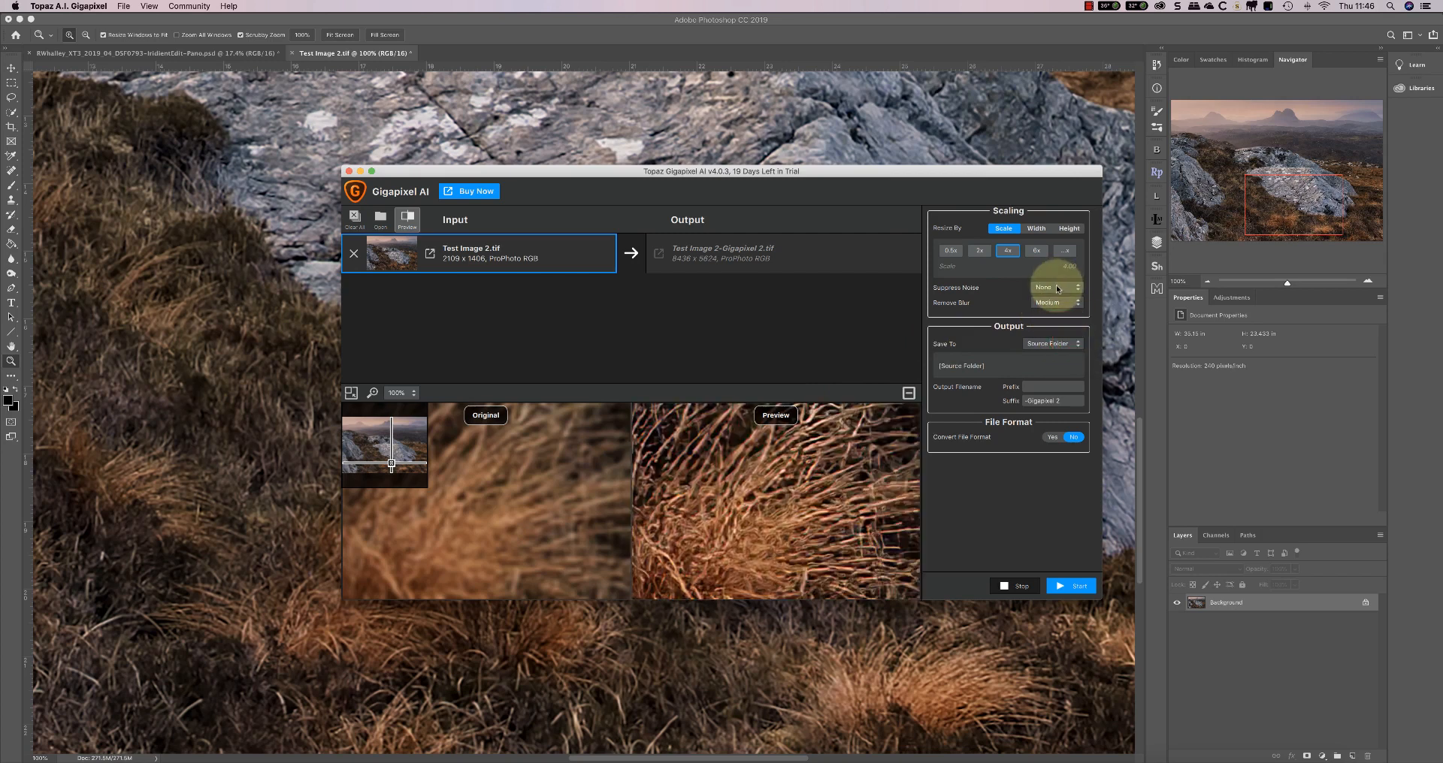
click(1055, 287)
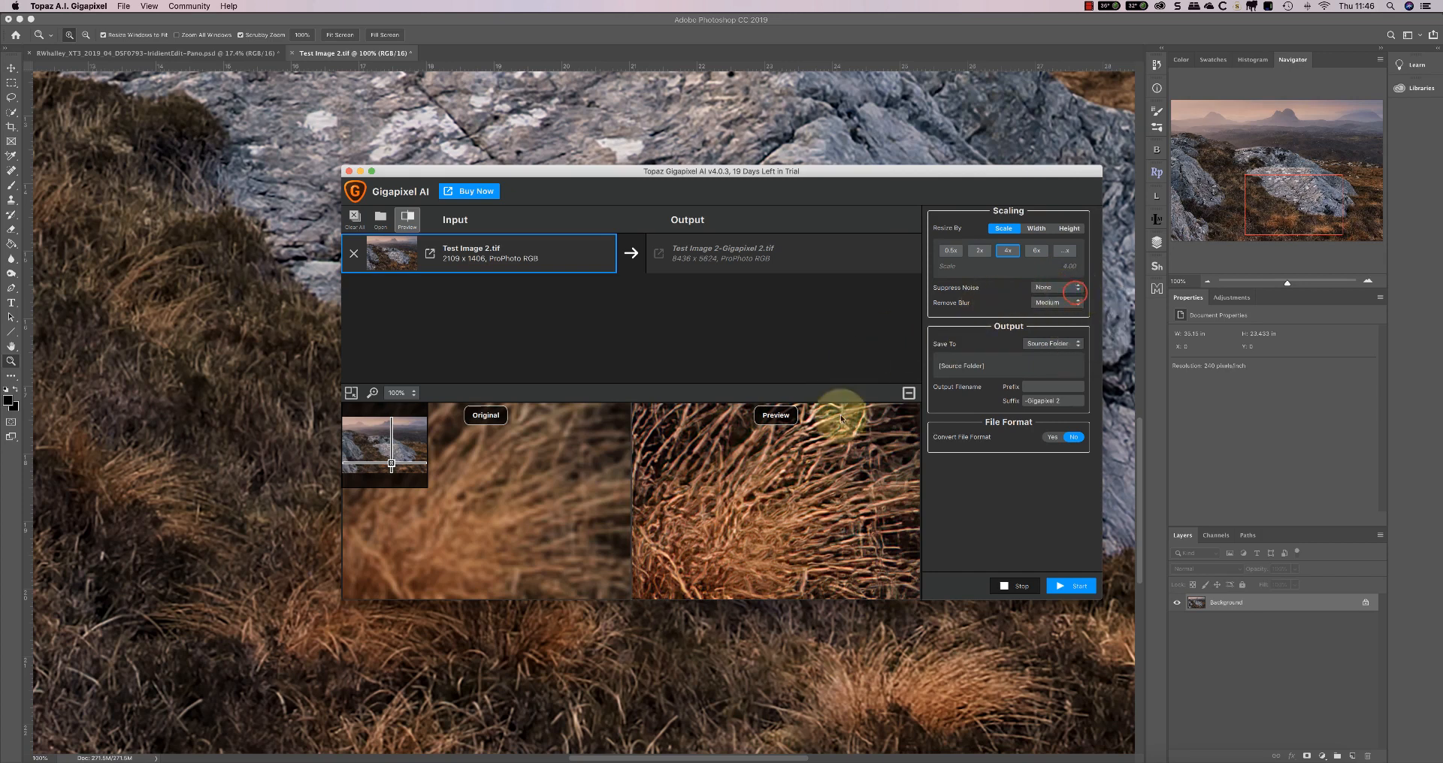
mouse_move(892, 334)
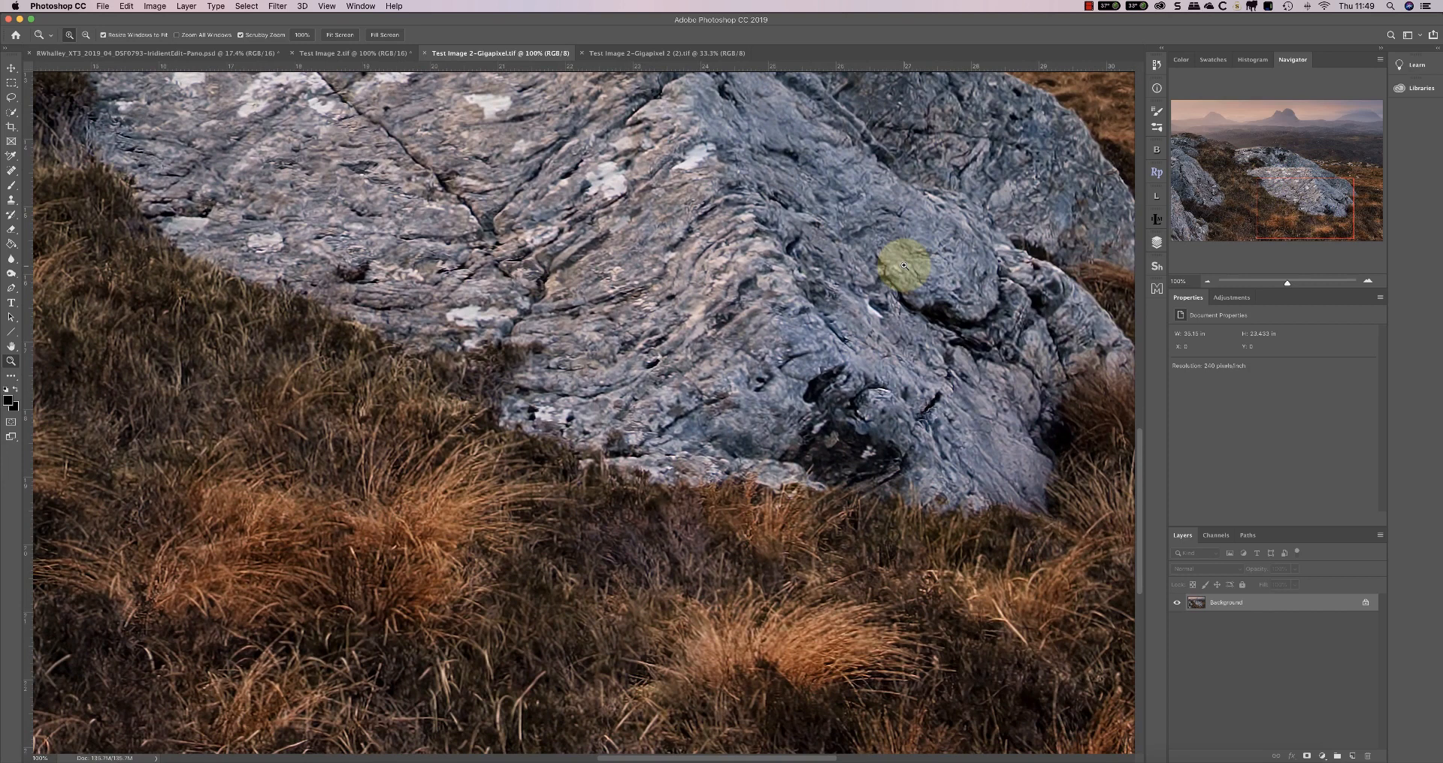
mouse_move(274, 36)
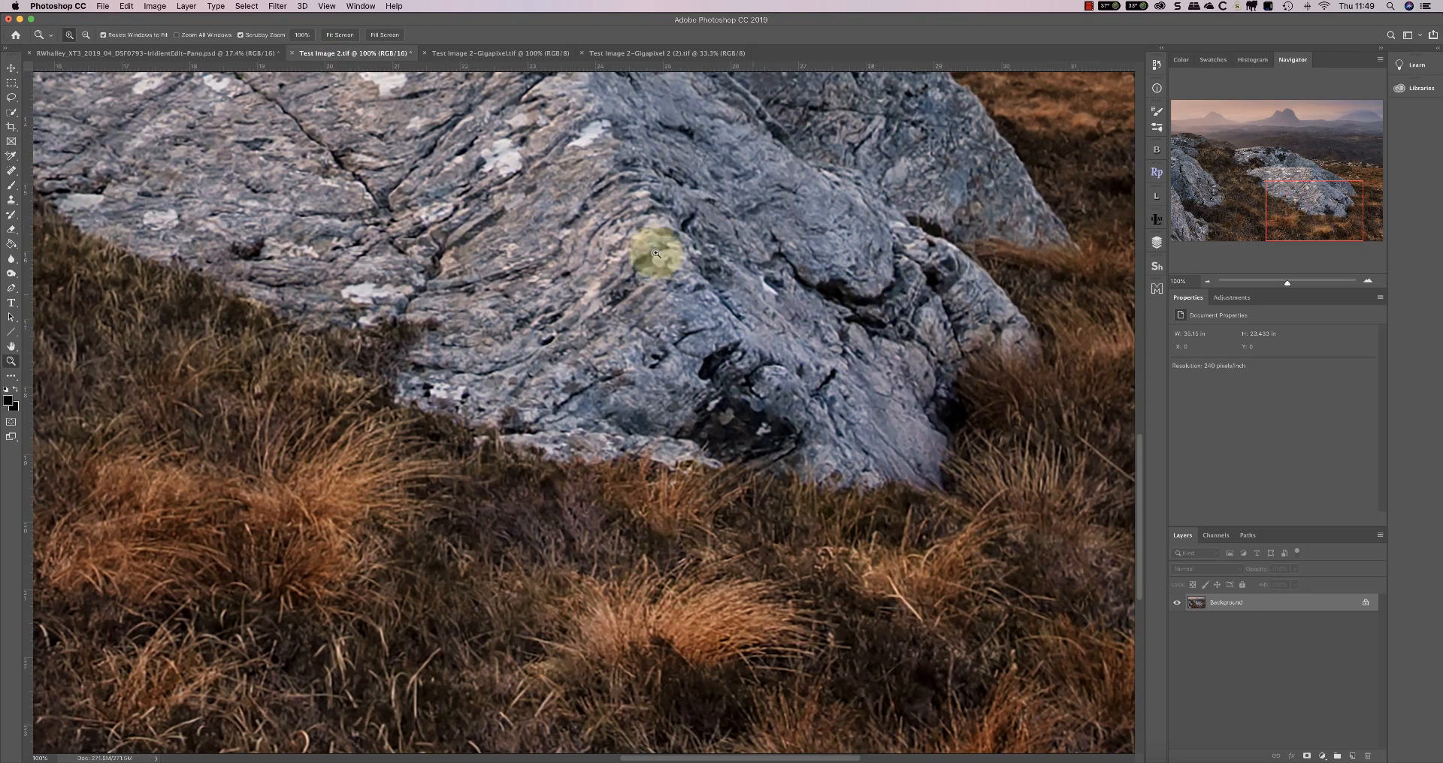
click(502, 53)
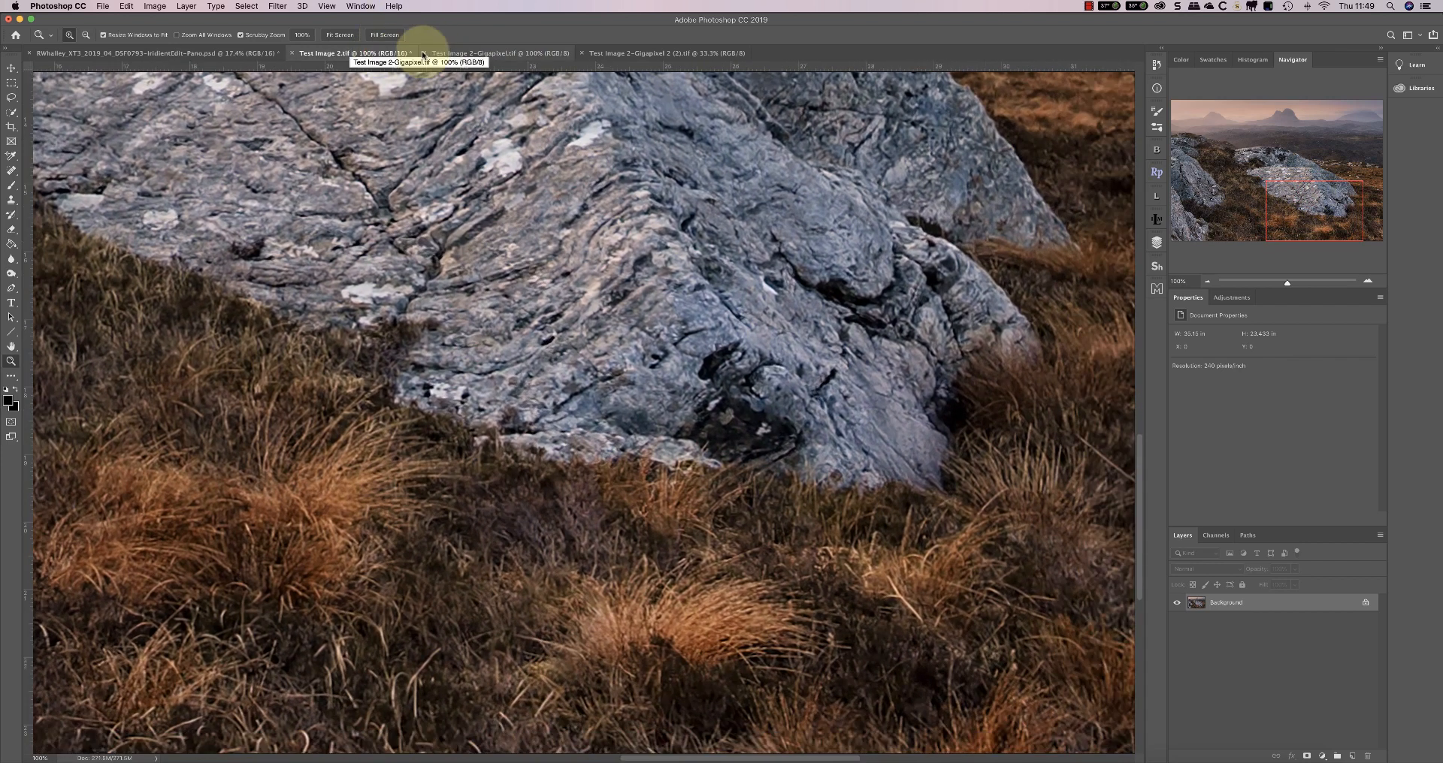
click(499, 52)
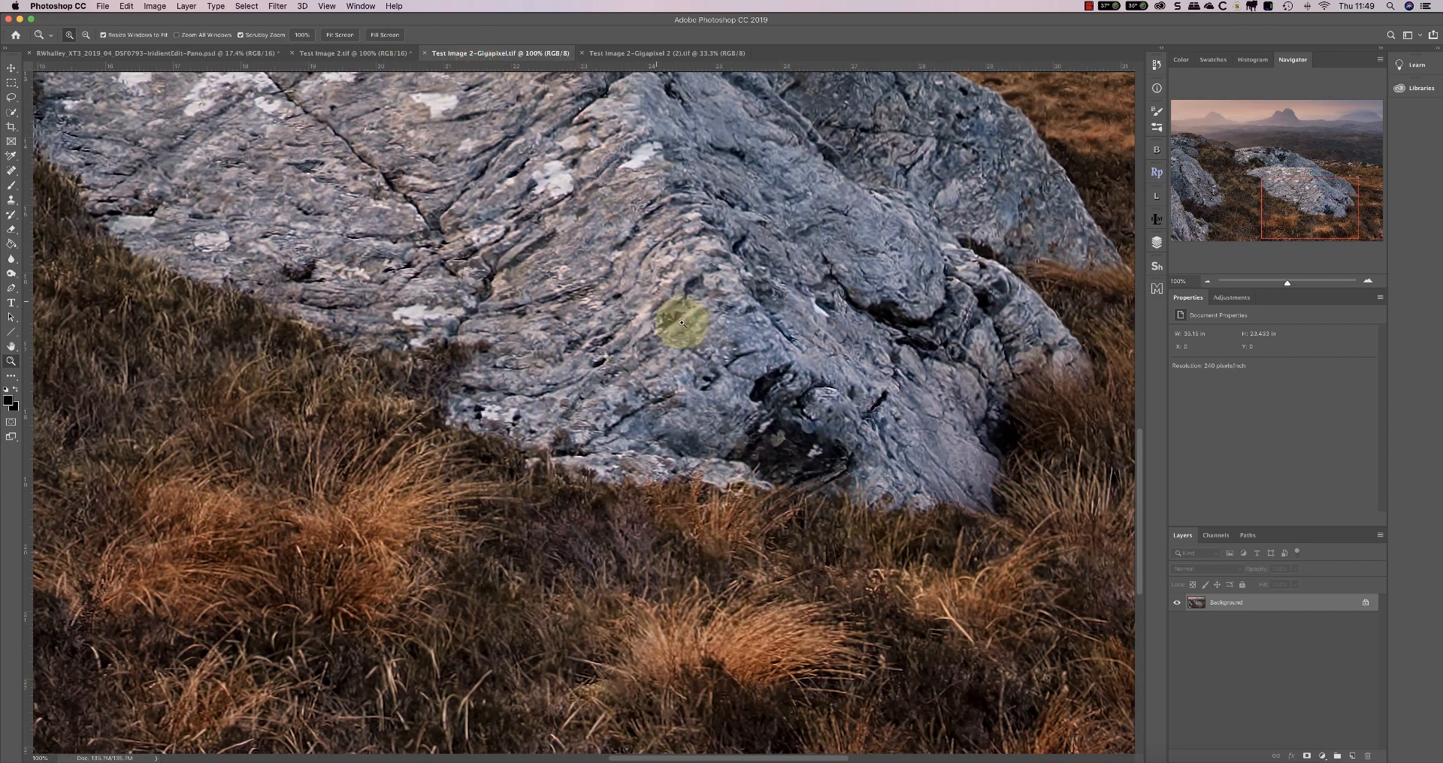
mouse_move(714, 322)
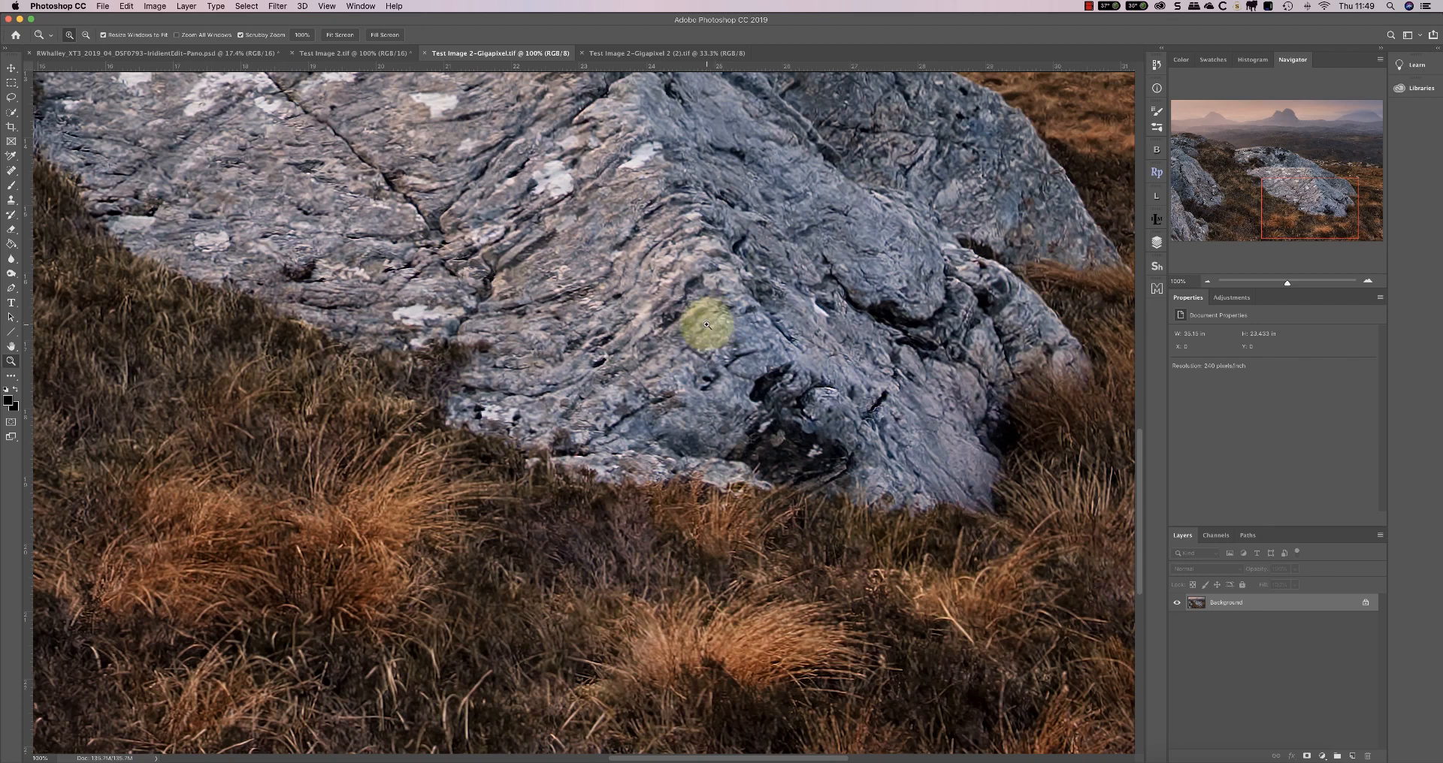
mouse_move(596, 212)
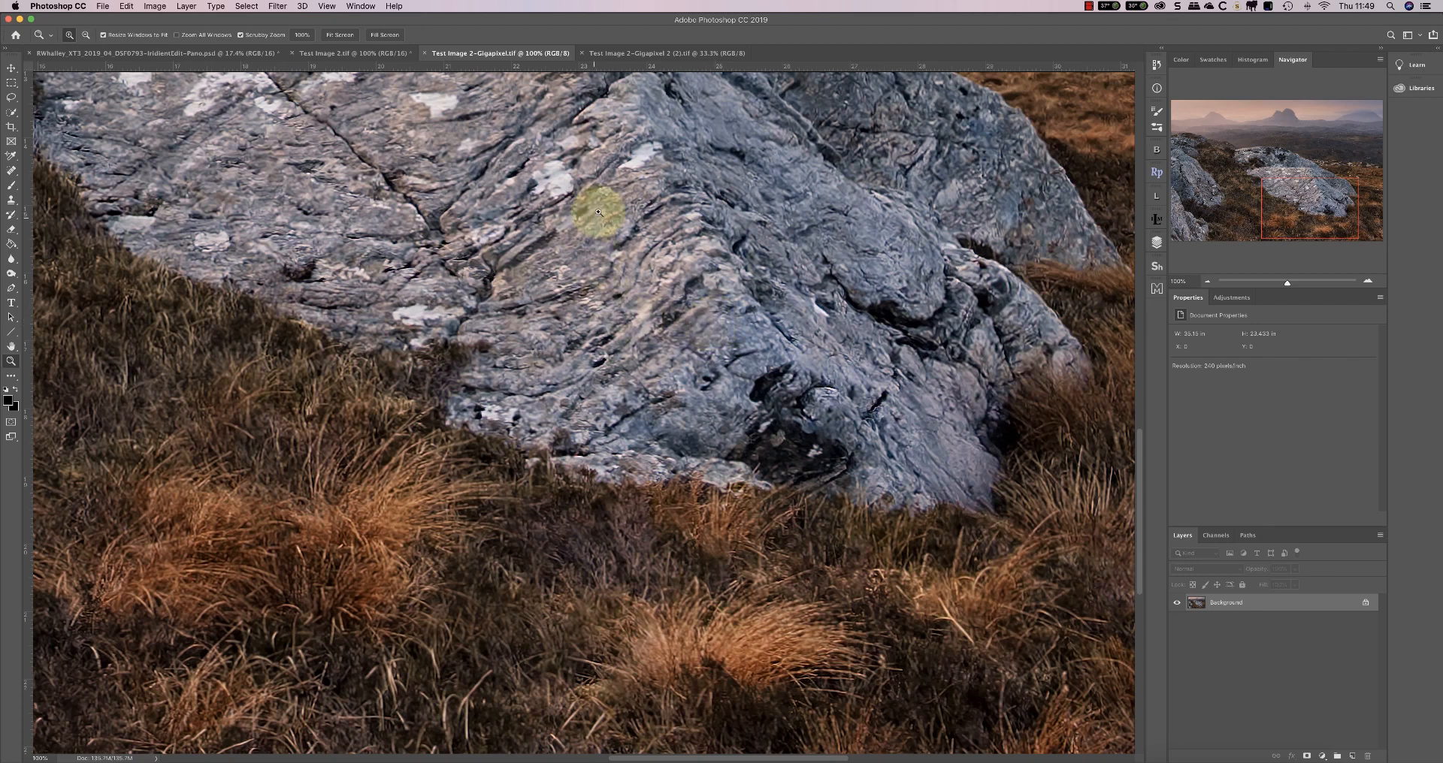
mouse_move(634, 319)
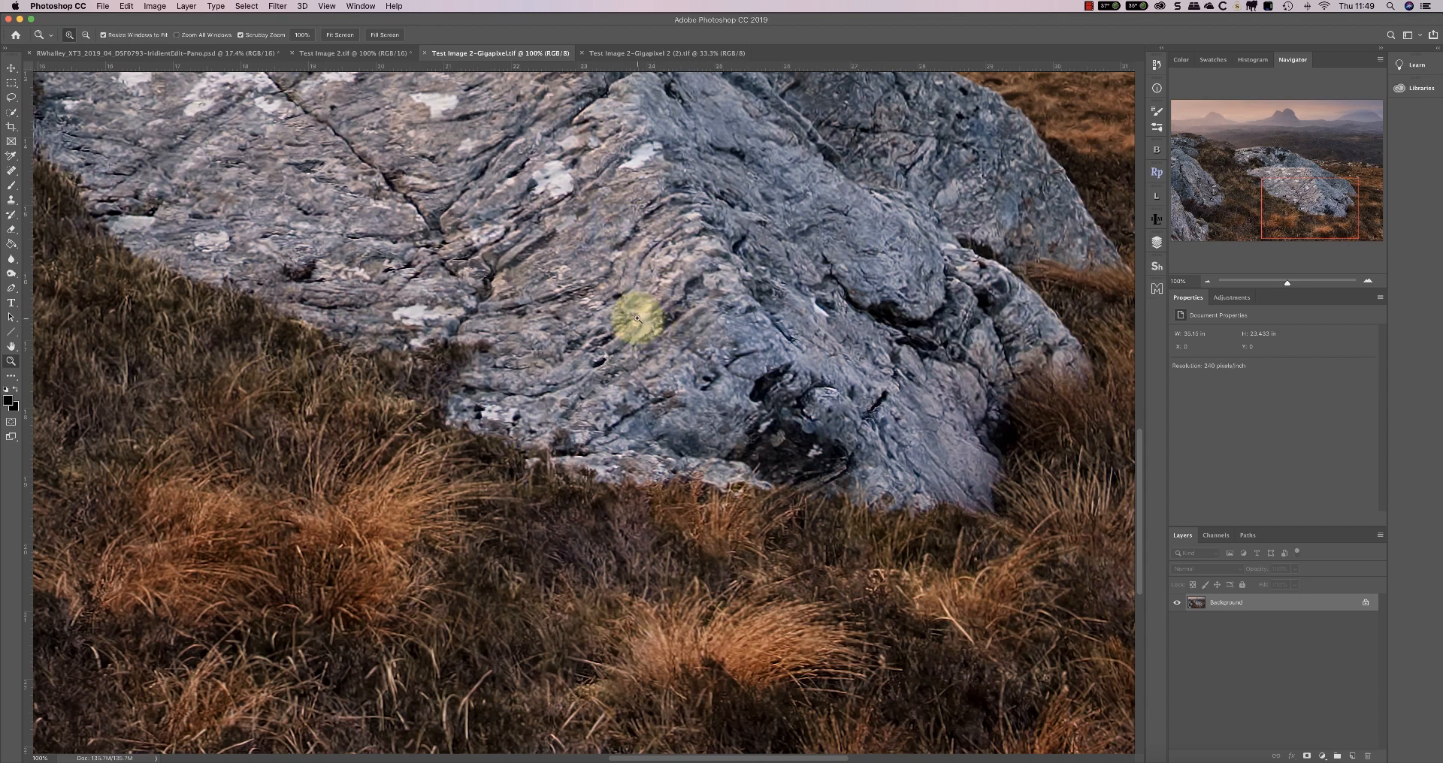
mouse_move(605, 211)
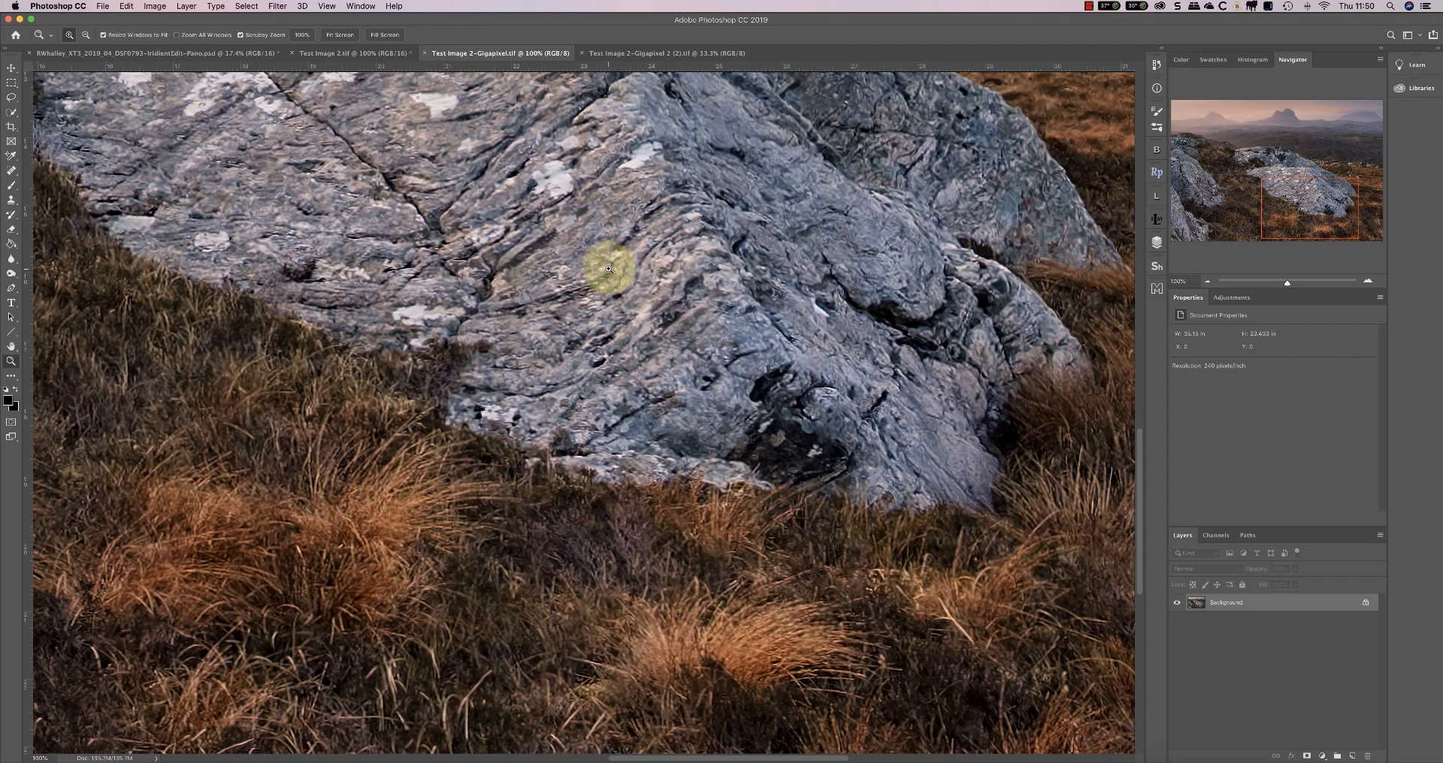
mouse_move(583, 293)
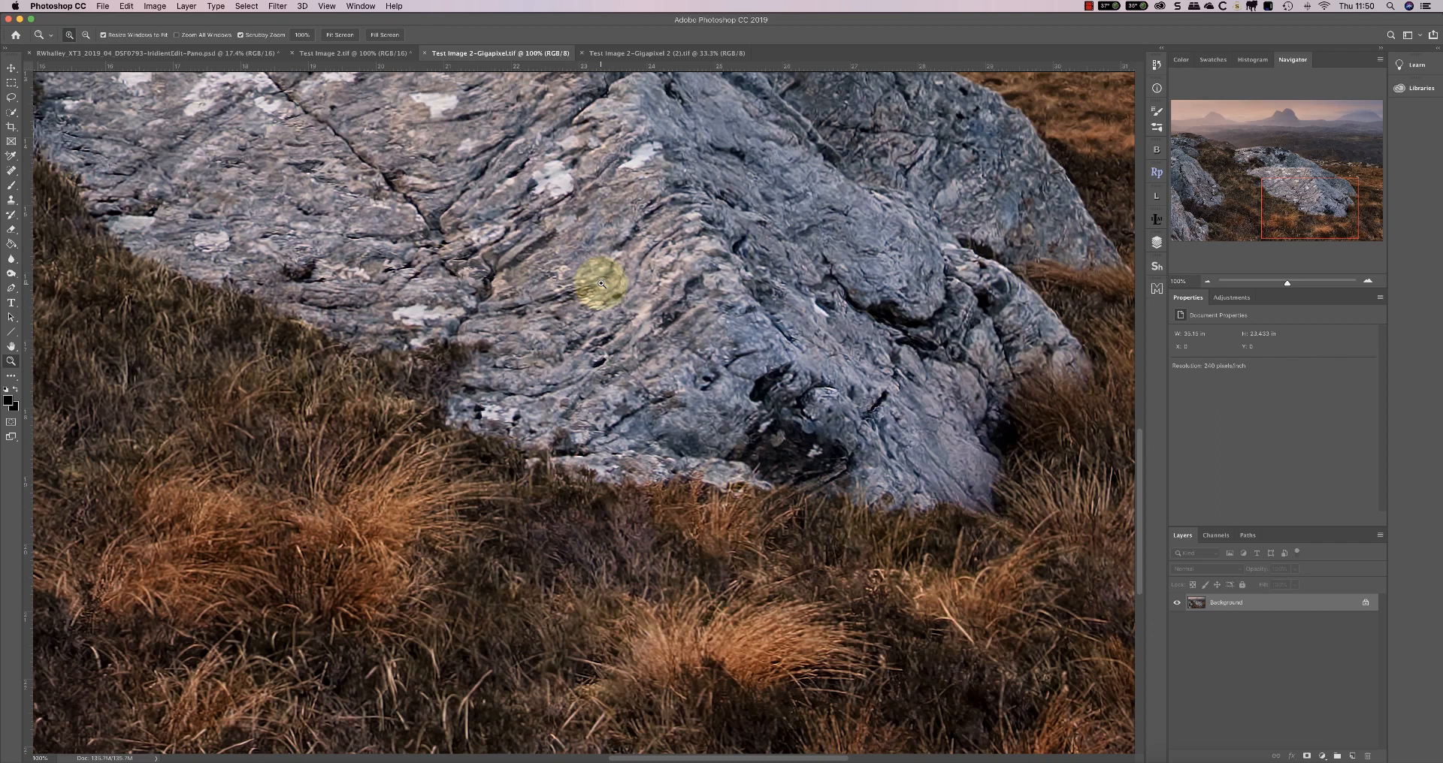
mouse_move(606, 277)
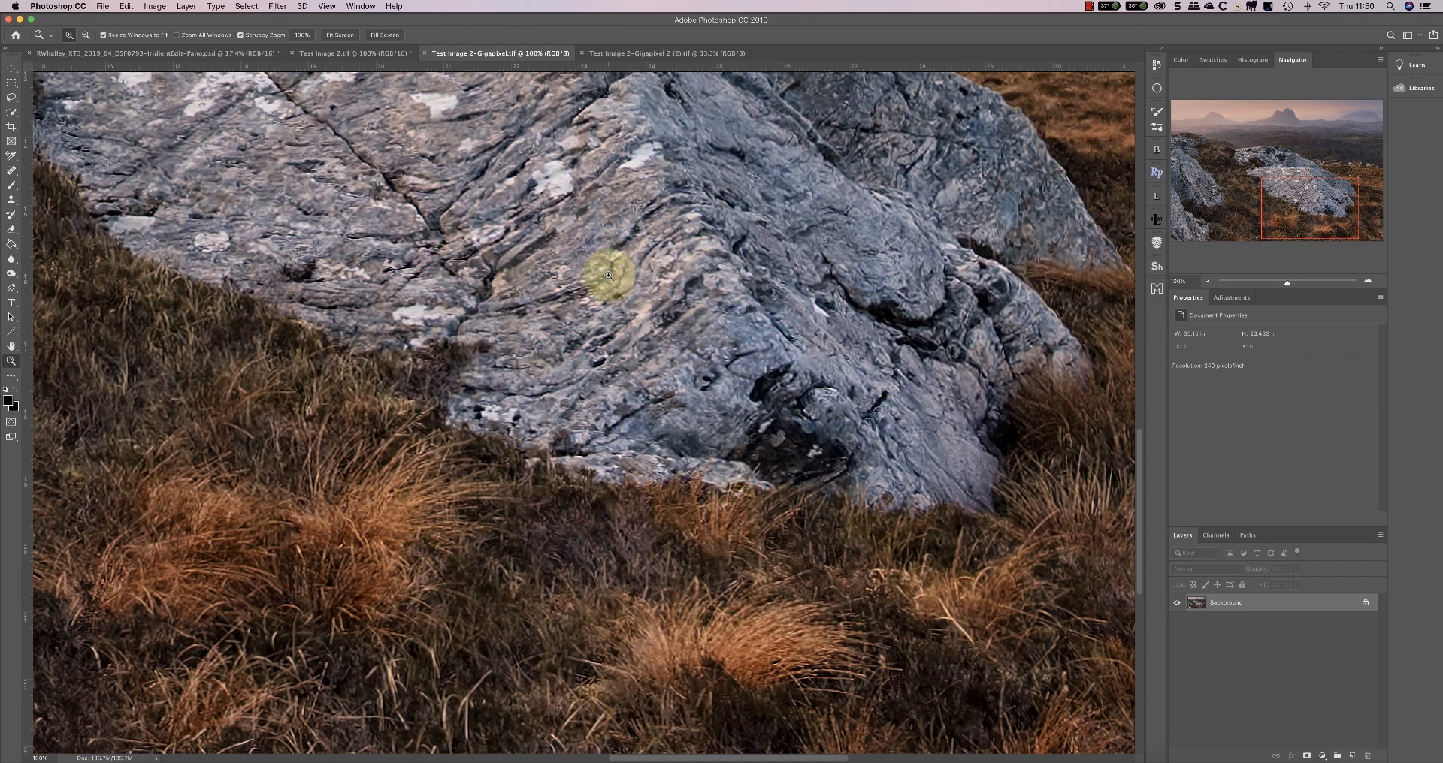
mouse_move(592, 301)
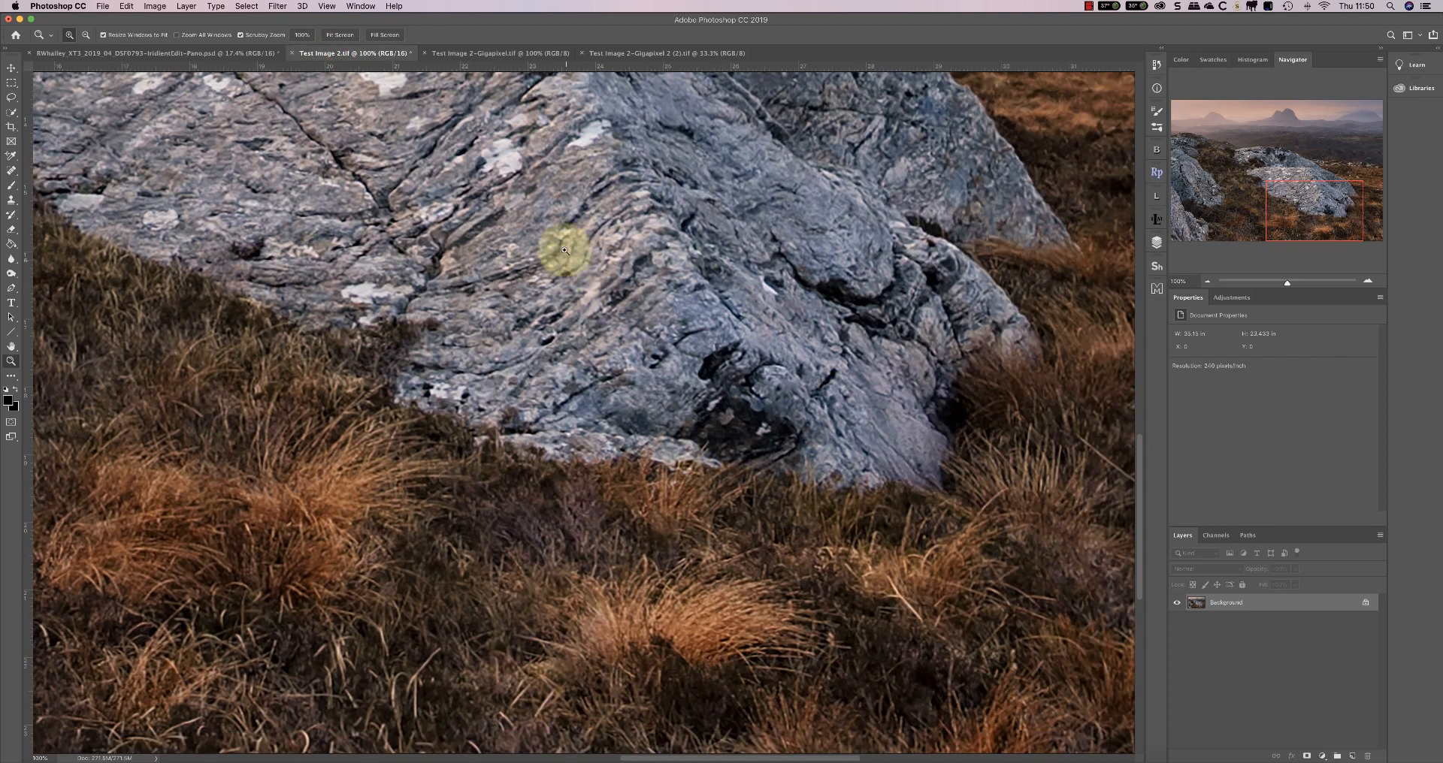
mouse_move(549, 254)
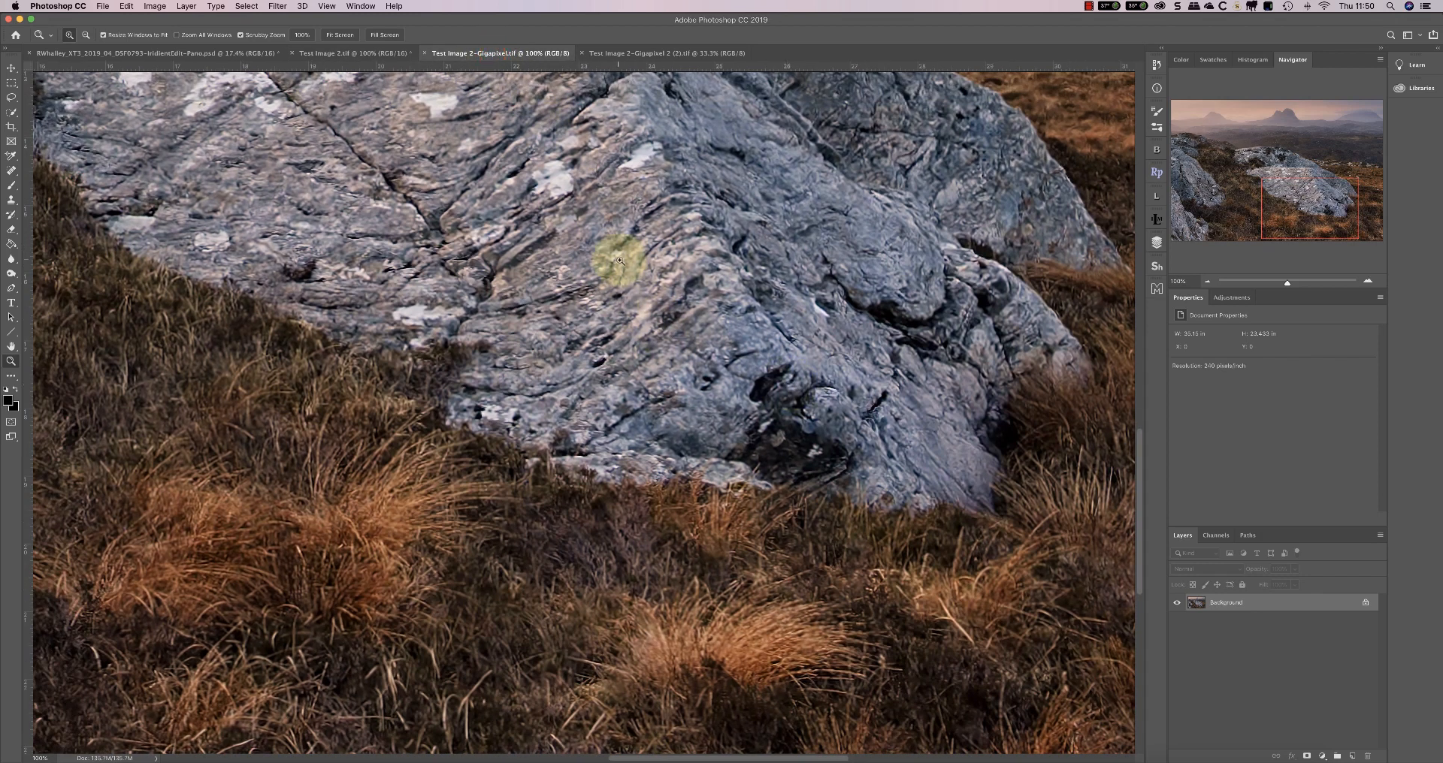
mouse_move(571, 292)
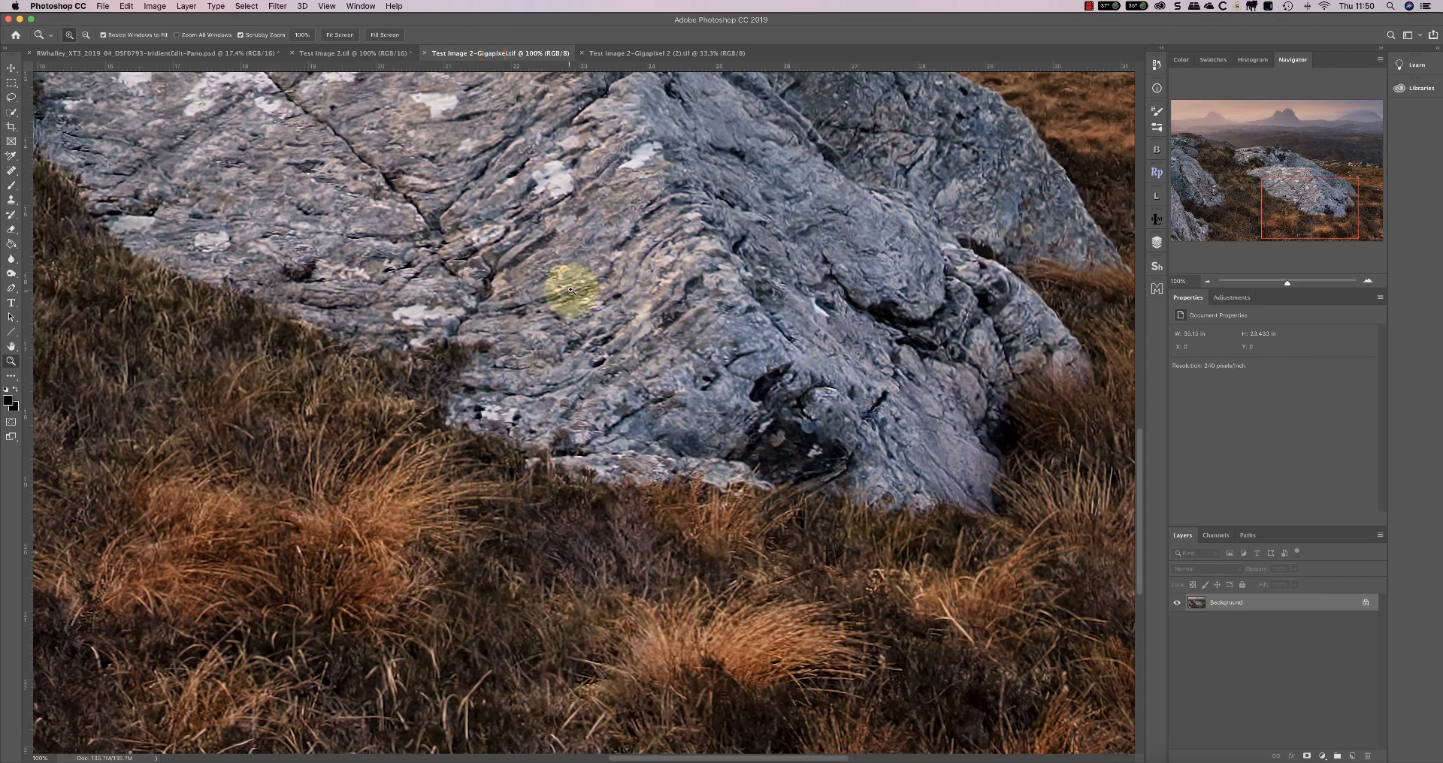
mouse_move(590, 307)
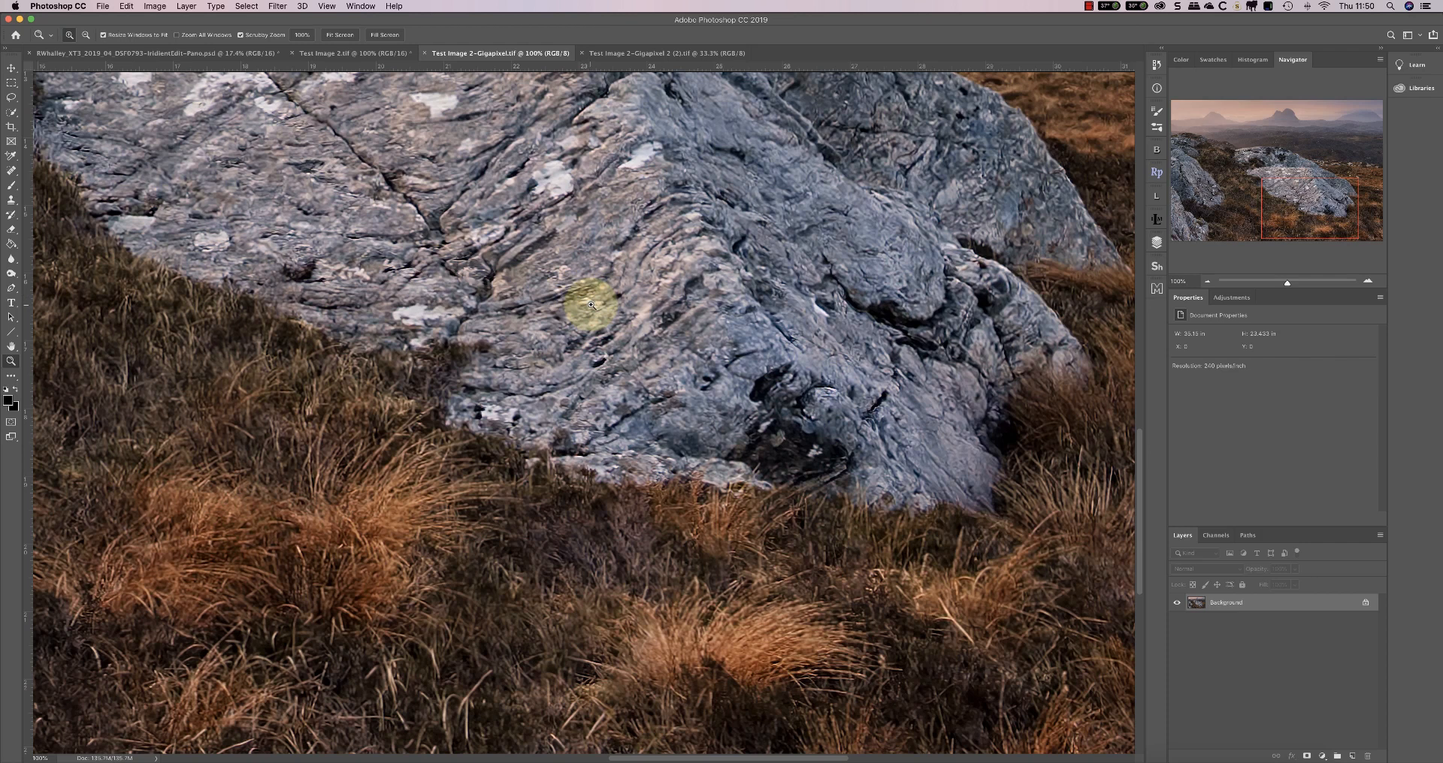
mouse_move(655, 57)
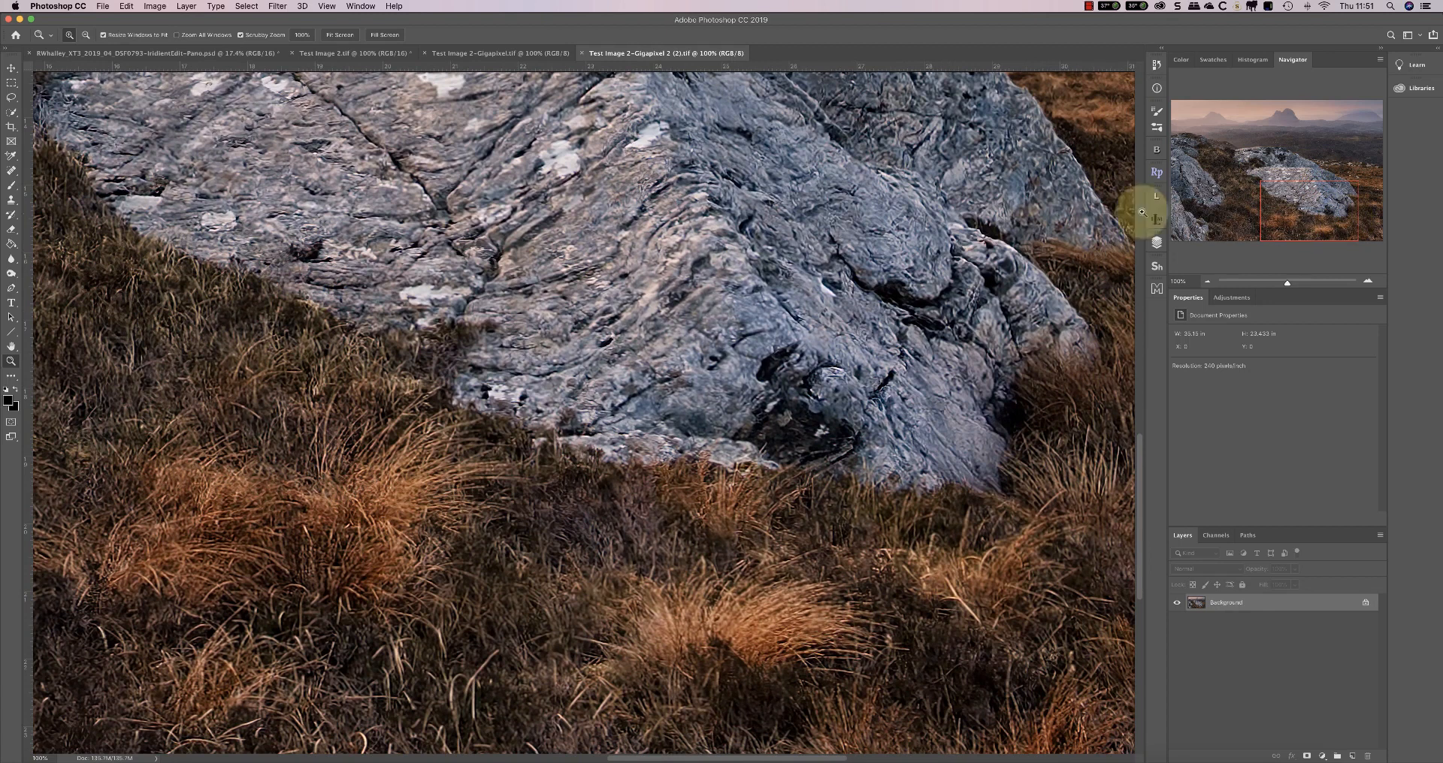
mouse_move(584, 230)
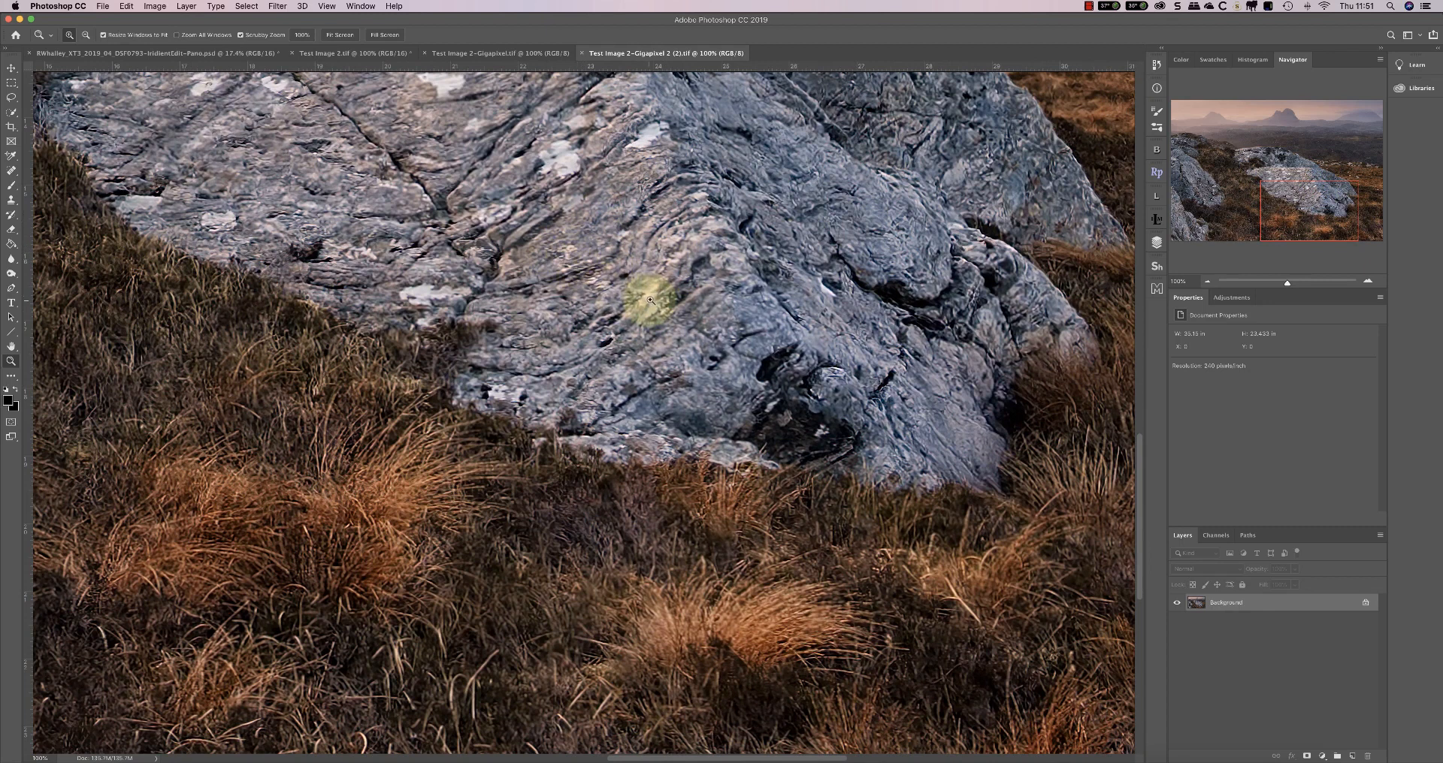
mouse_move(461, 514)
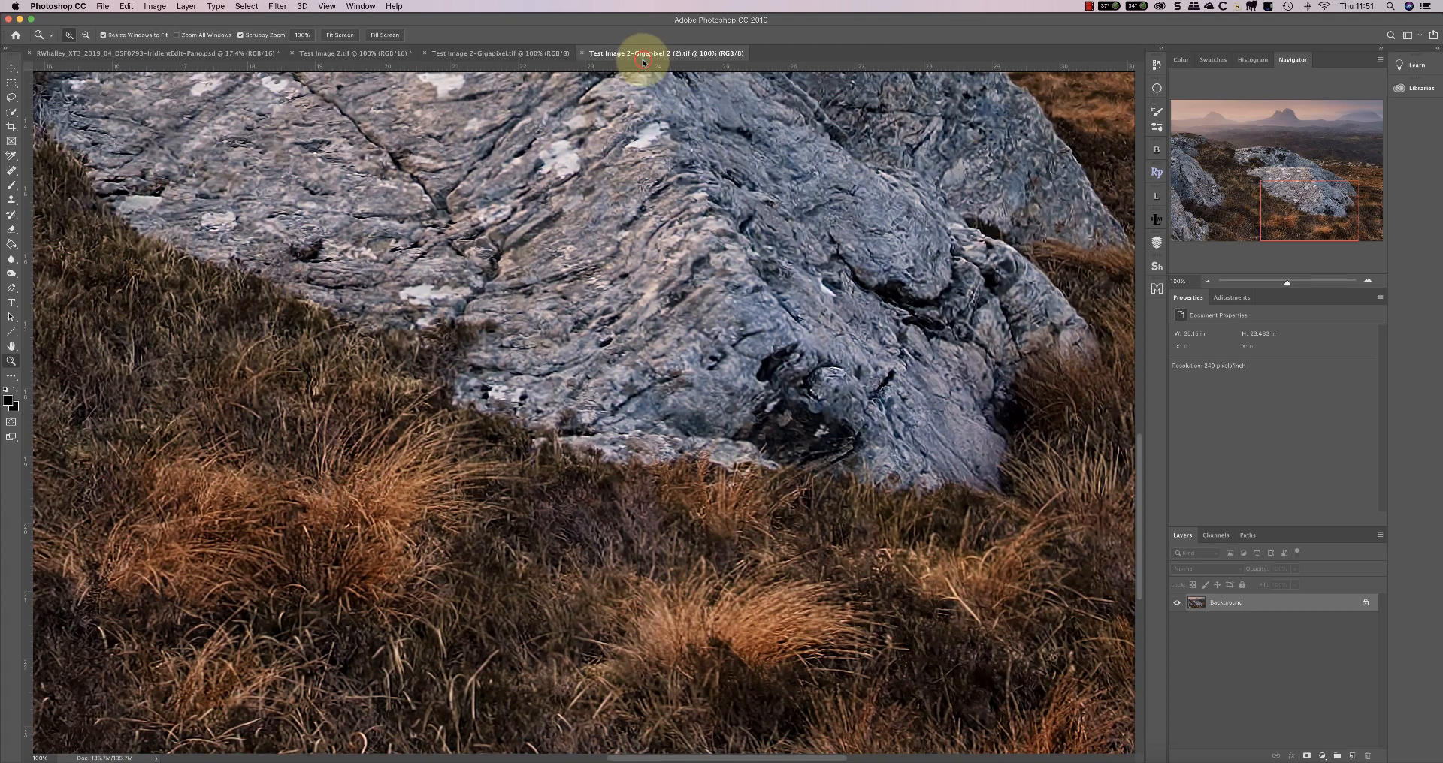
Switch to the Test Image 2-Gigapixel 2 (2).tif document at 100% to inspect rock and grass detail
click(354, 52)
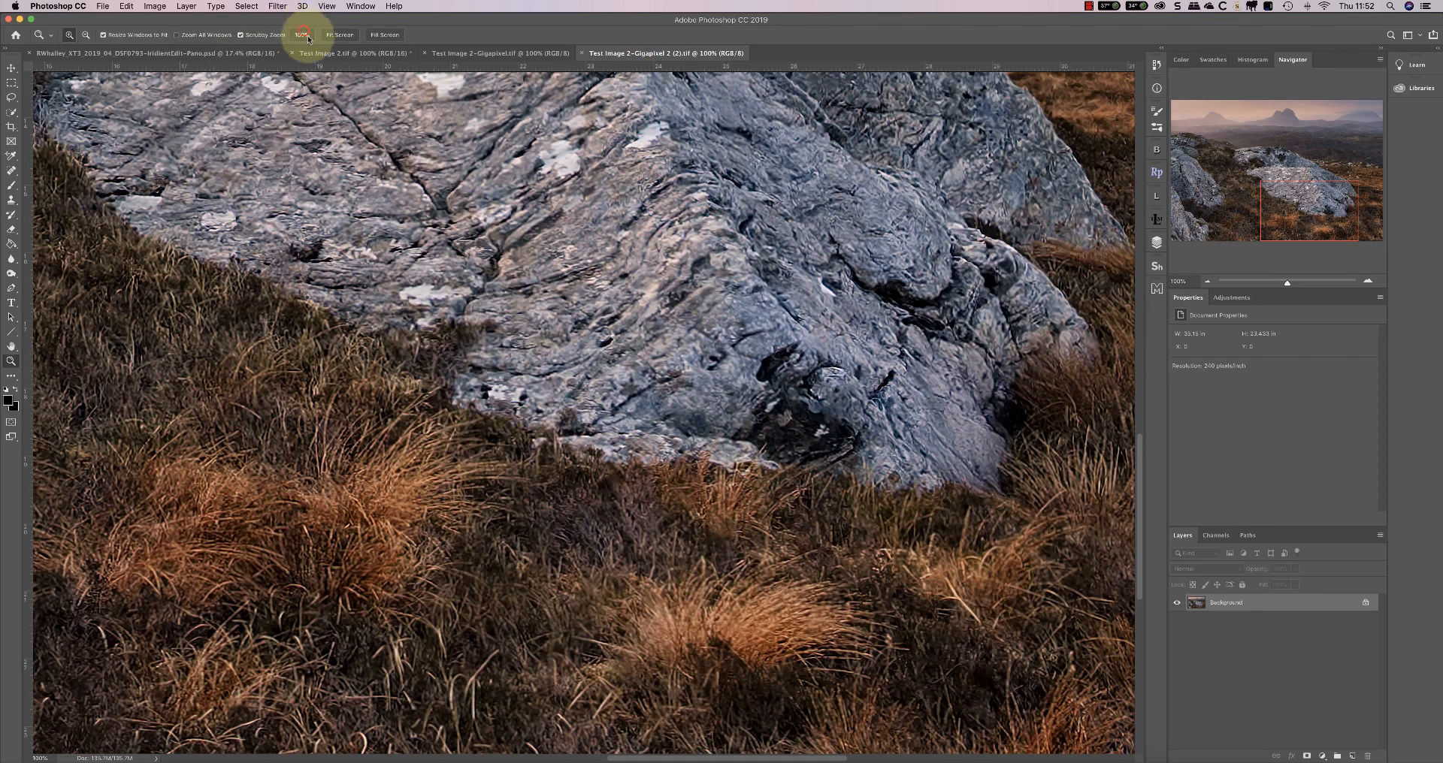
mouse_move(490, 247)
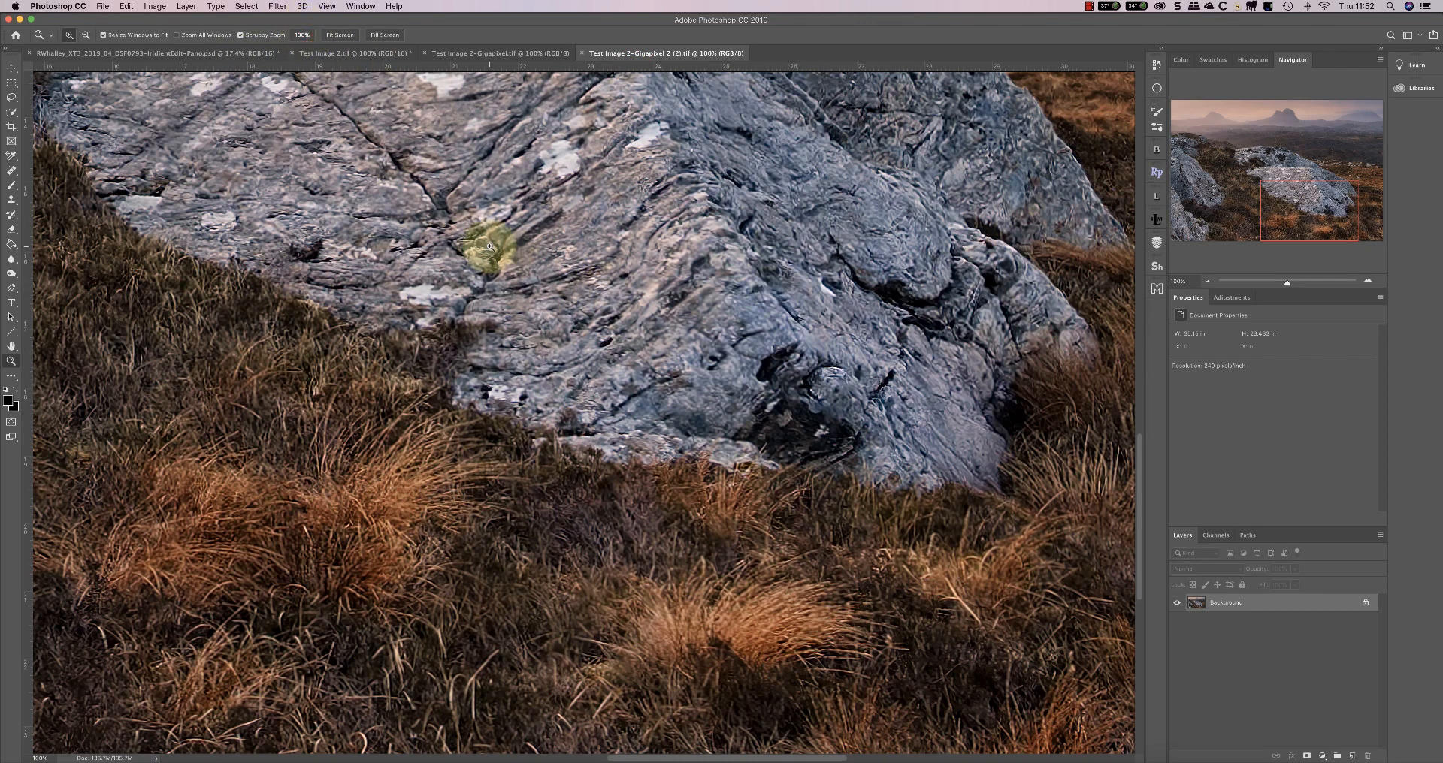
mouse_move(604, 277)
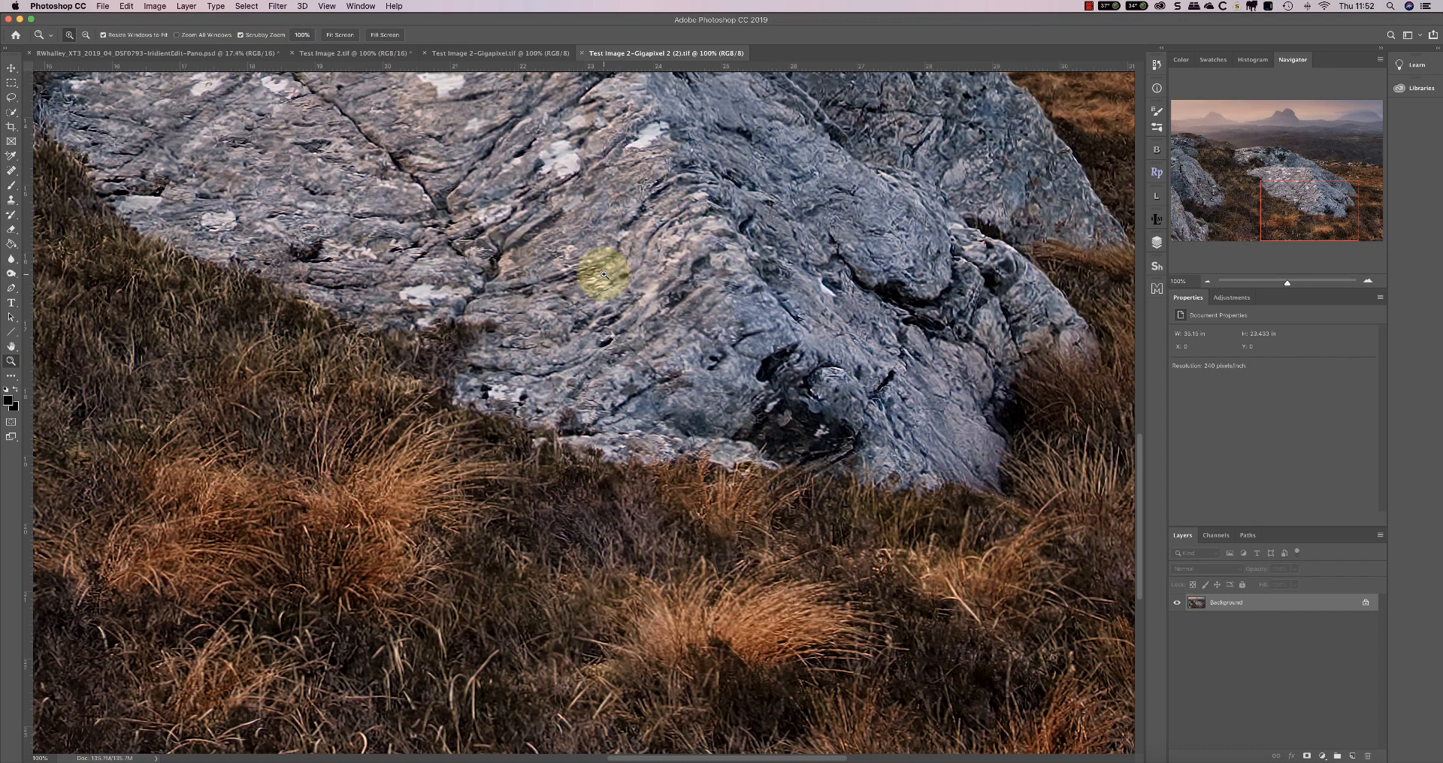
mouse_move(567, 274)
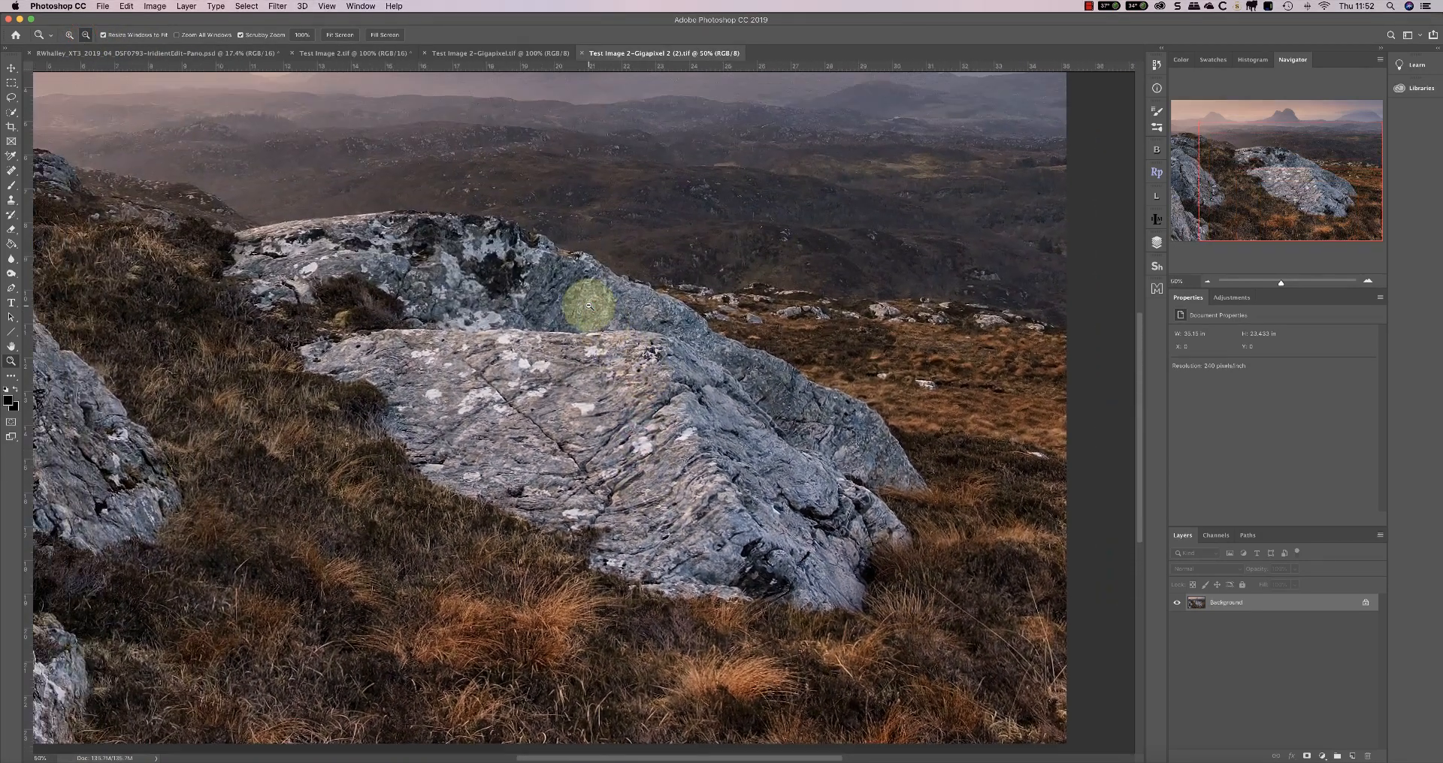
mouse_move(786, 294)
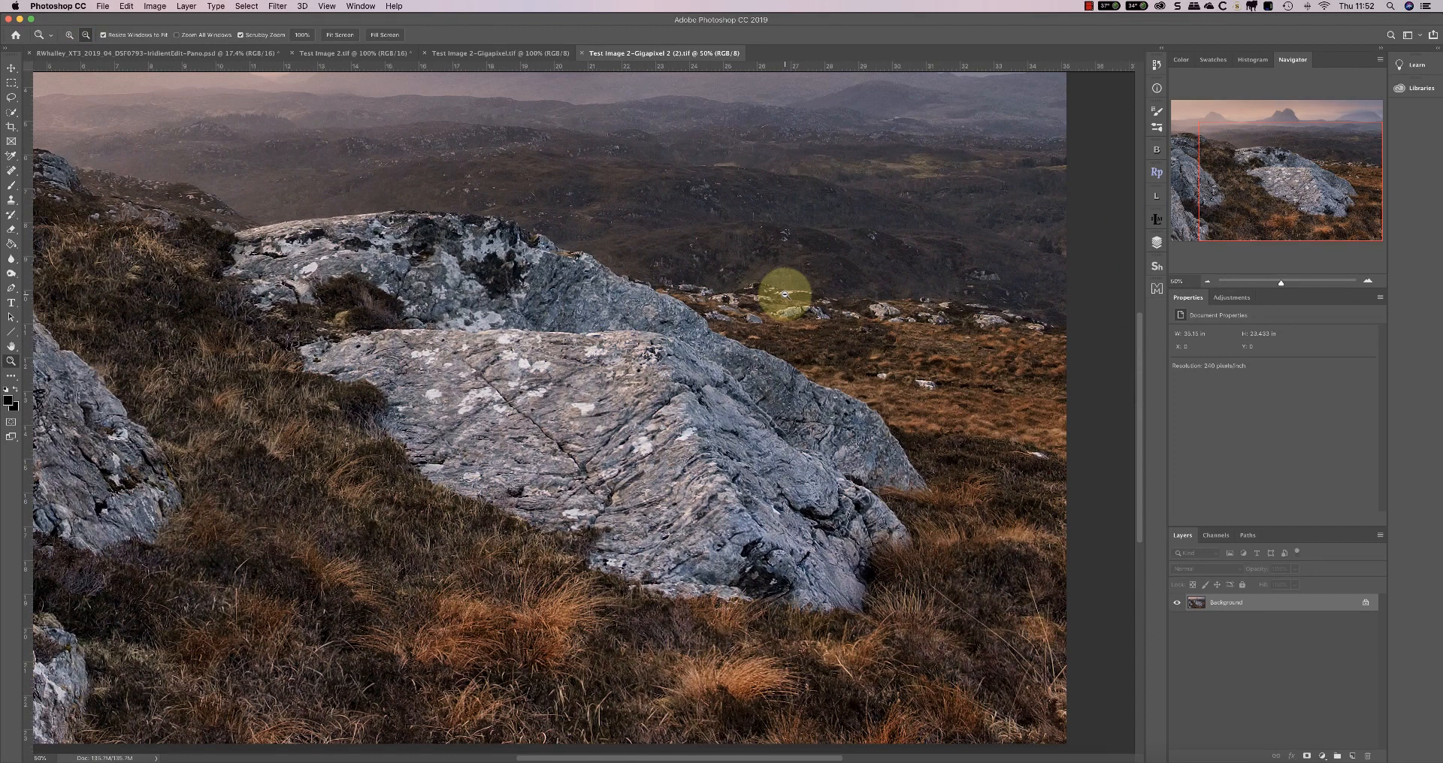